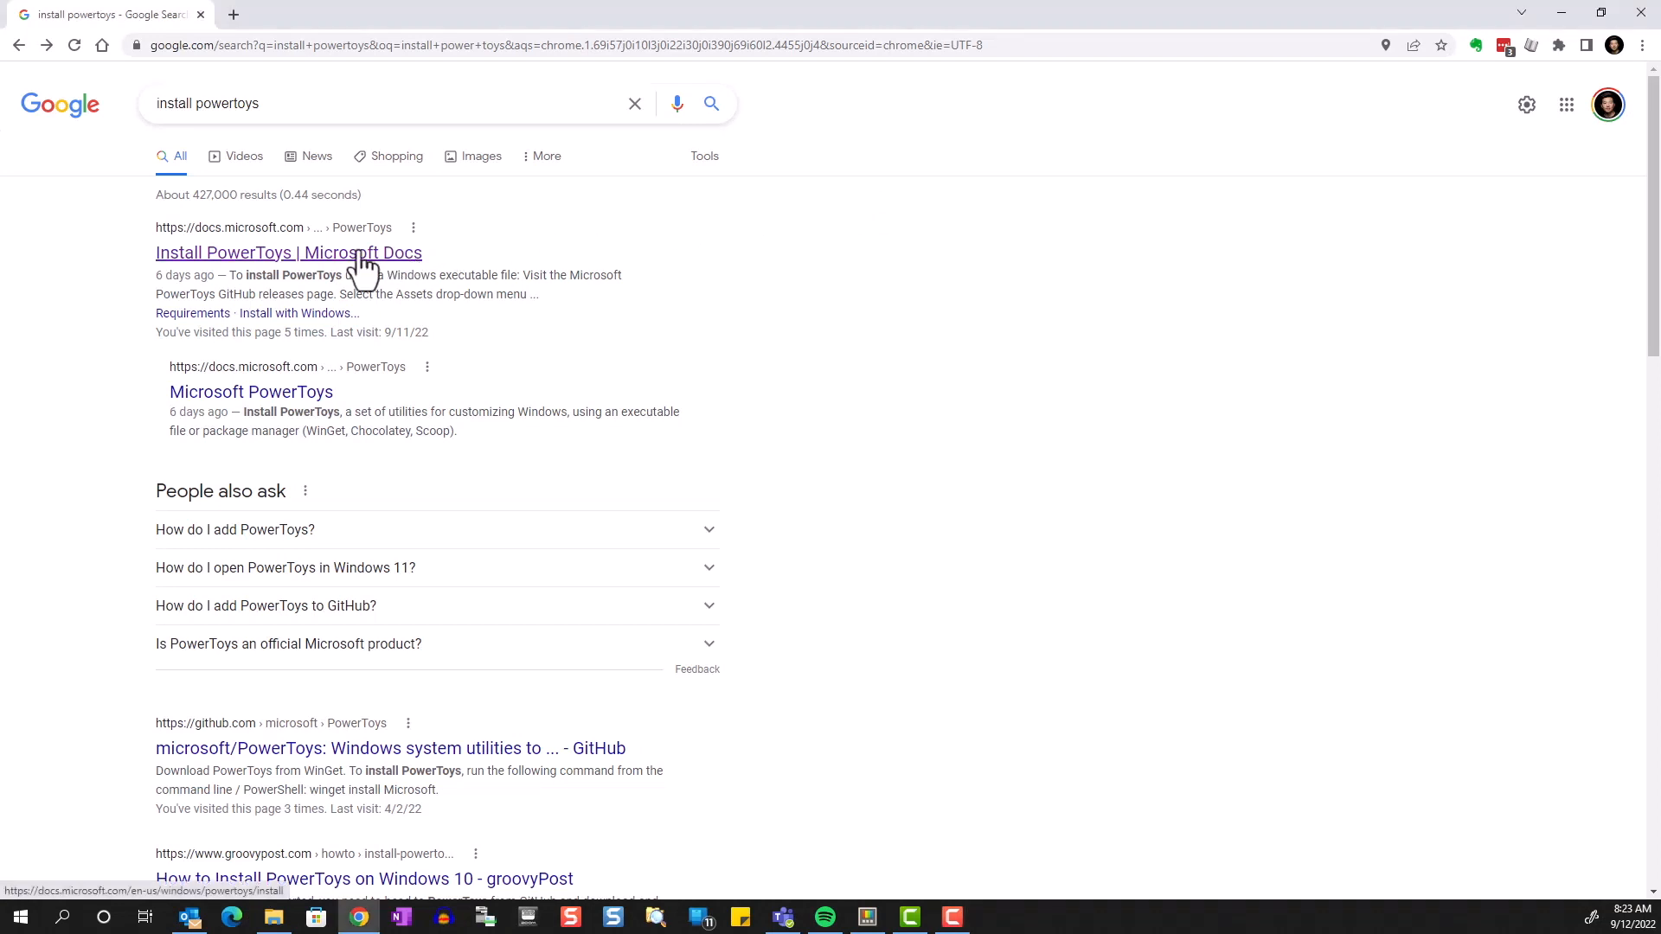
Step: Follow the 'Install PowerToys | Microsoft Docs' result to the GitHub v0.62.0 release notes and read through them
{"action": "left_click", "coordinate": [289, 253]}
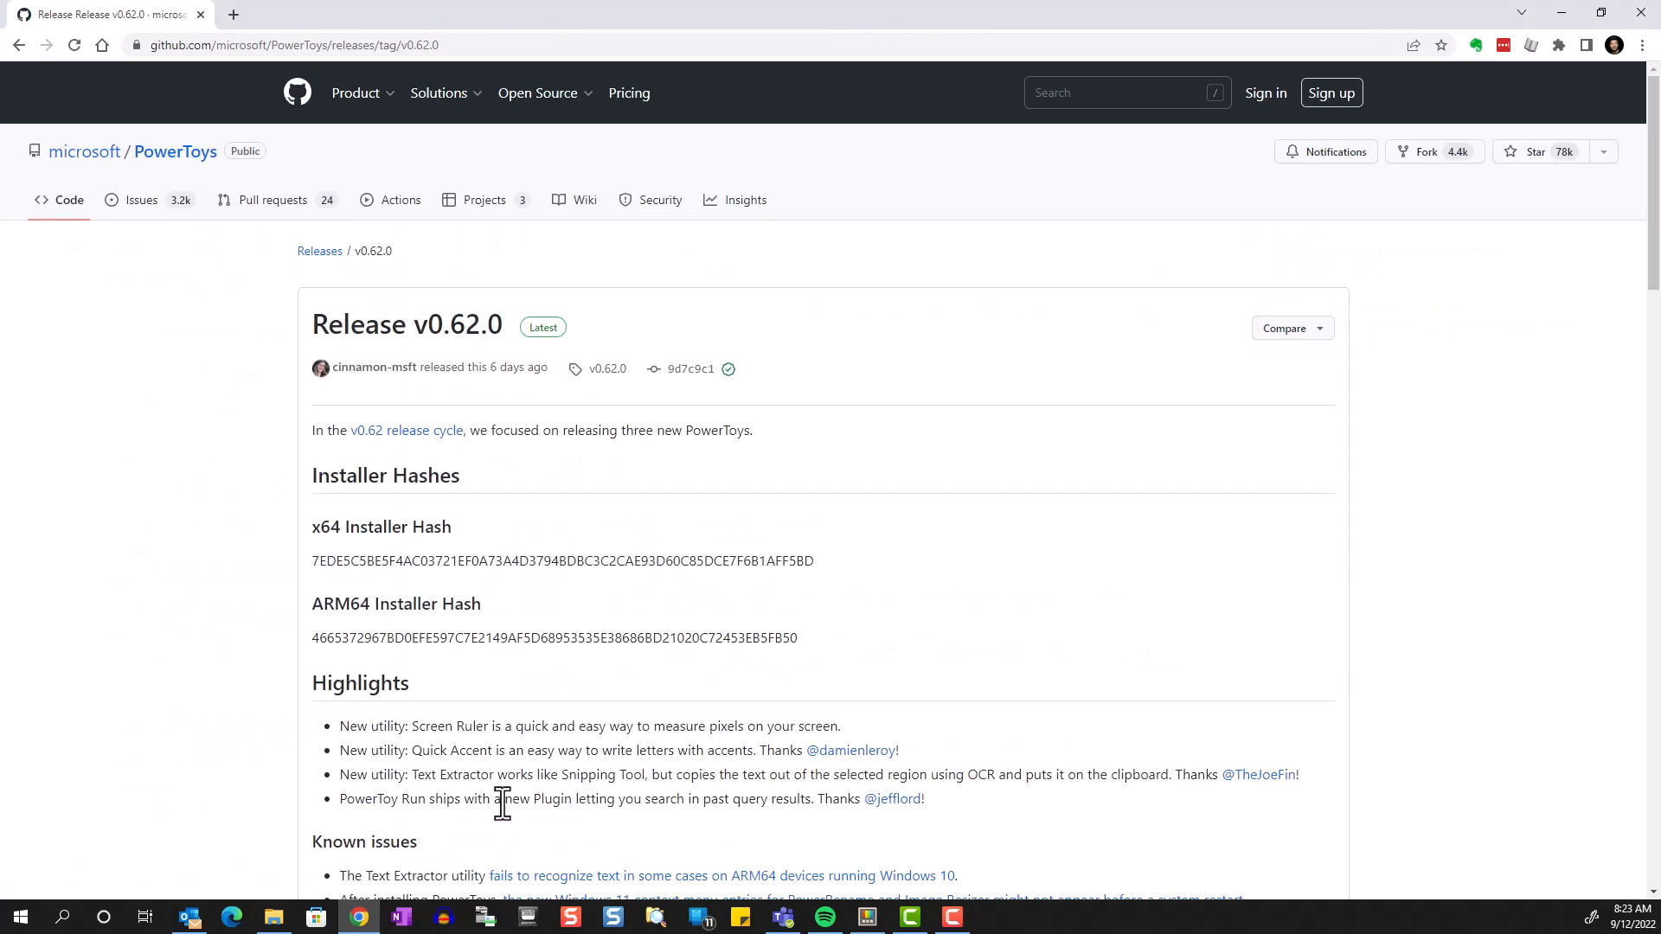
{"action": "scroll", "scroll_direction": "down", "scroll_amount": 3}
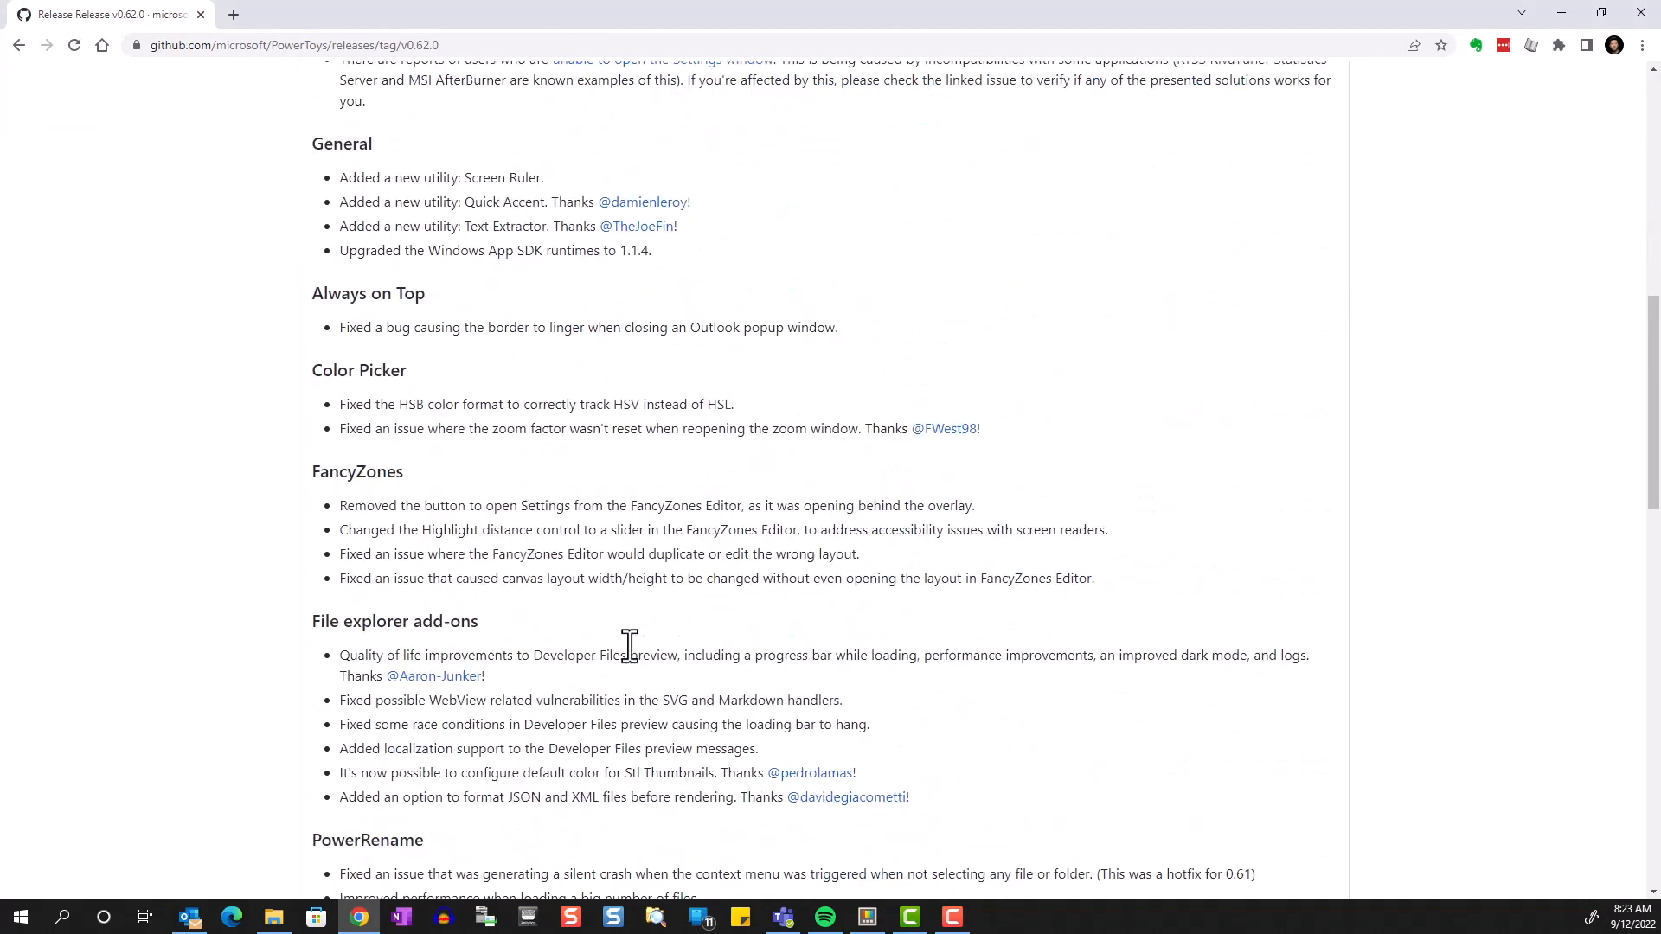
{"action": "scroll", "scroll_direction": "down", "scroll_amount": 3}
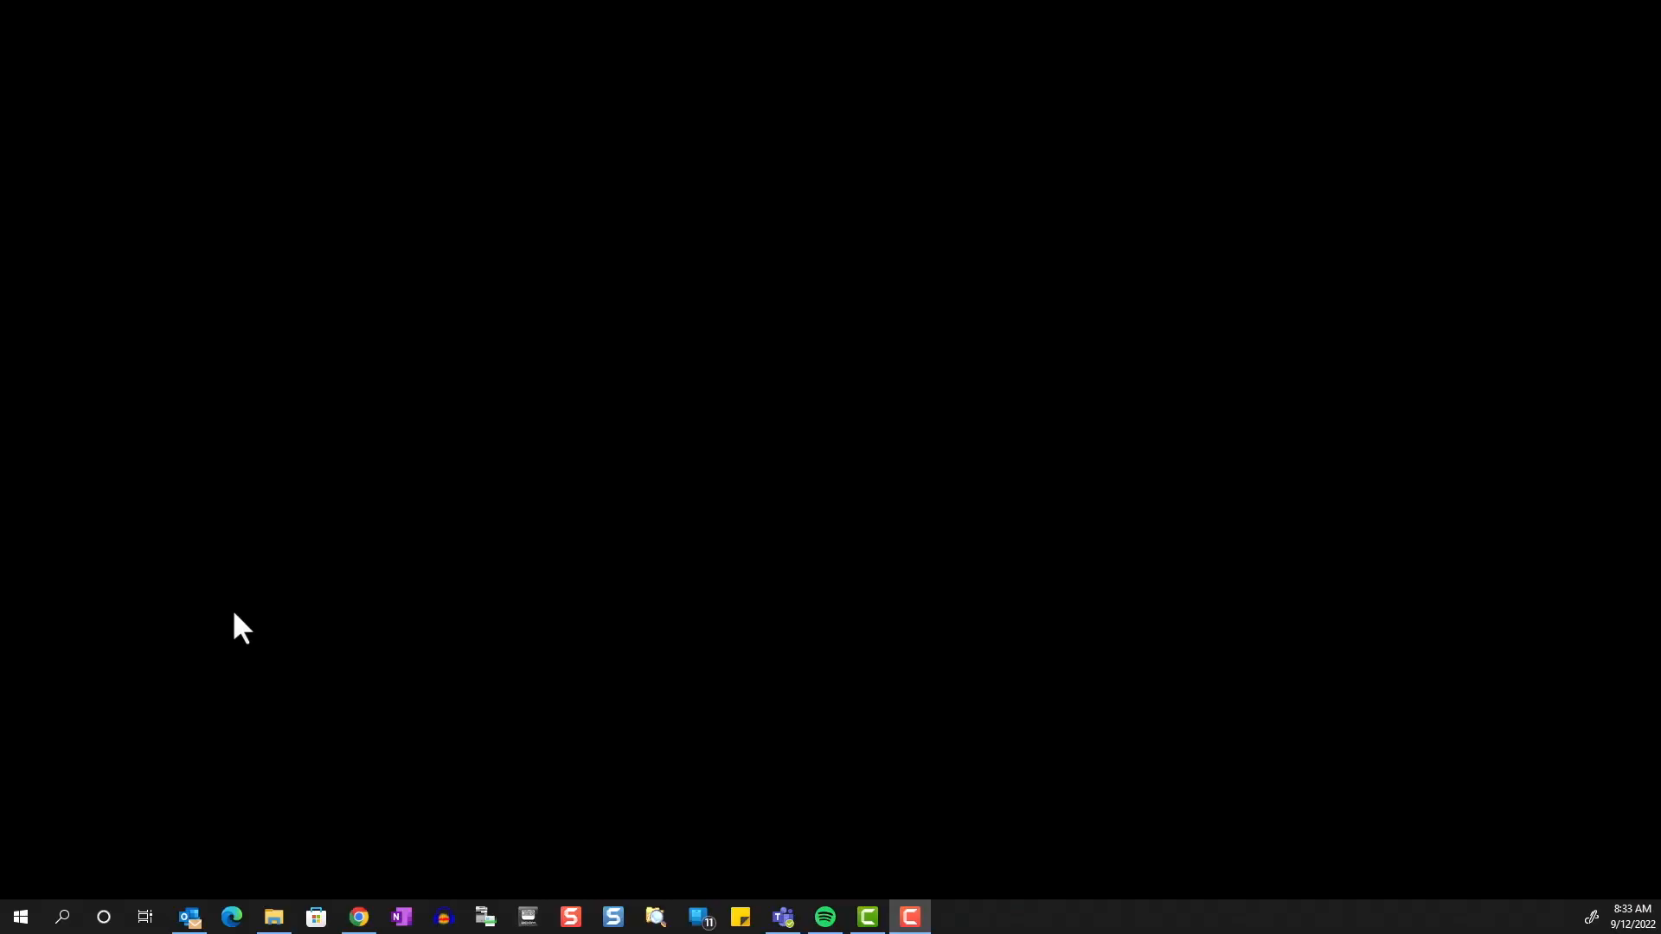
Step: Launch PowerToys (Preview) via Windows search for 'power toys' and view its General page at v0.62.0
{"action": "left_click", "coordinate": [63, 917]}
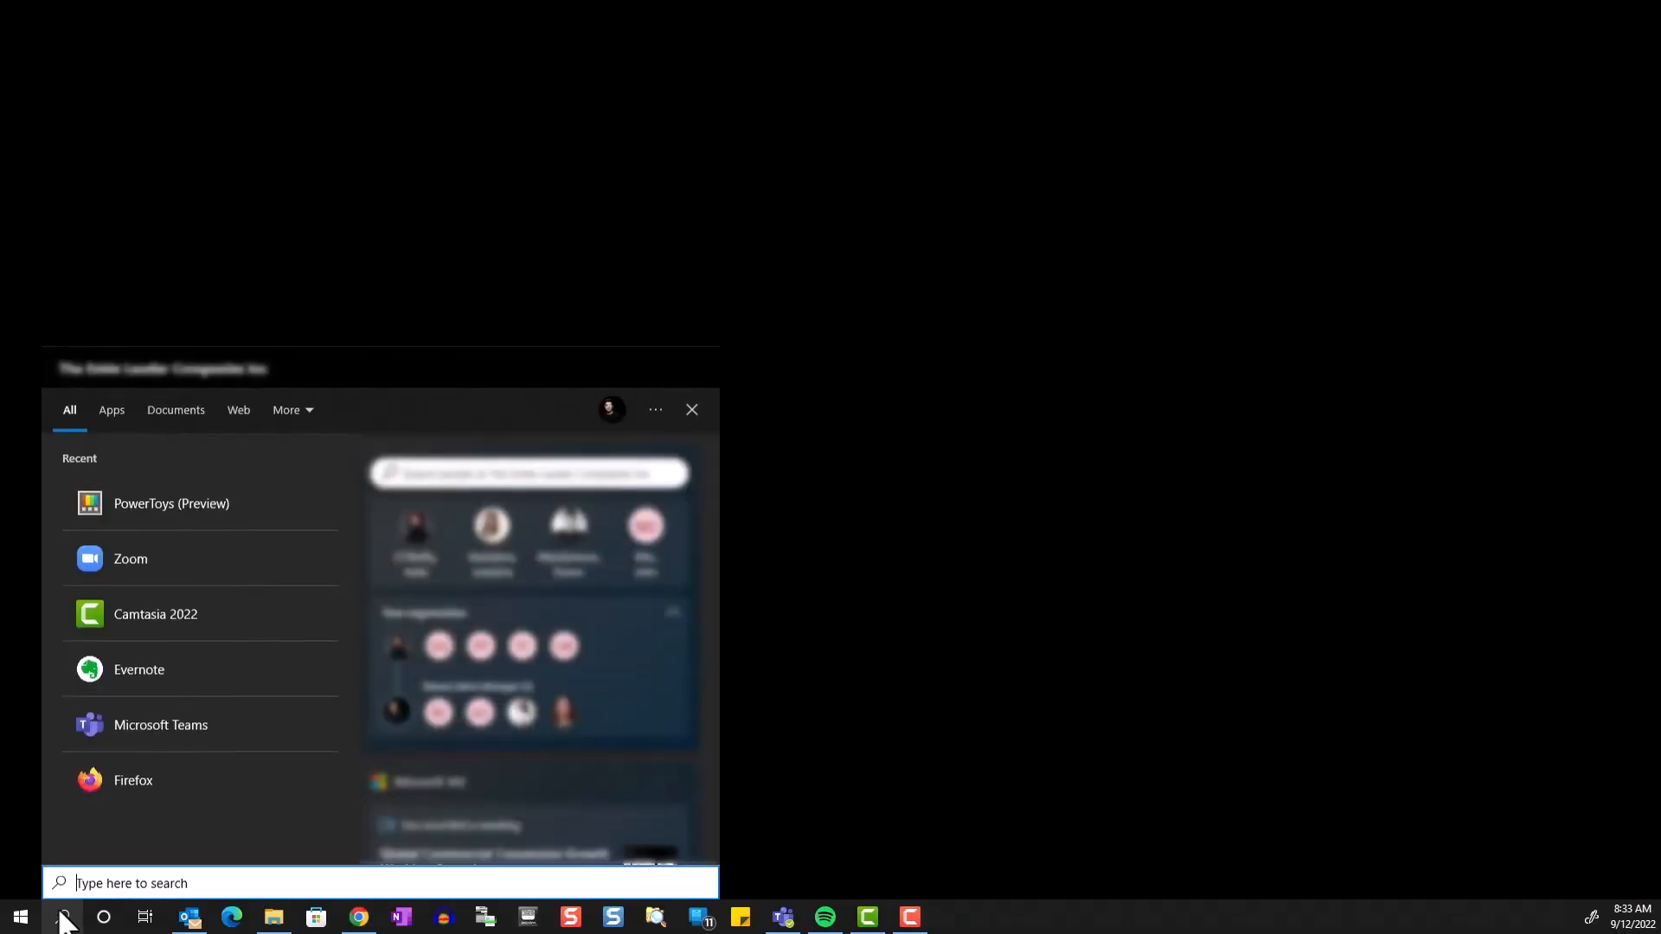
{"action": "type", "text": "power toys"}
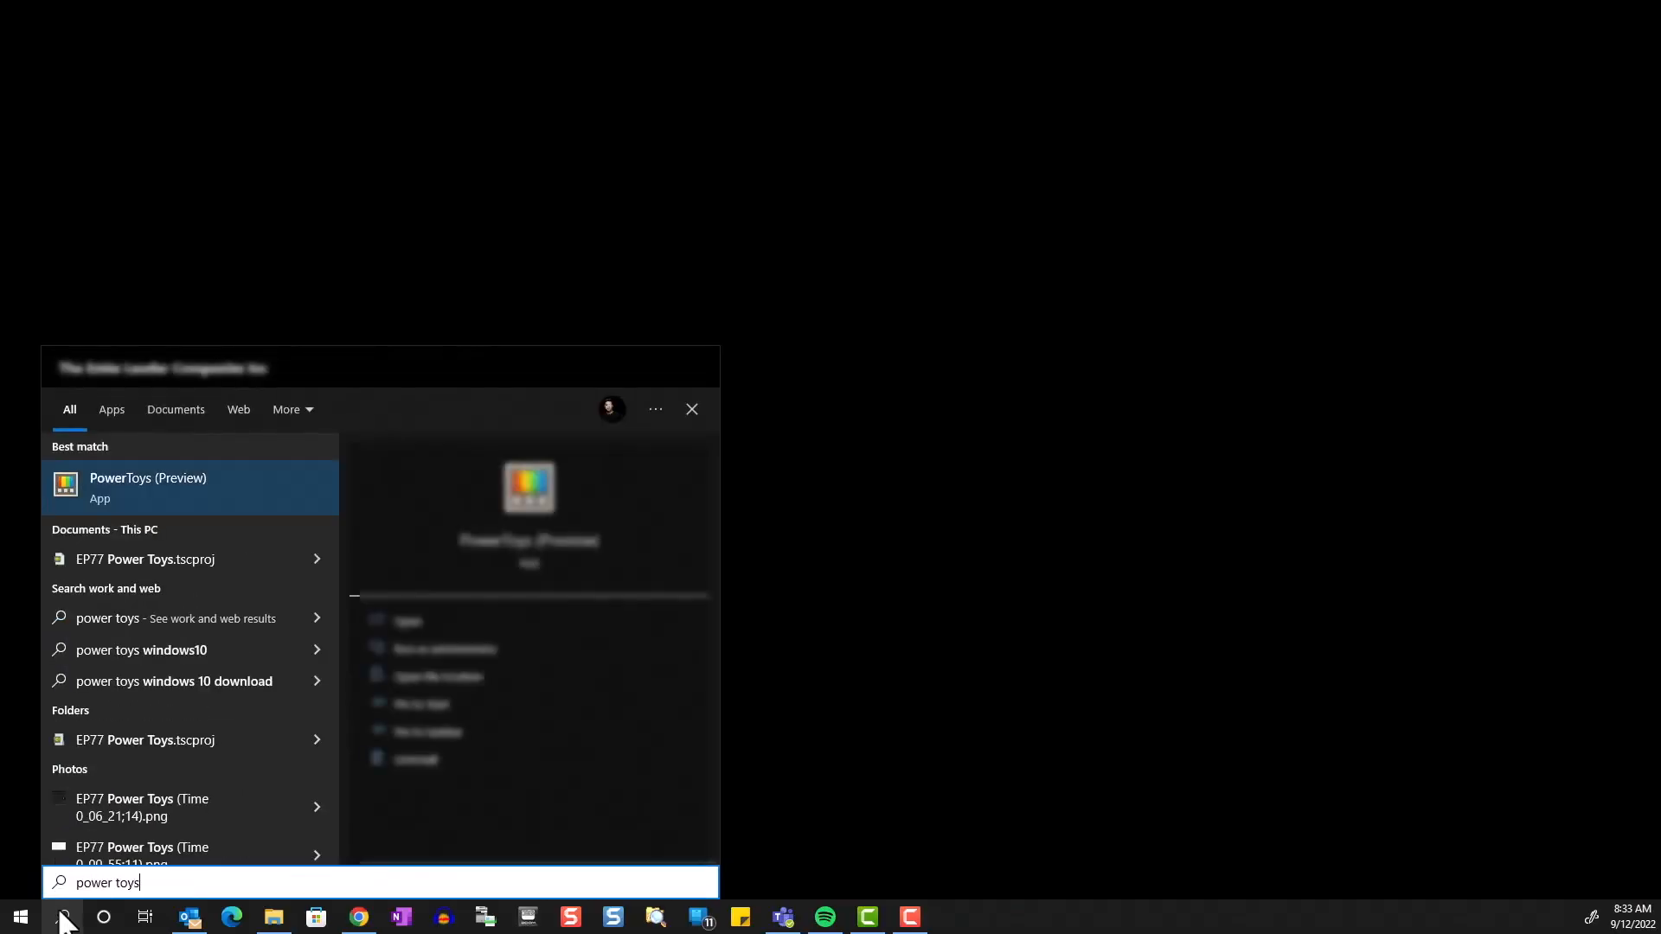
{"action": "left_click", "coordinate": [147, 487]}
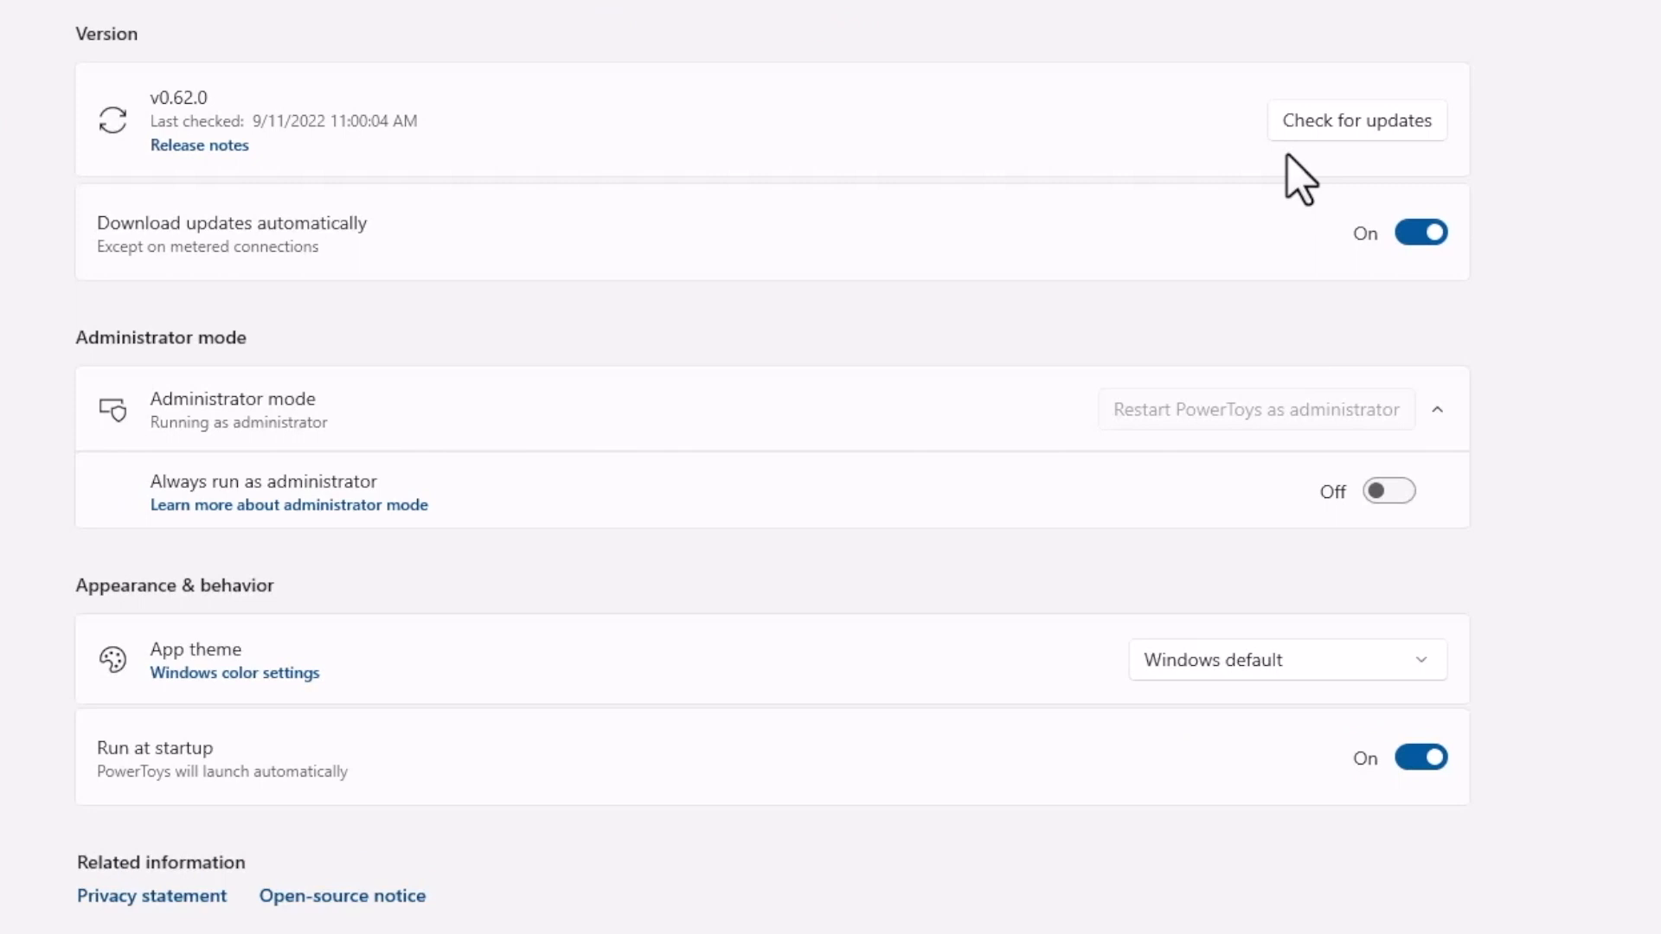
{"action": "mouse_move", "coordinate": [315, 450]}
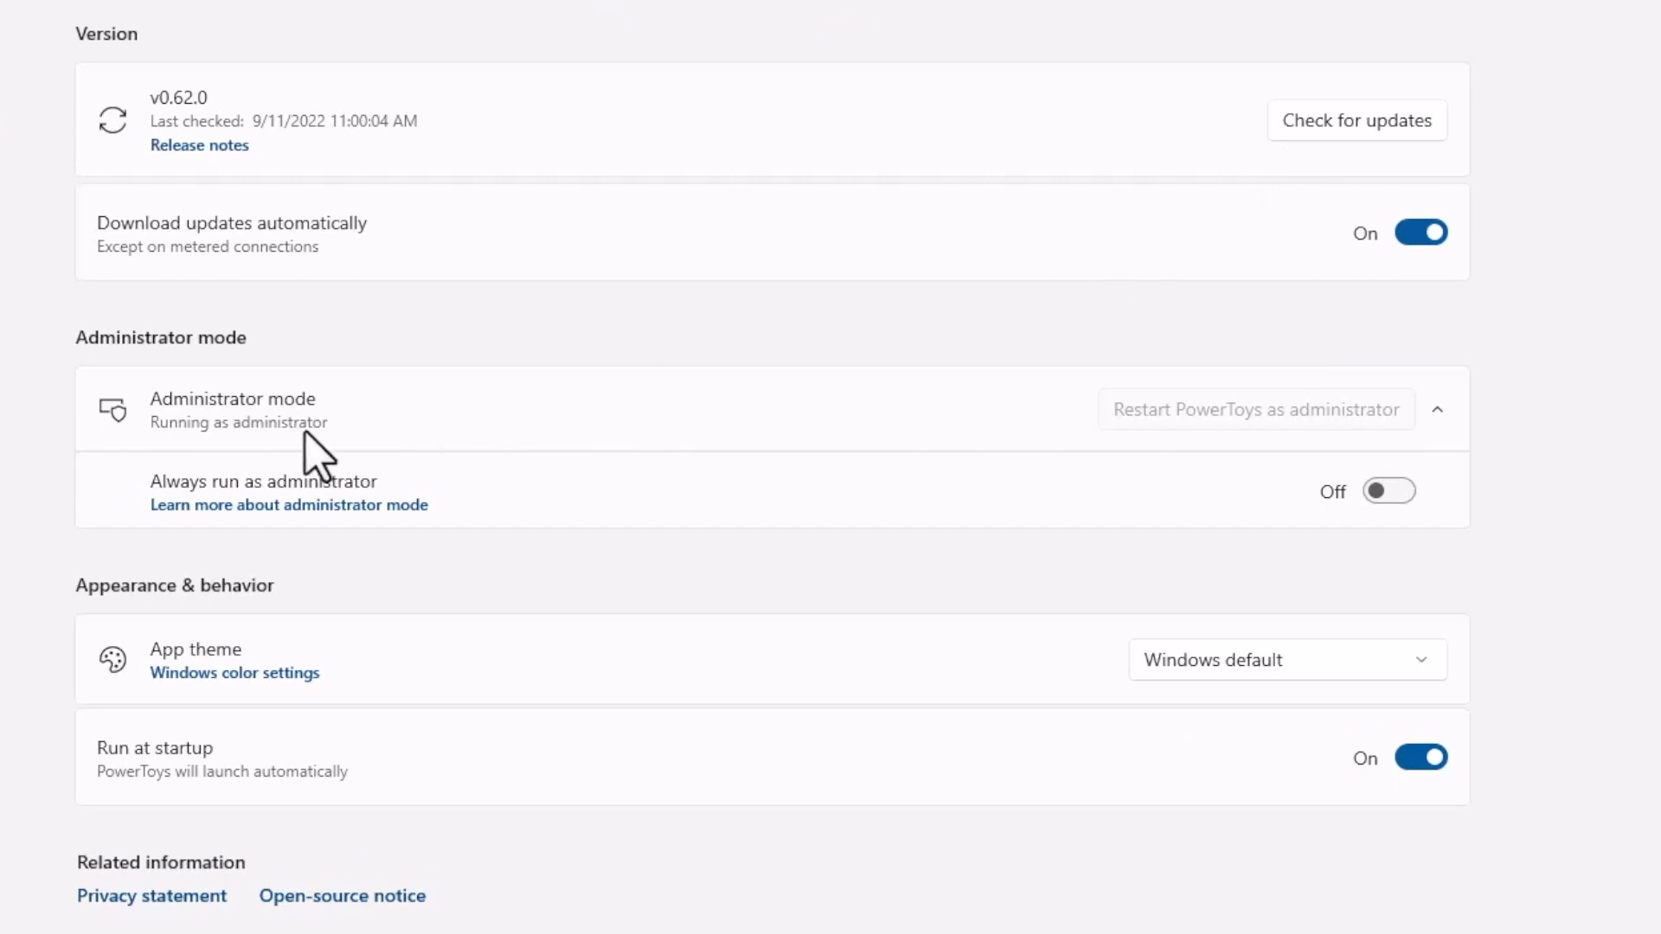
{"action": "mouse_move", "coordinate": [1102, 450]}
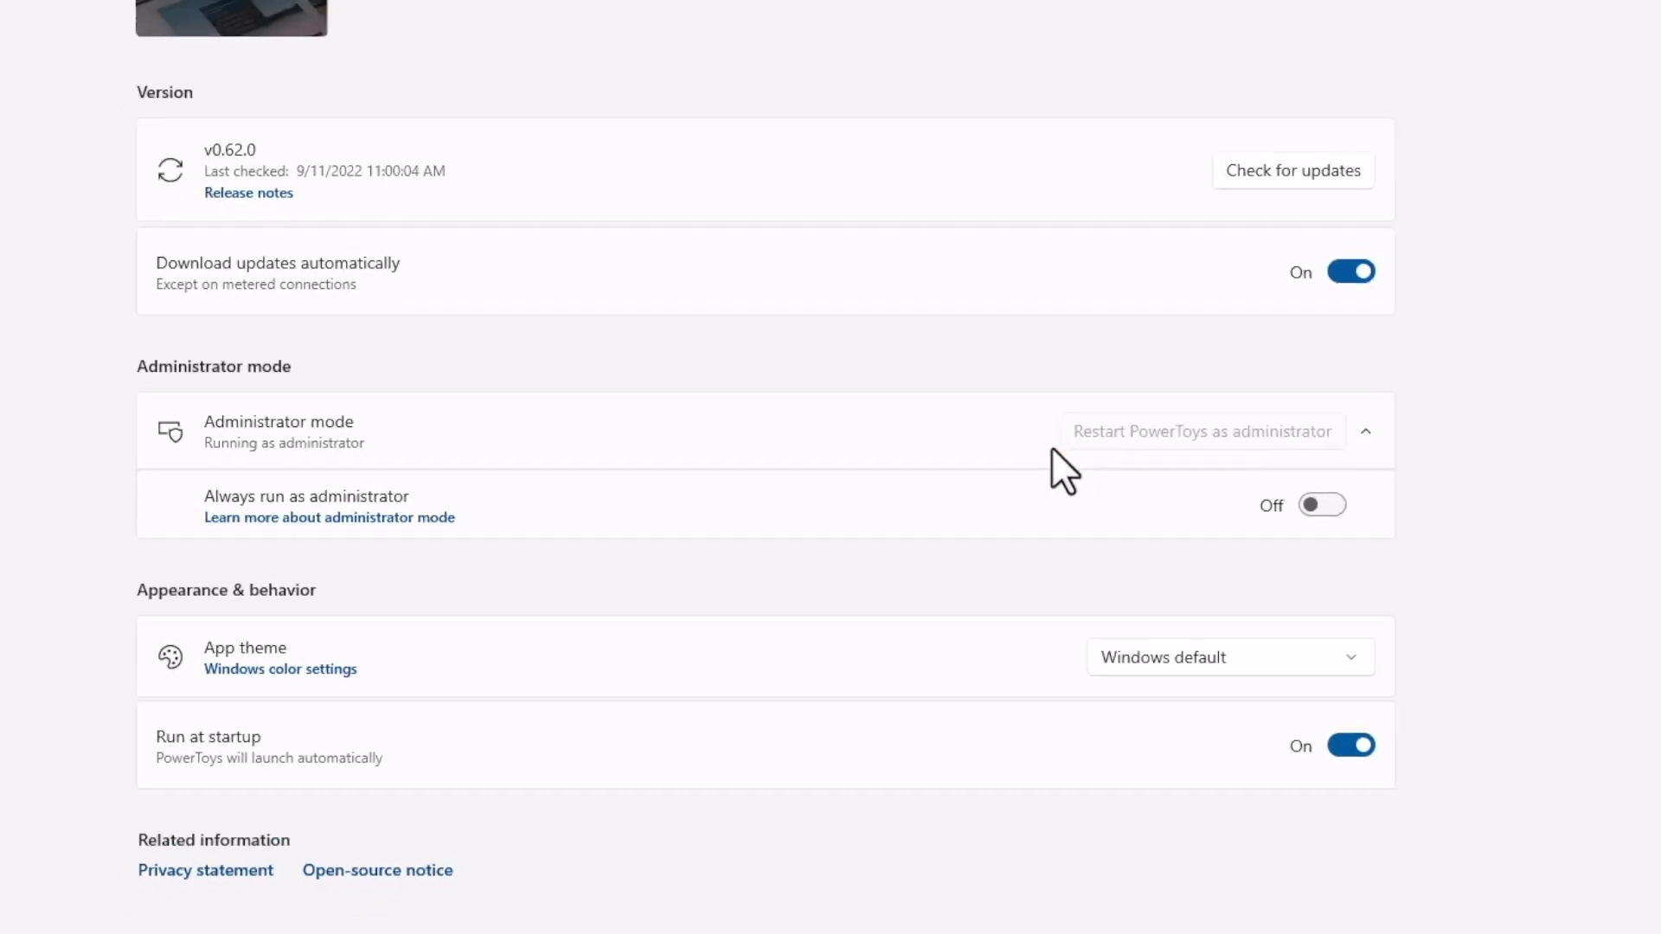
{"action": "left_click", "coordinate": [60, 916]}
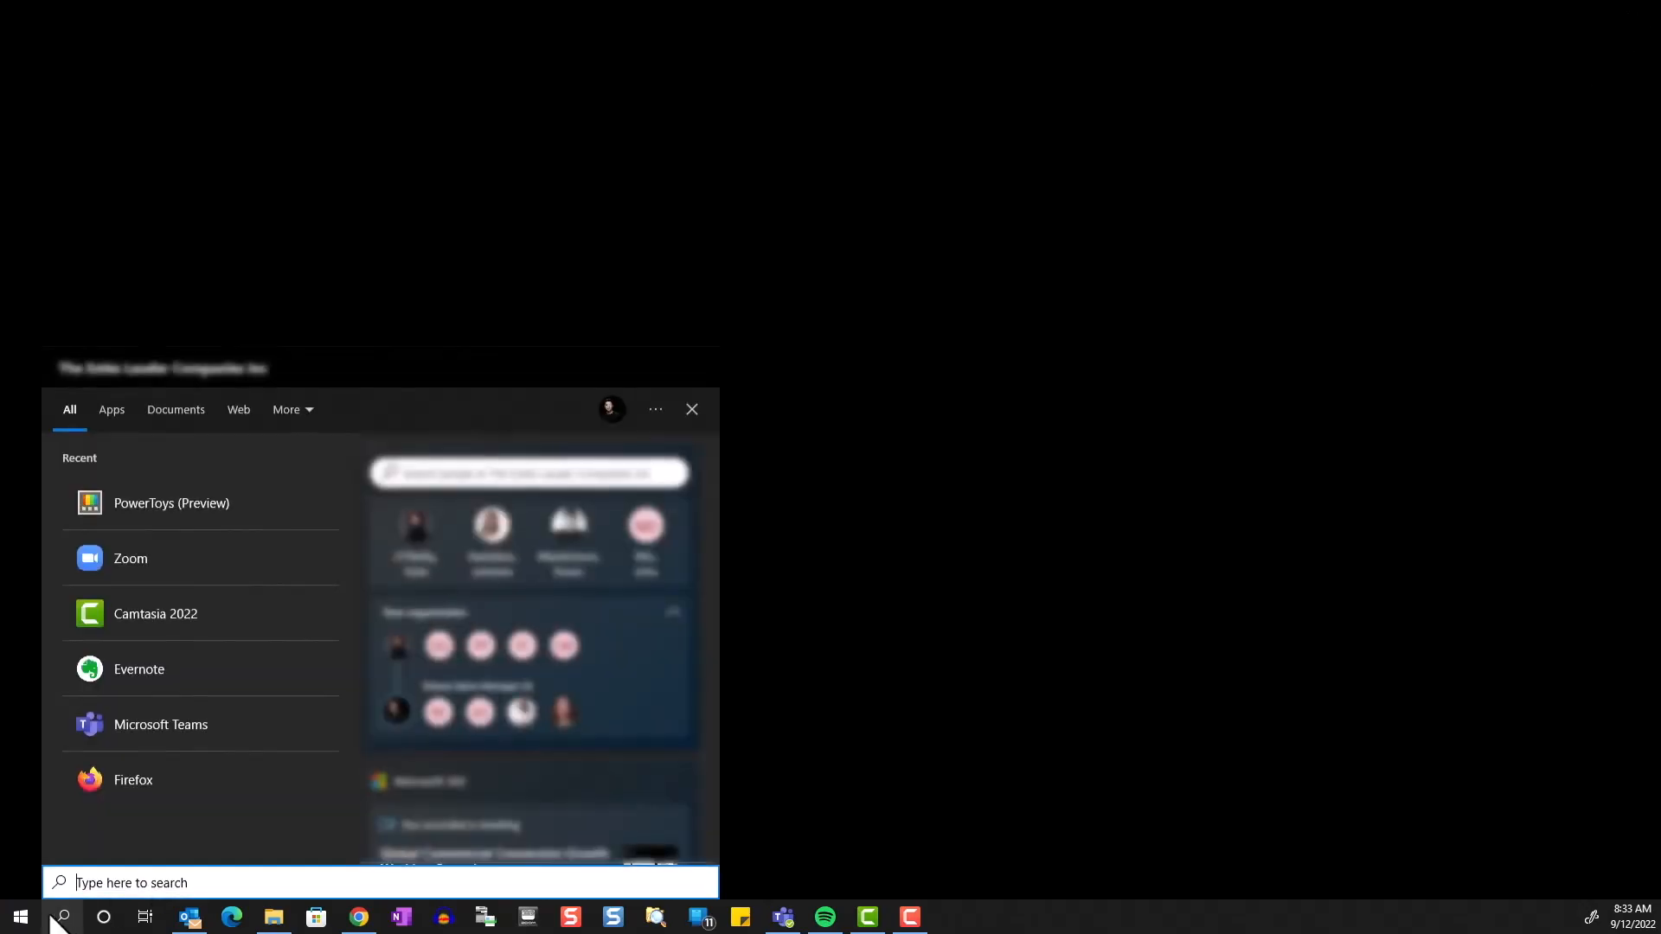
Step: Run PowerToys (Preview) as administrator from search and approve the User Account Control prompt
{"action": "type", "text": "power toys"}
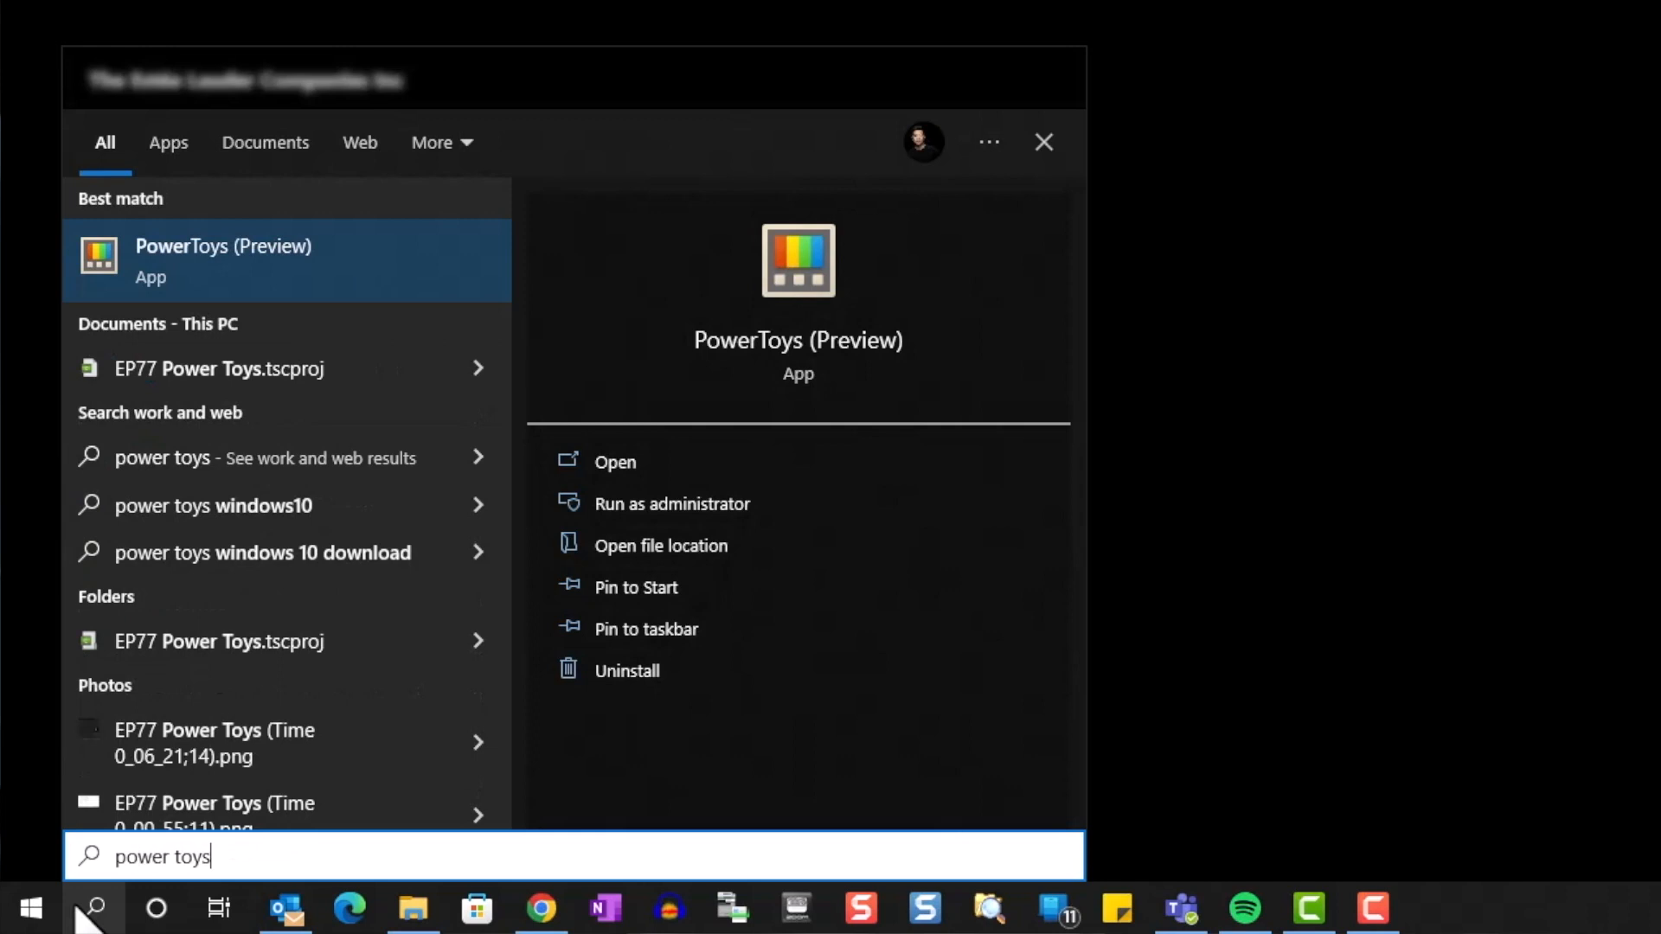
{"action": "right_click", "coordinate": [223, 261]}
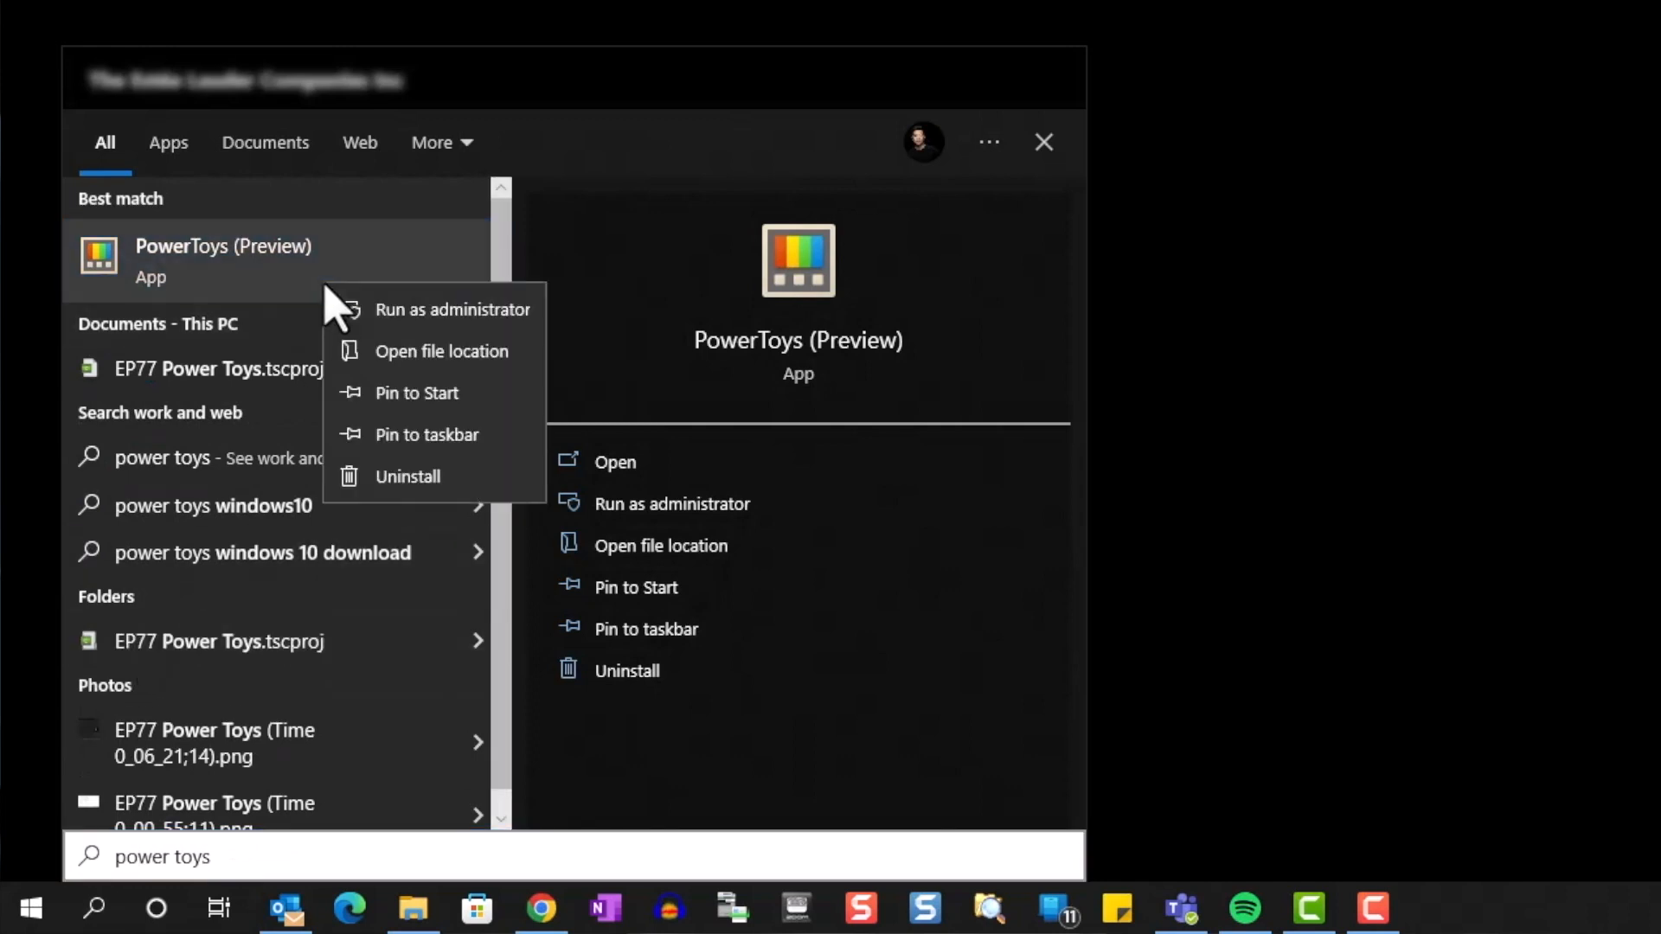
{"action": "left_click", "coordinate": [452, 308]}
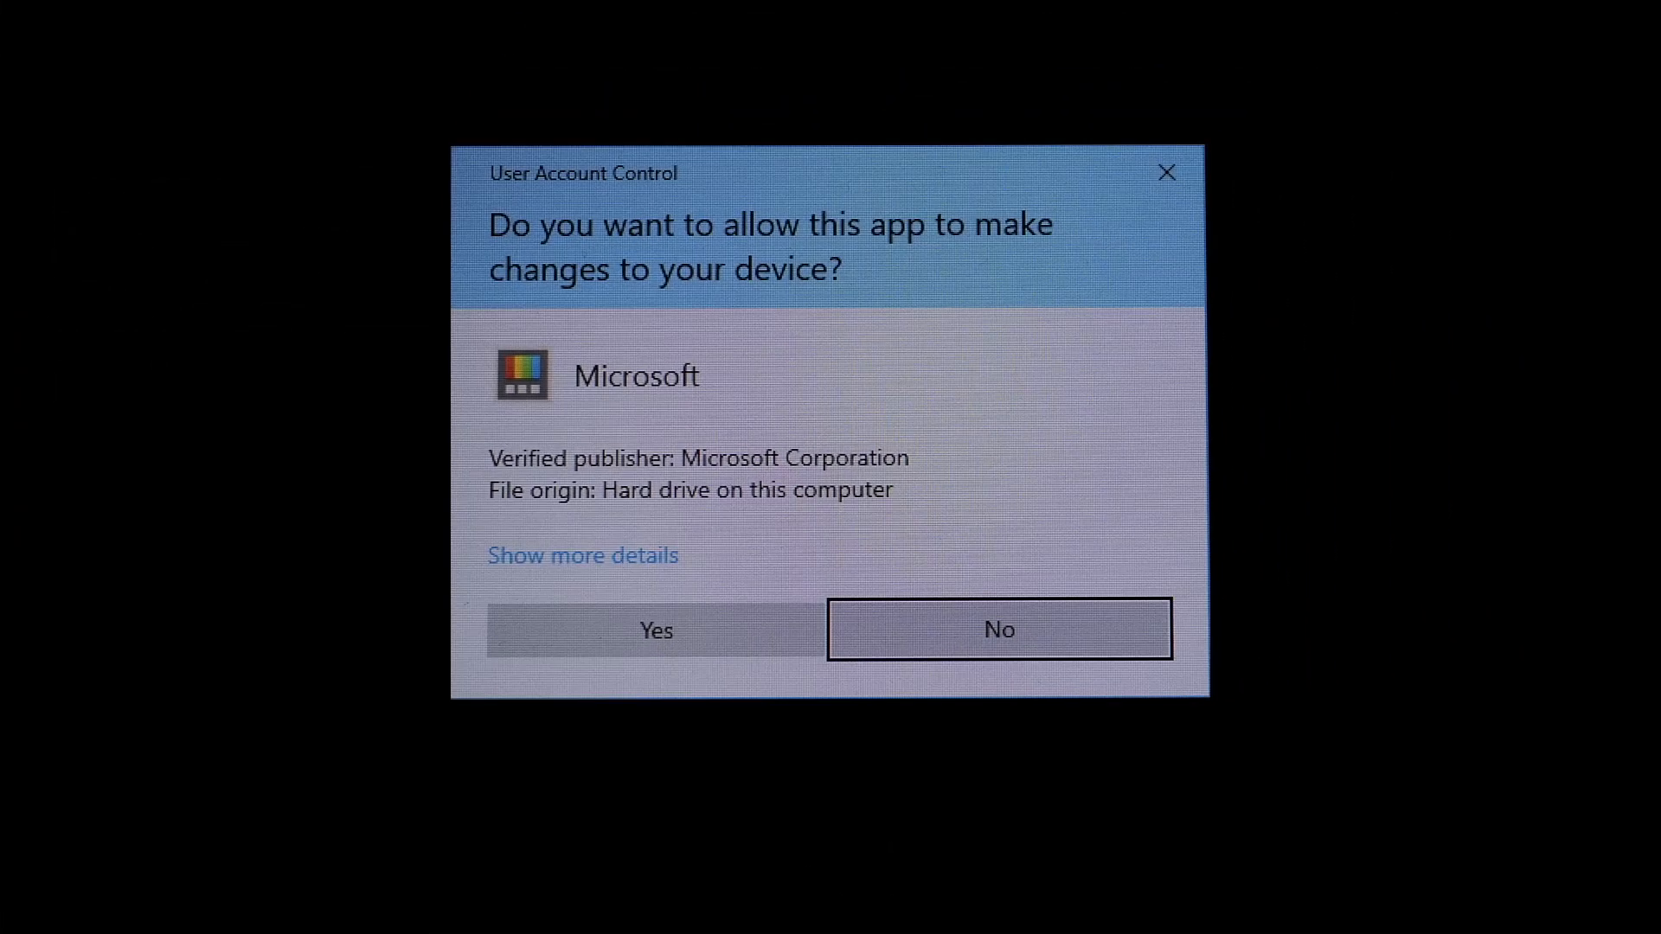
{"action": "left_click", "coordinate": [706, 630]}
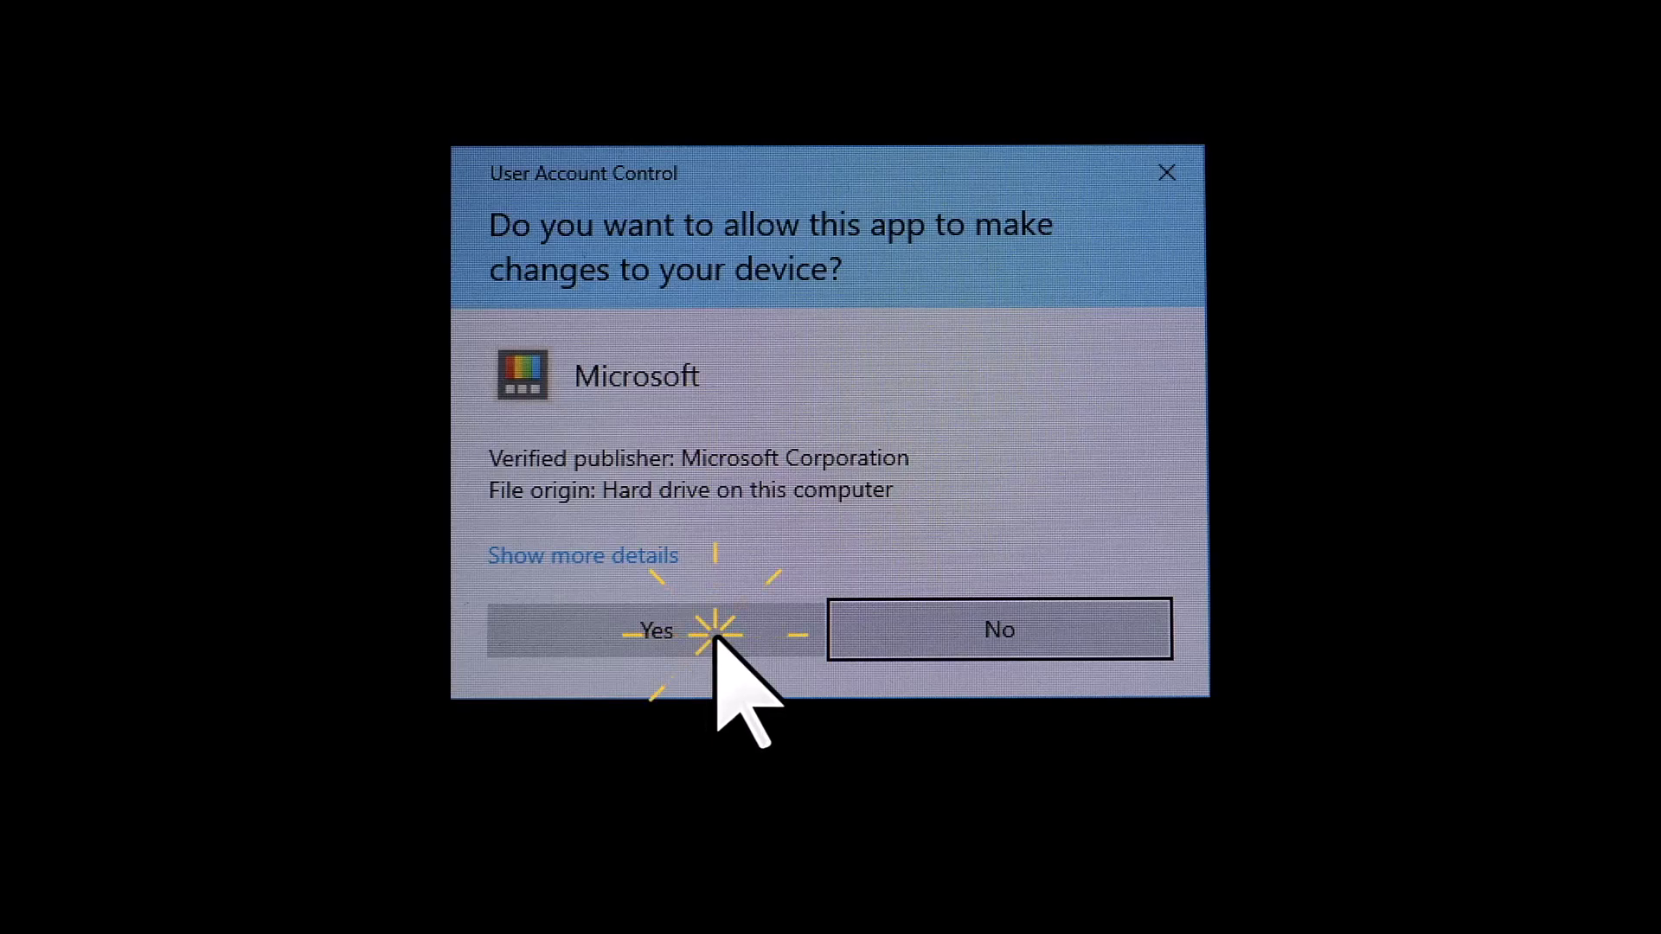
{"action": "left_click", "coordinate": [654, 630]}
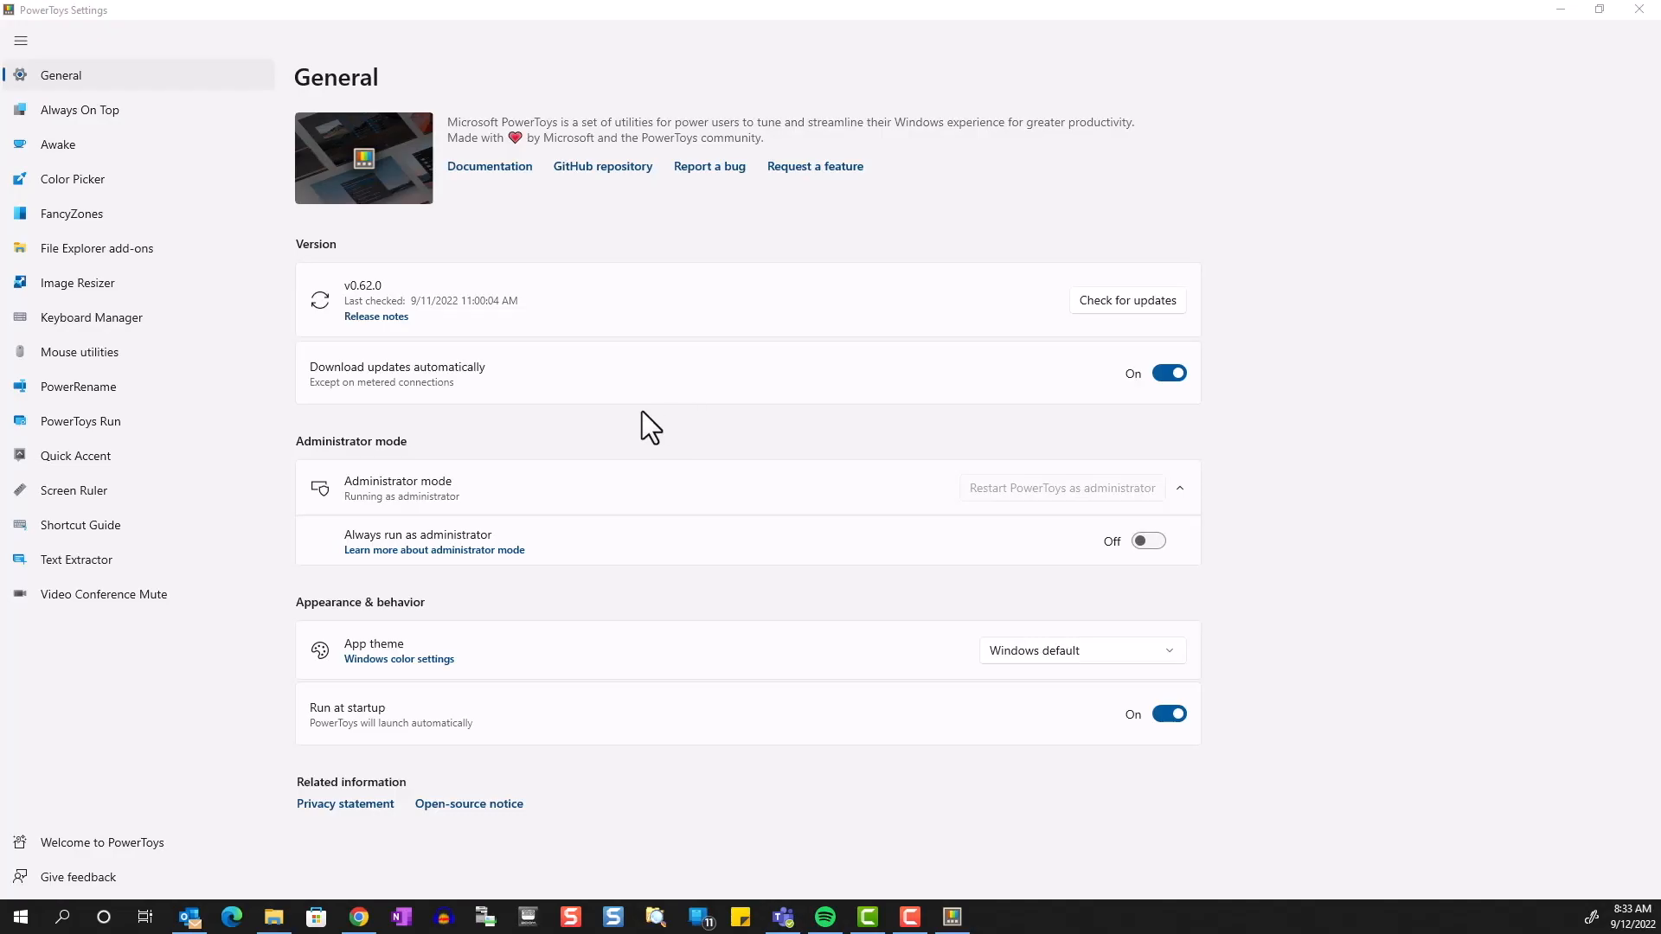
Step: In Video Conference Mute, select Microphone (ZOOM P4 Audio) with Logitech Webcam C925e as the camera
{"action": "left_click", "coordinate": [104, 593]}
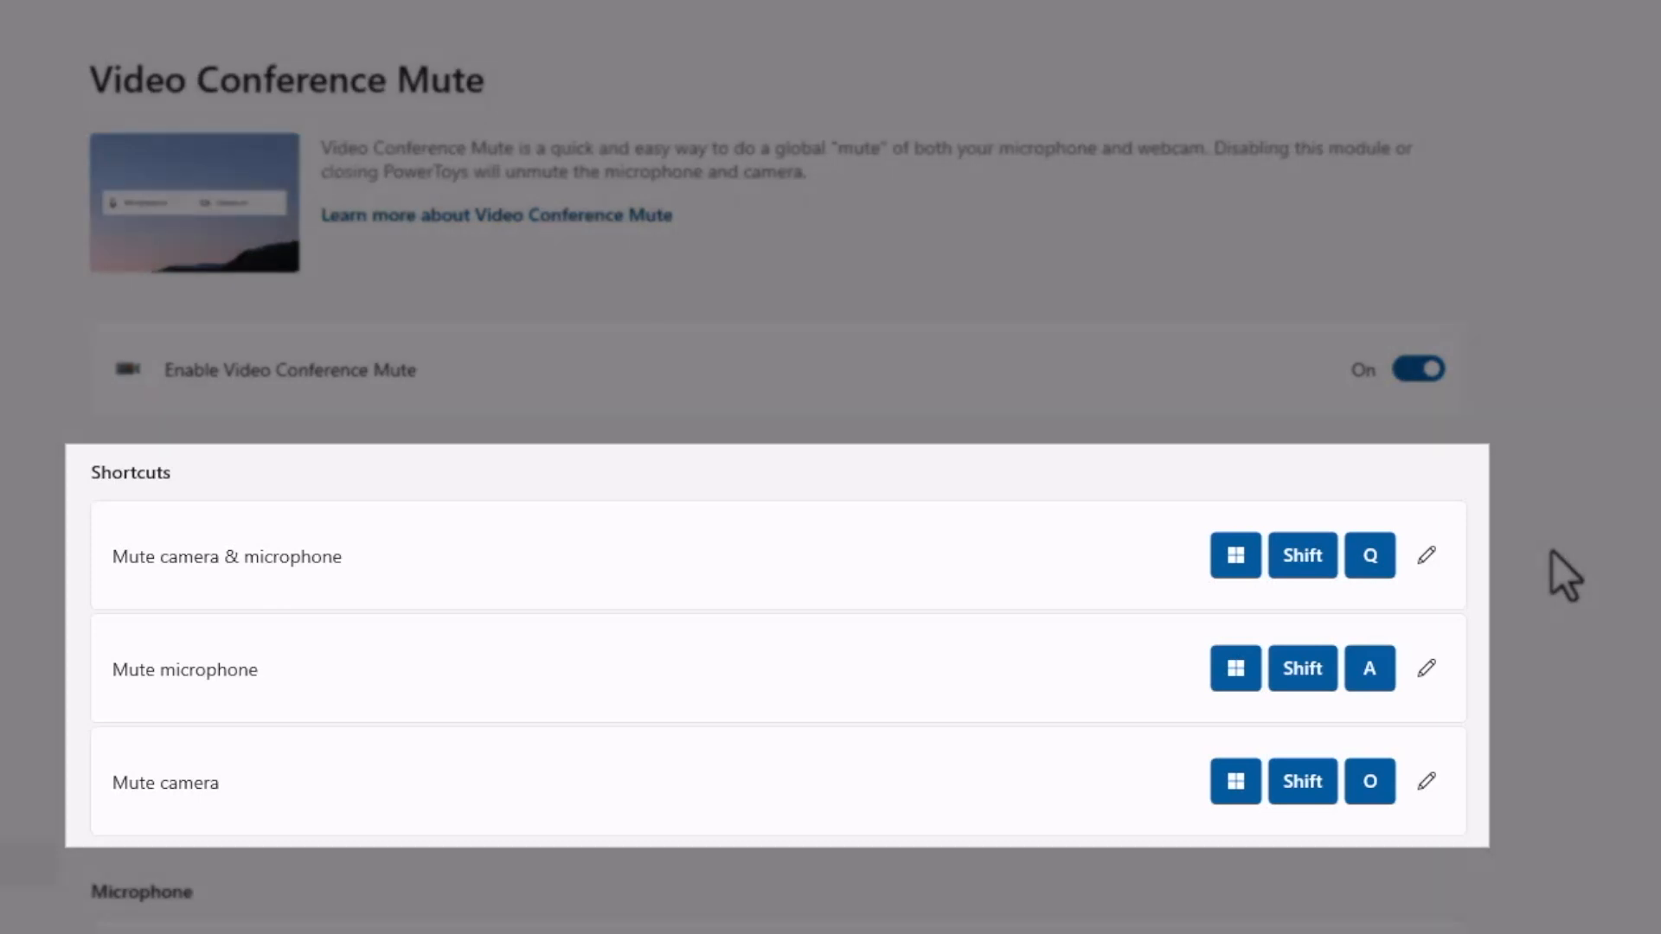
{"action": "scroll", "scroll_direction": "down", "scroll_amount": 3}
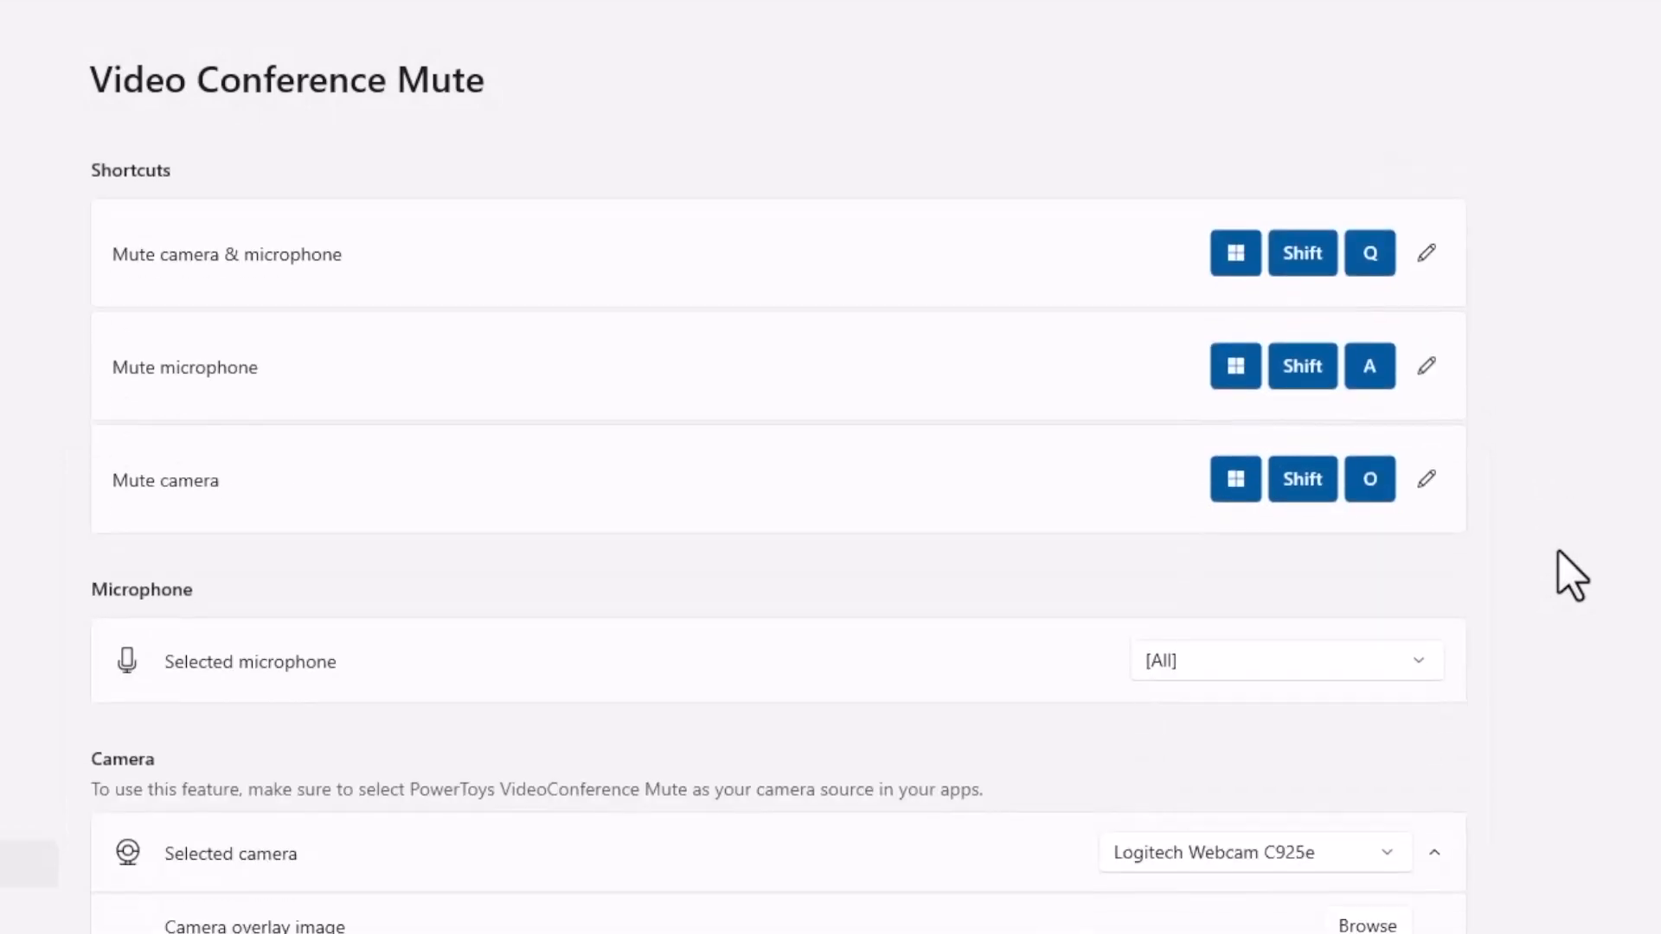
{"action": "left_click", "coordinate": [1287, 659]}
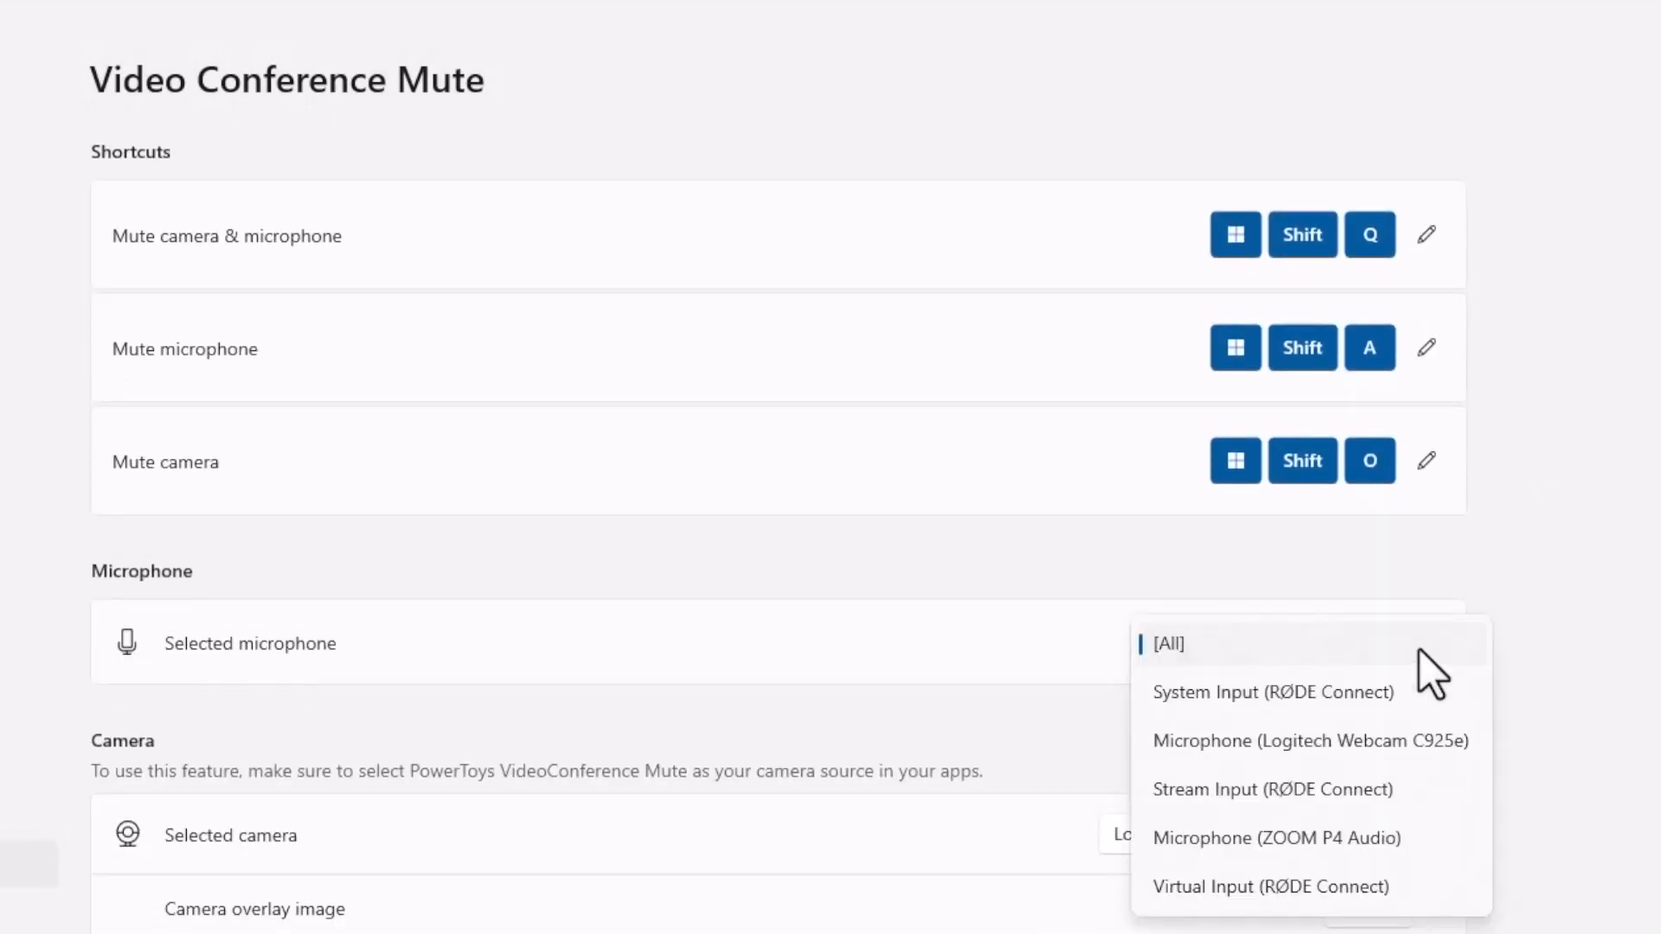
{"action": "left_click", "coordinate": [1275, 837]}
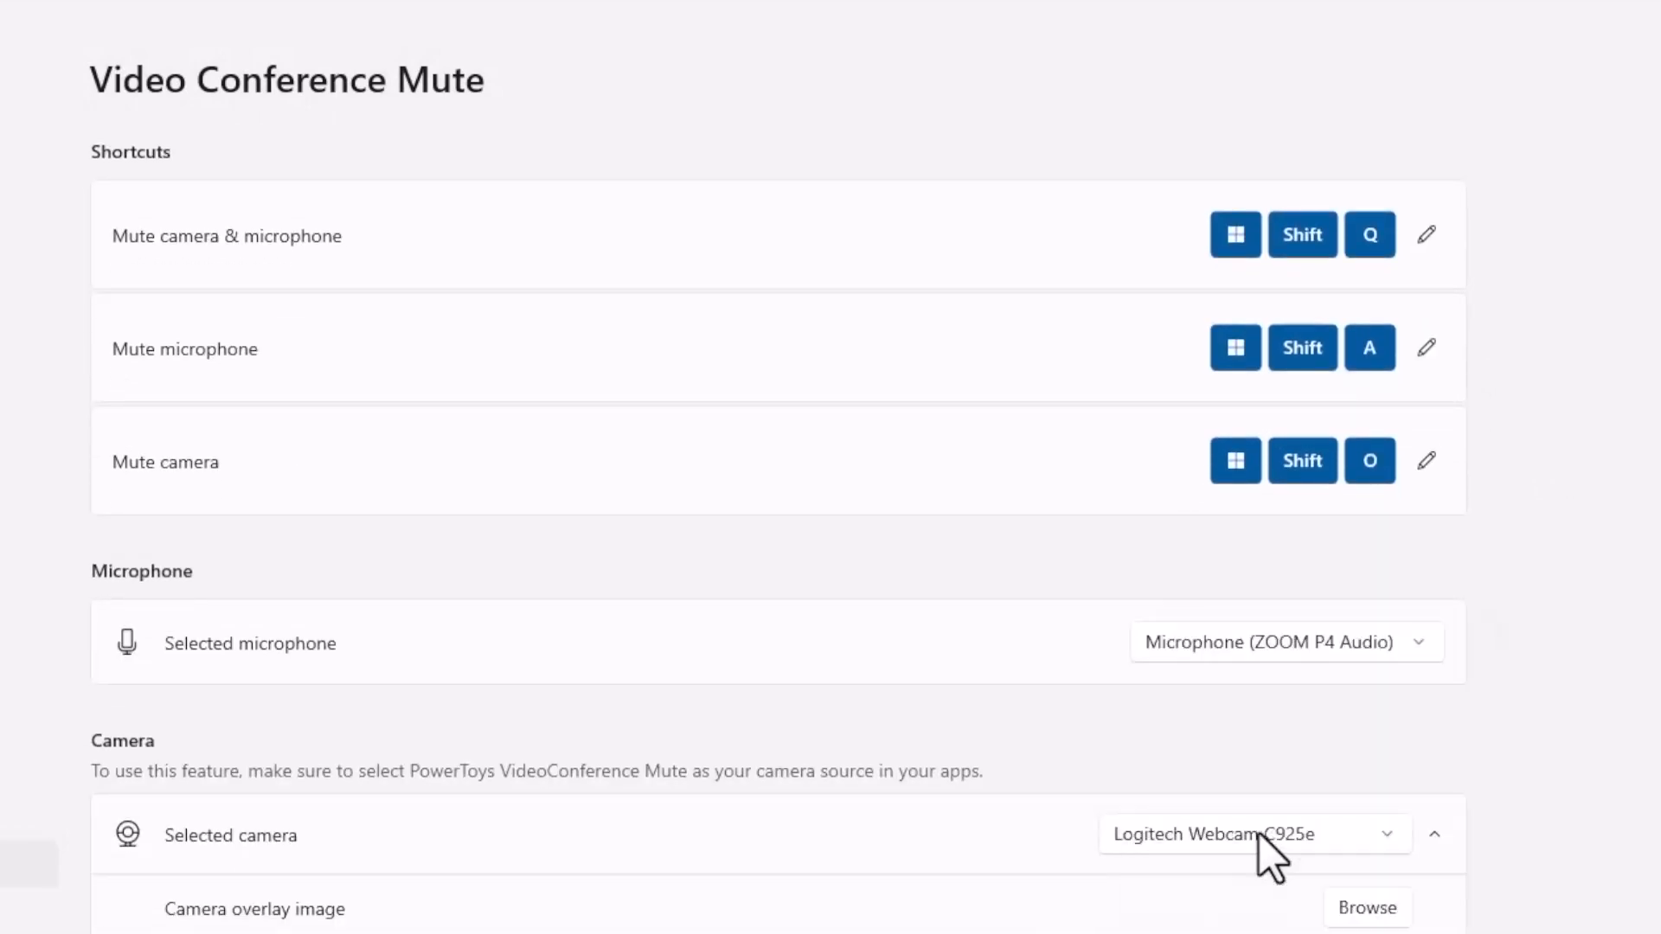
{"action": "scroll", "scroll_direction": "down", "scroll_amount": 3}
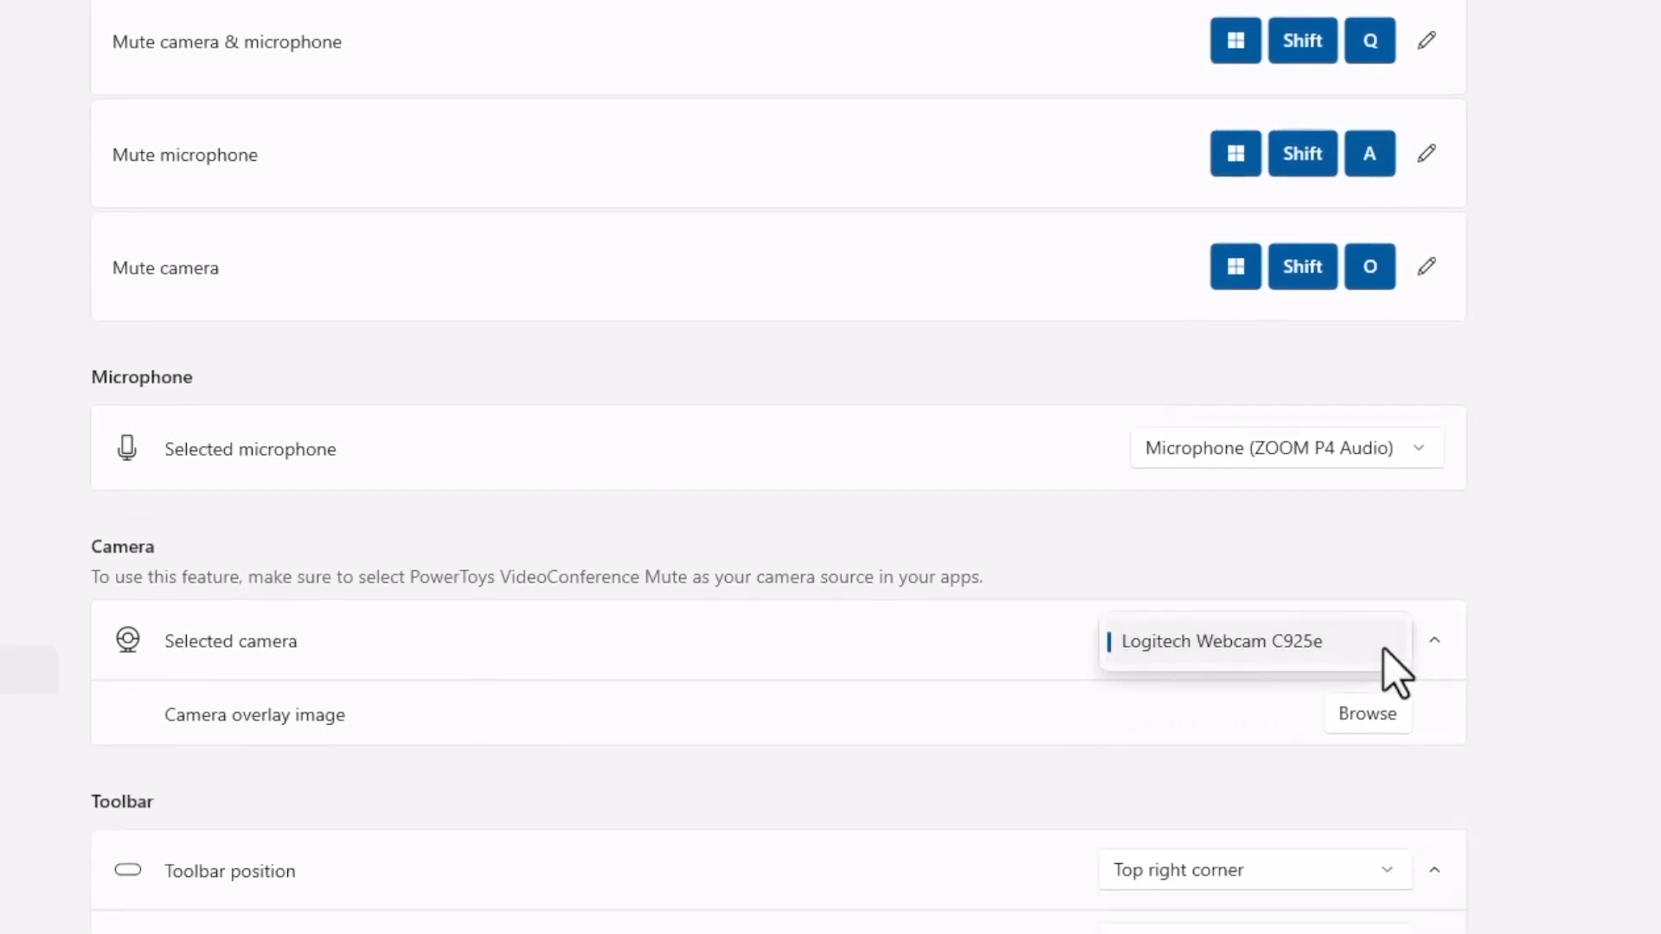
{"action": "scroll", "scroll_direction": "down", "scroll_amount": 3}
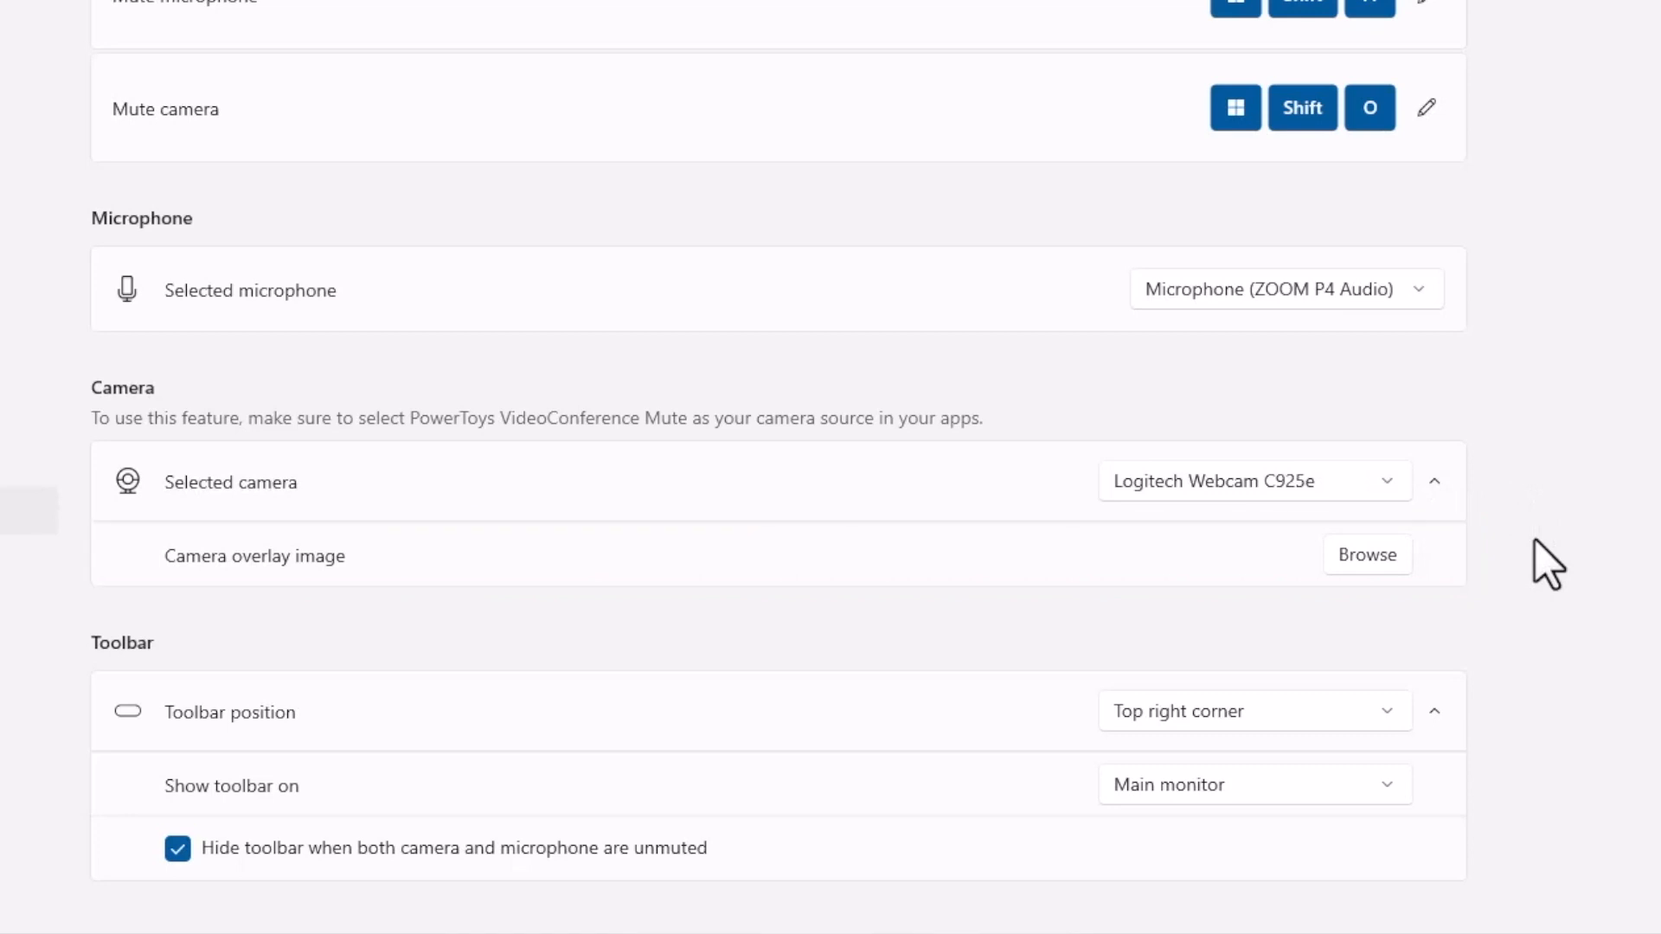
{"action": "mouse_move", "coordinate": [1398, 589]}
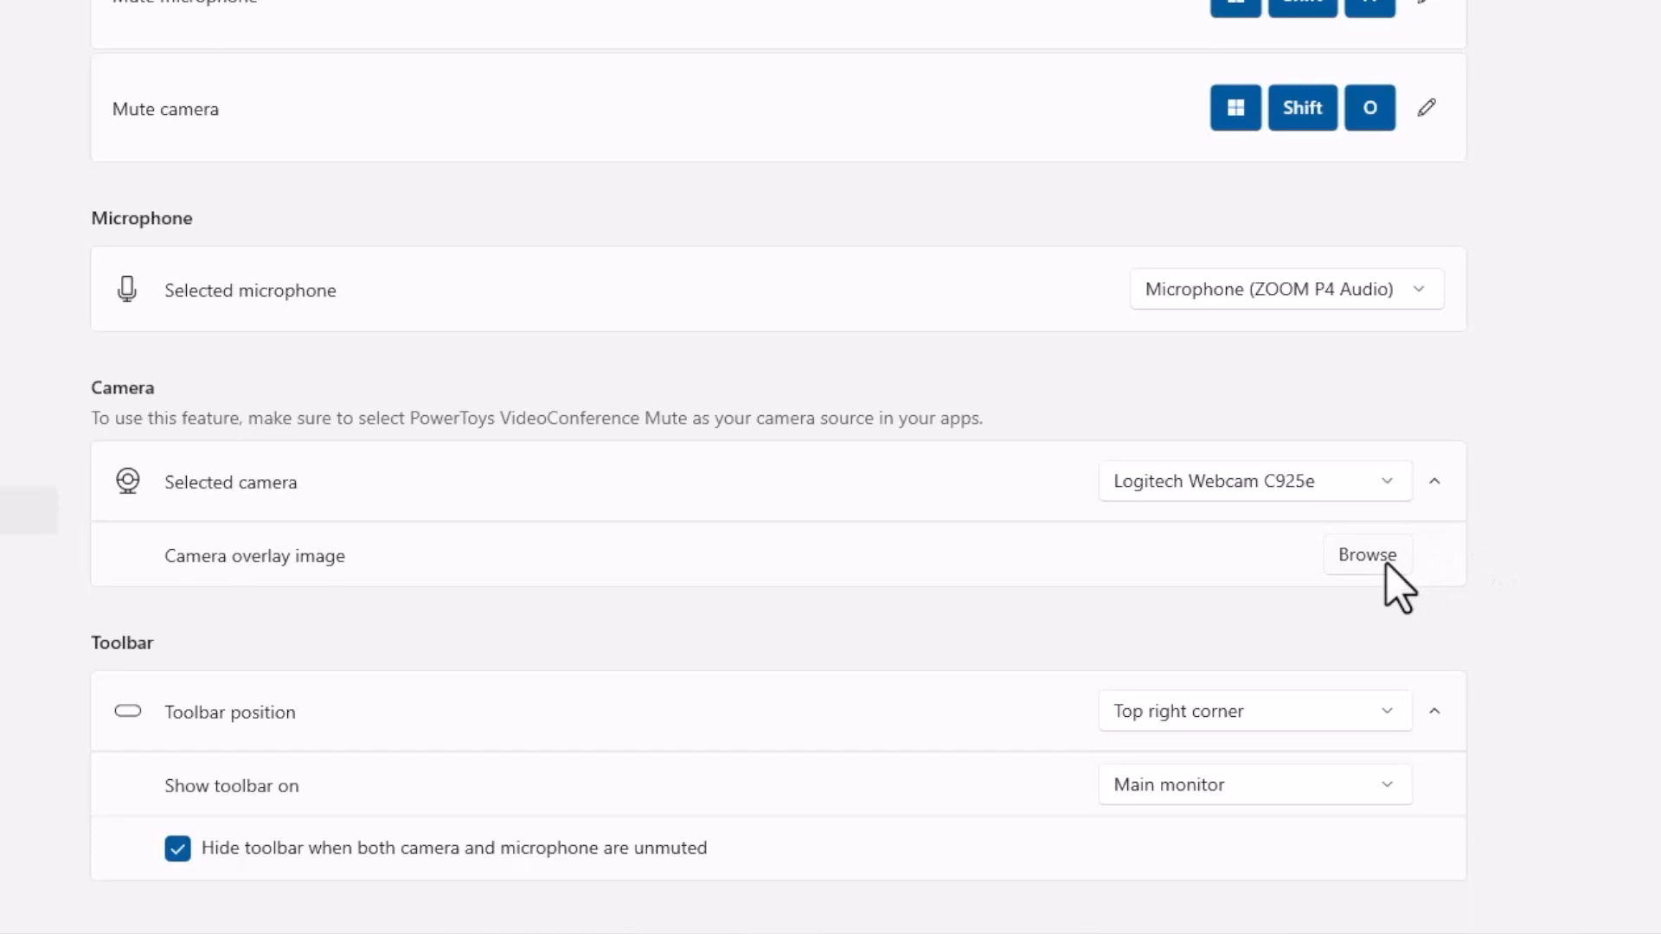
Step: Browse for the 'Be Right Back' picture as the camera overlay image and review the toolbar options
{"action": "left_click", "coordinate": [1367, 554]}
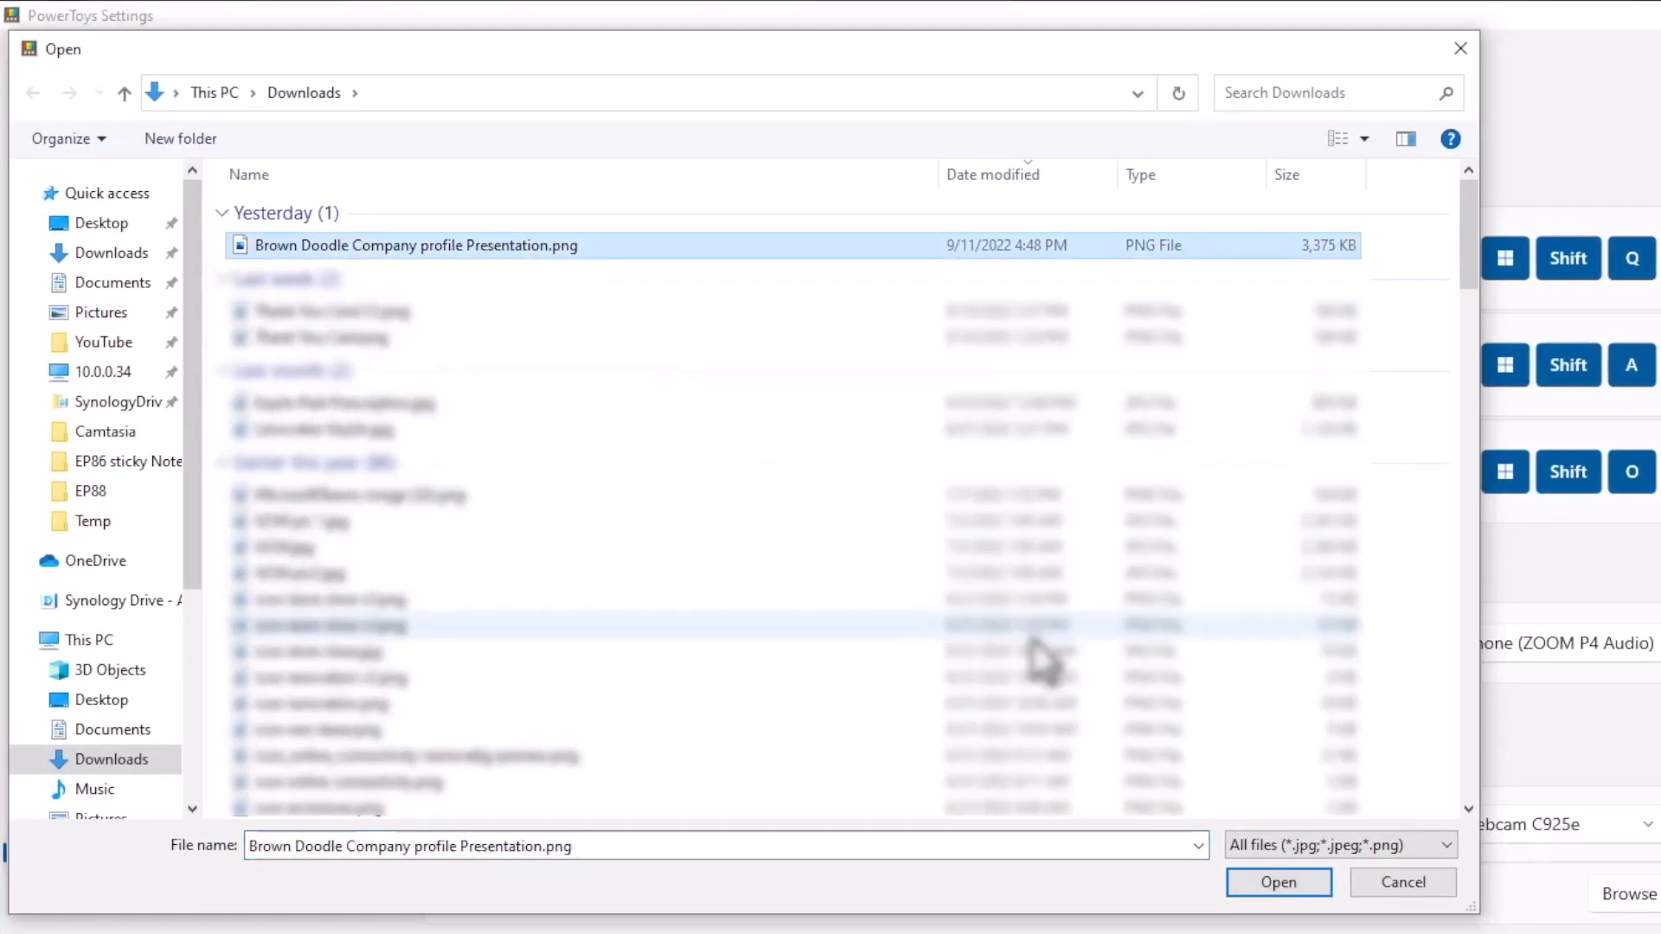
{"action": "left_click", "coordinate": [1277, 880]}
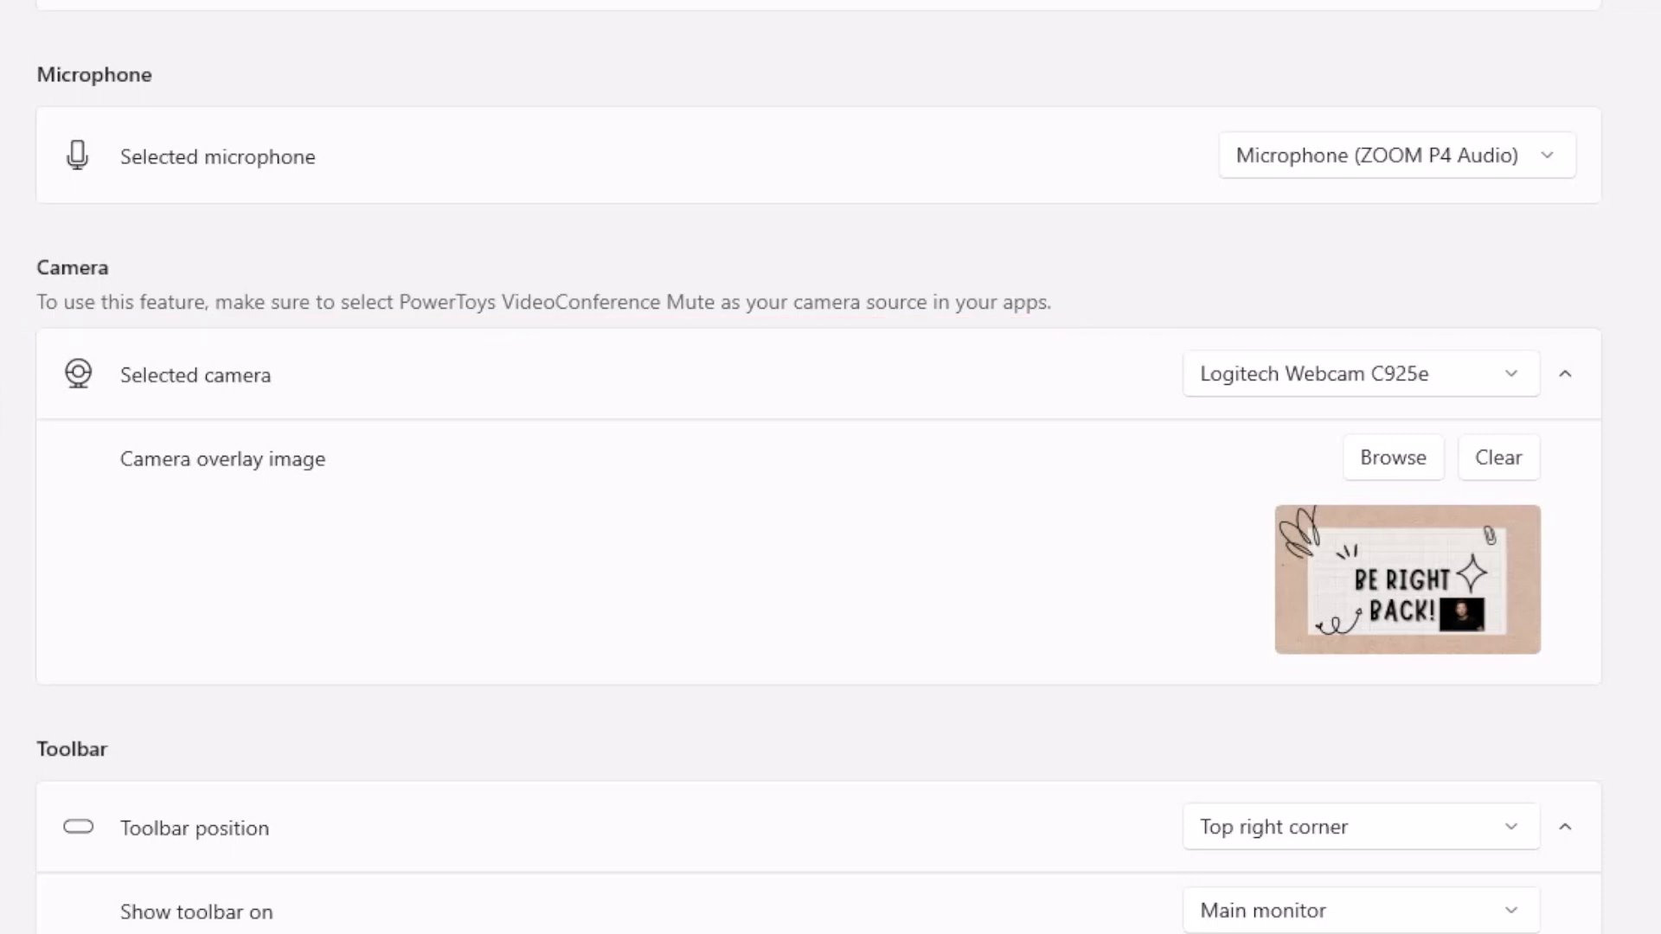
{"action": "scroll", "scroll_direction": "down", "scroll_amount": 3}
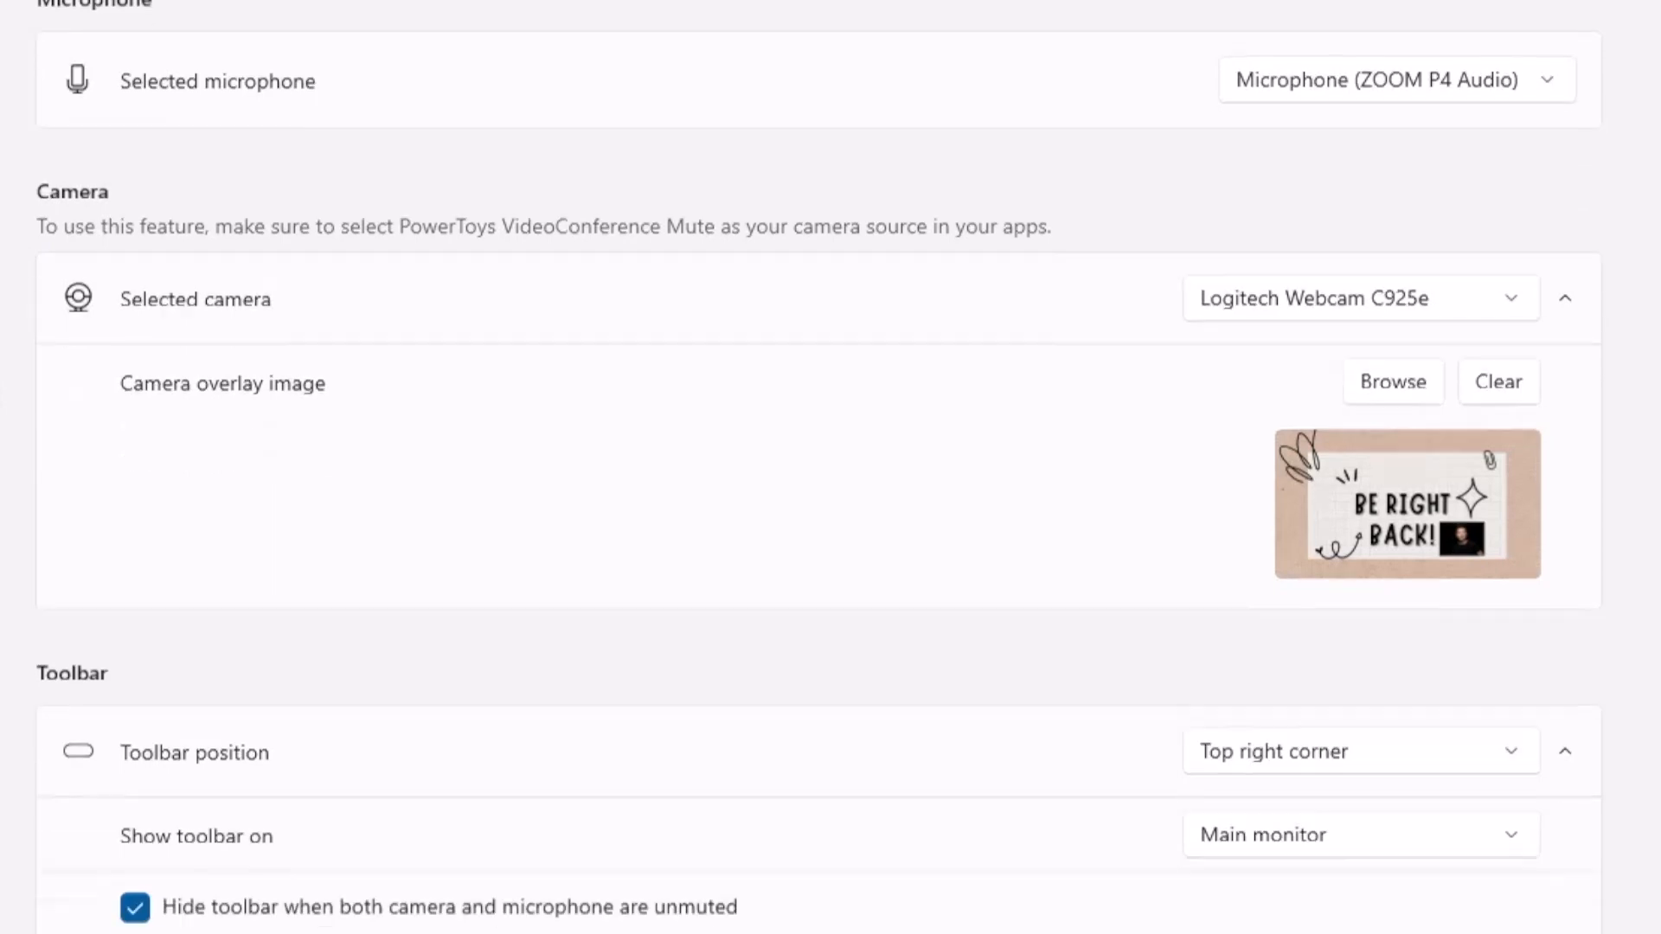
{"action": "scroll", "scroll_direction": "down", "scroll_amount": 3}
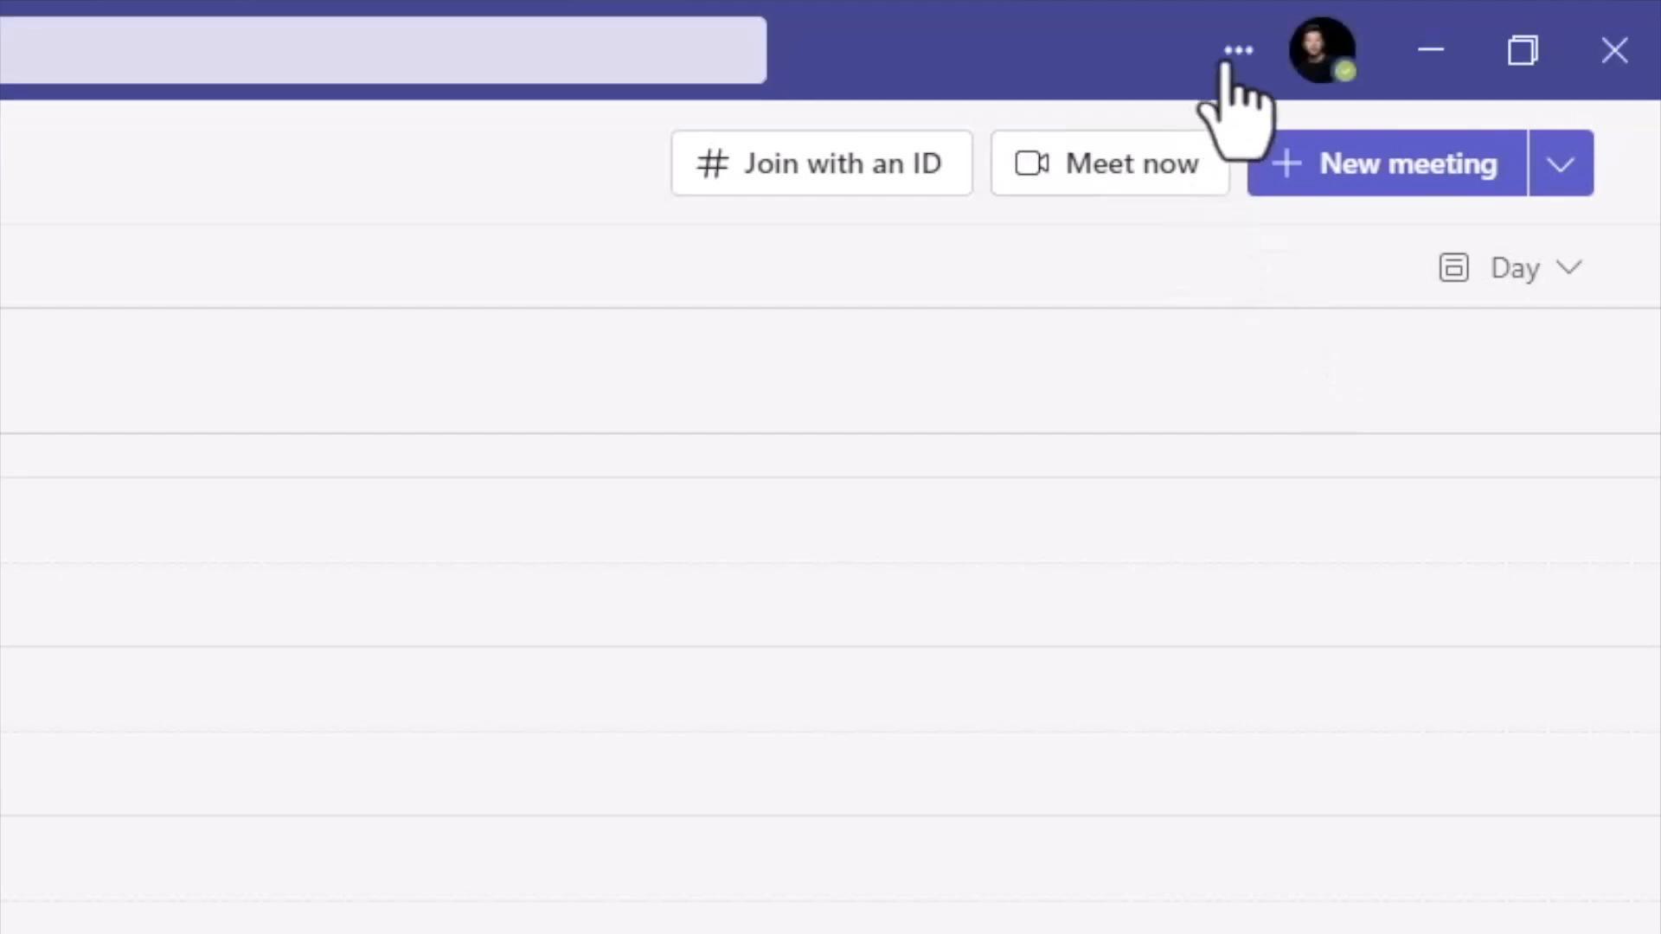
Step: In Teams Settings > Devices, choose PowerToys VideoConference Mute as the camera and close Settings
{"action": "left_click", "coordinate": [1237, 50]}
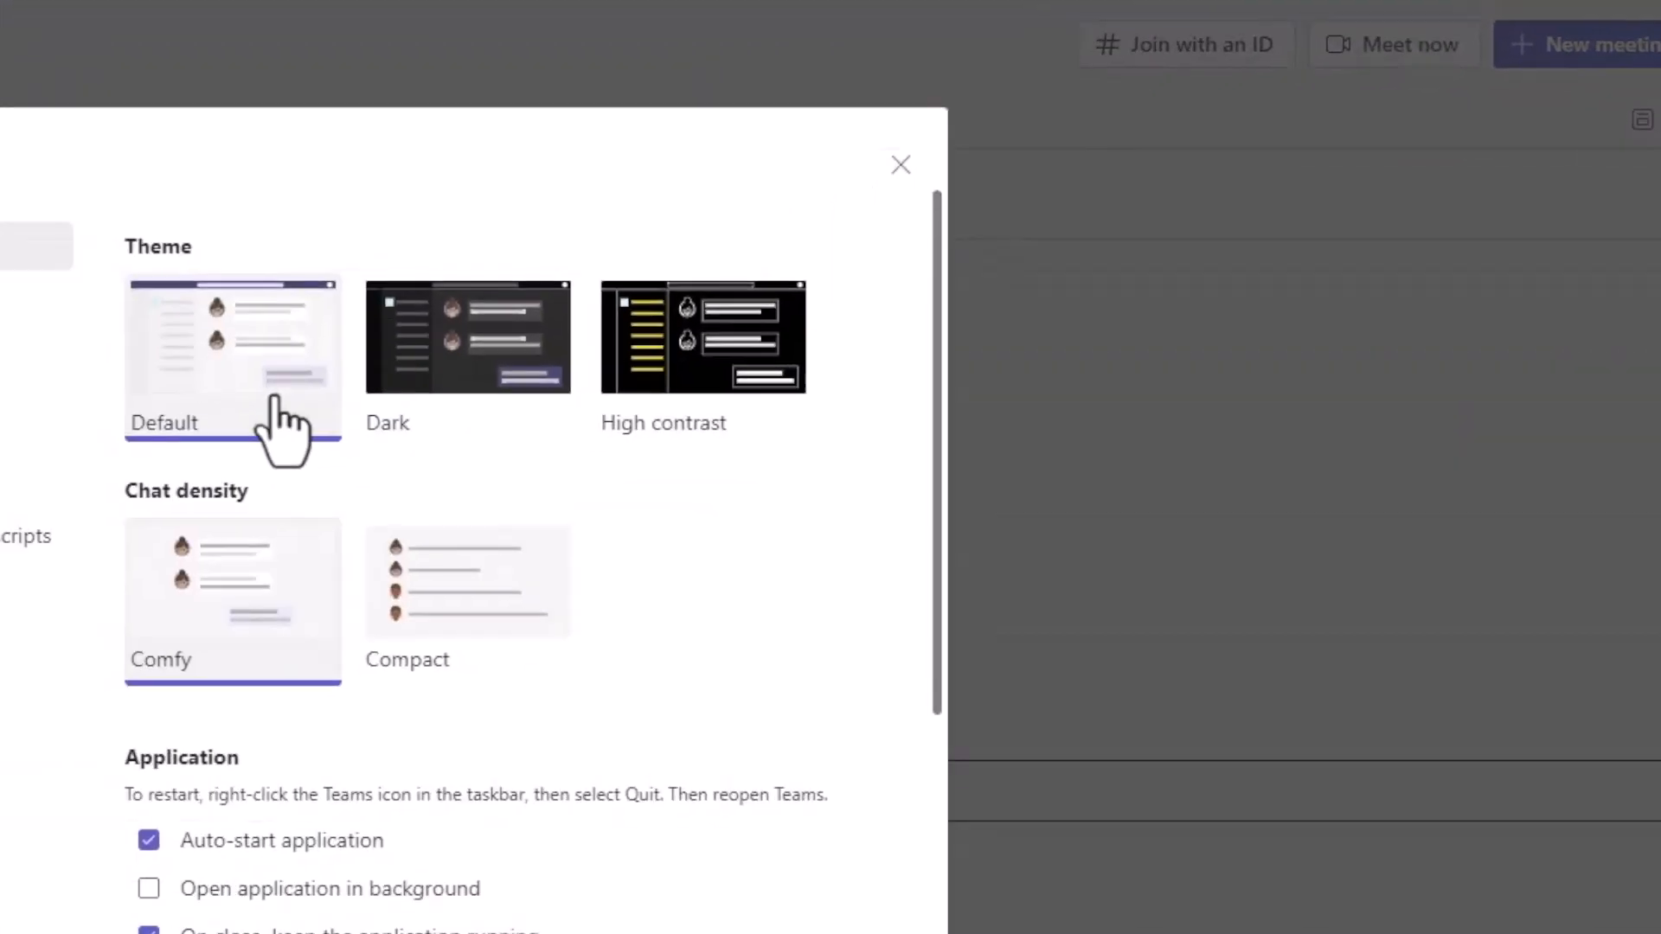
{"action": "left_click", "coordinate": [436, 260]}
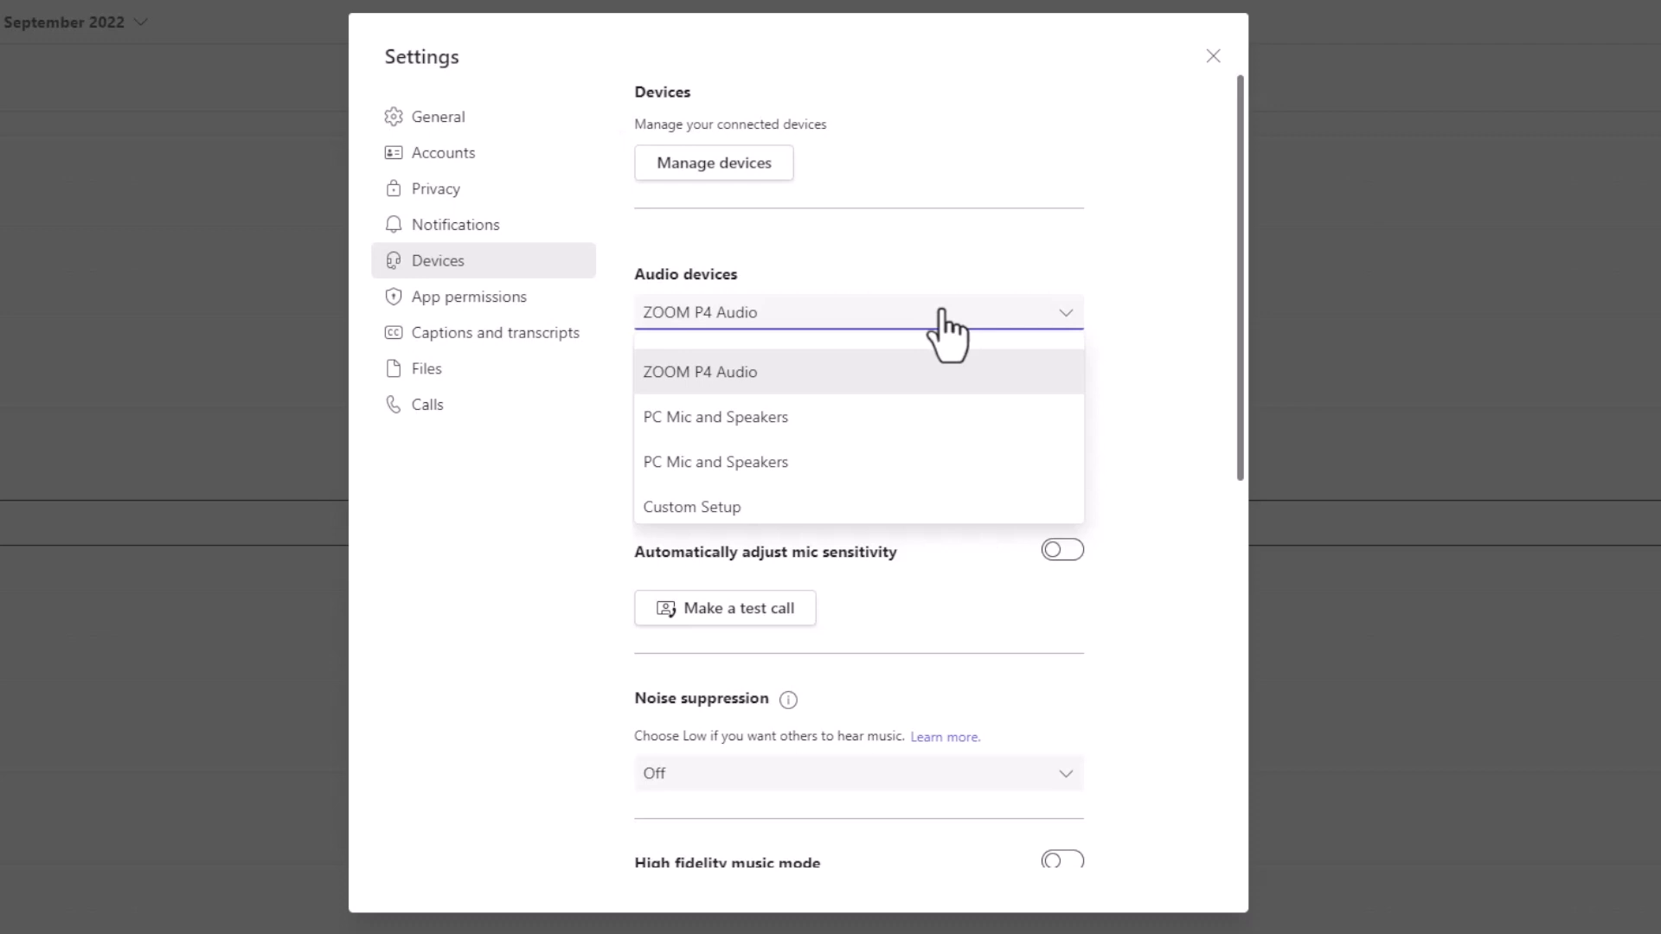
{"action": "scroll", "scroll_direction": "down", "scroll_amount": 3}
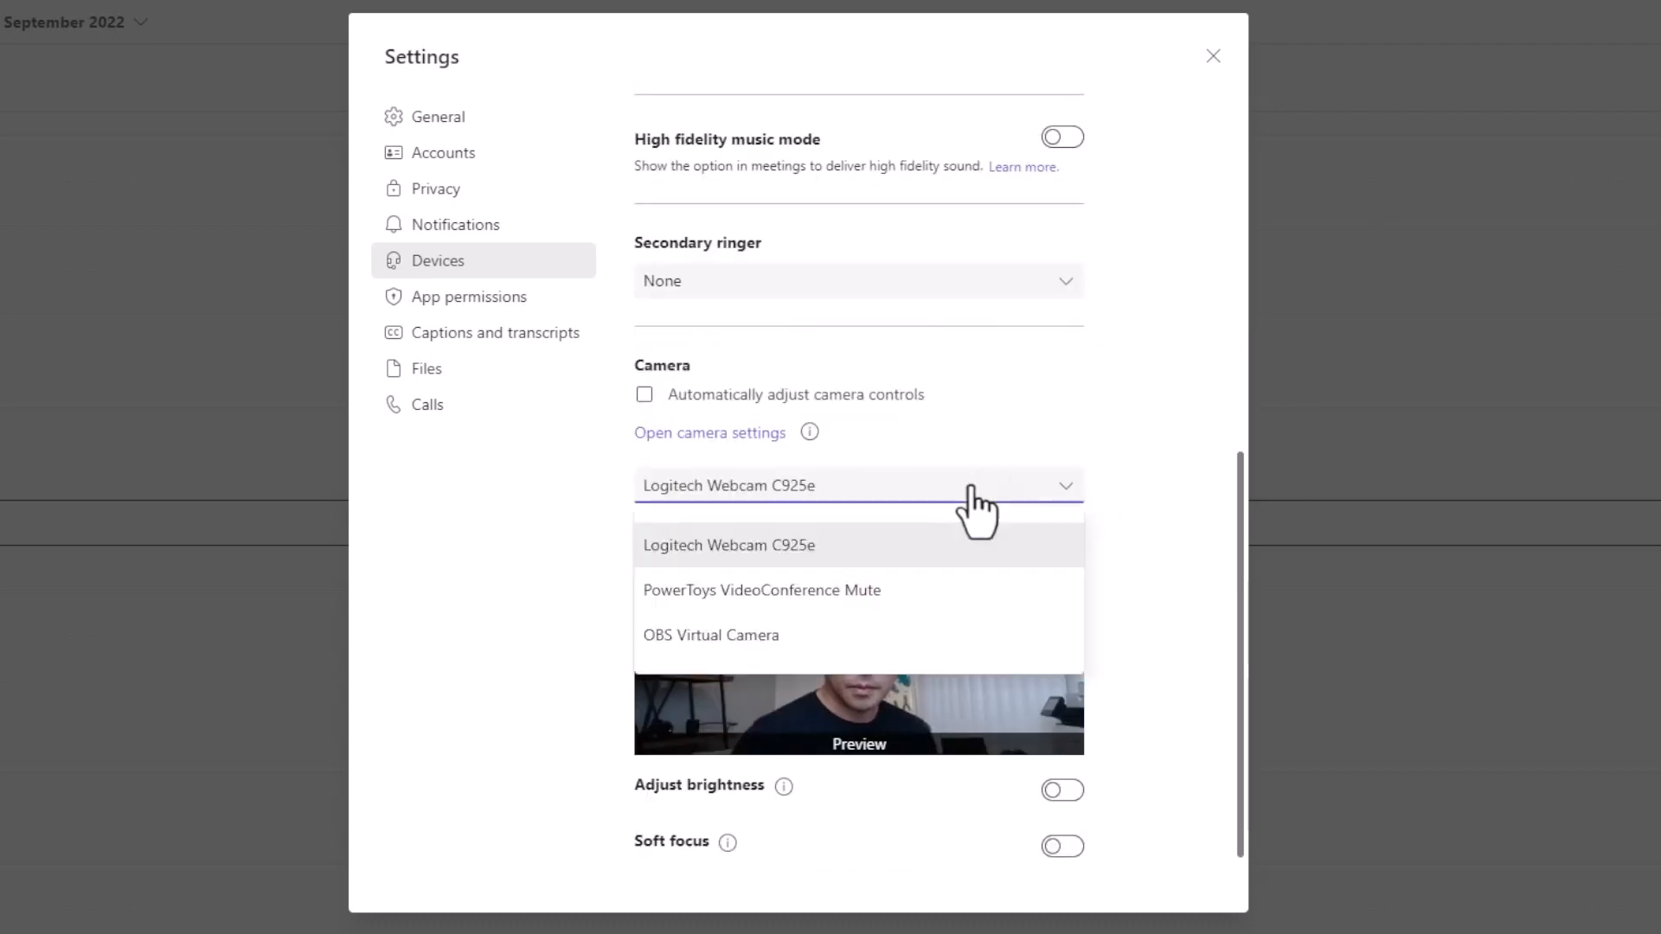
{"action": "mouse_move", "coordinate": [837, 593]}
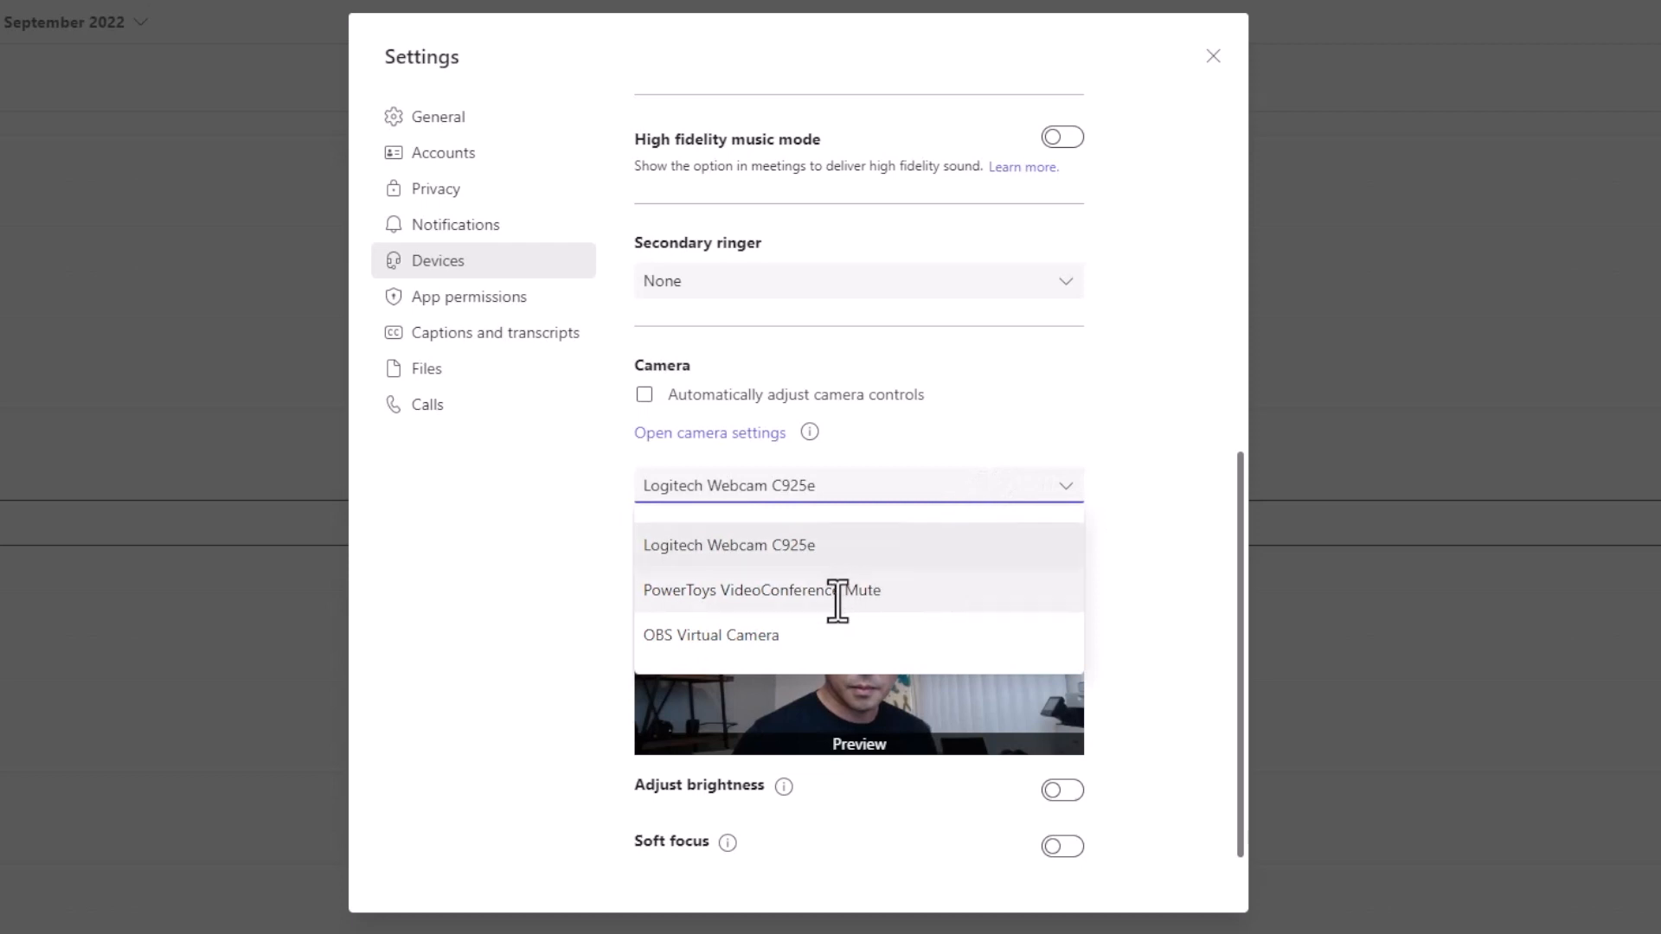
{"action": "left_click", "coordinate": [762, 590]}
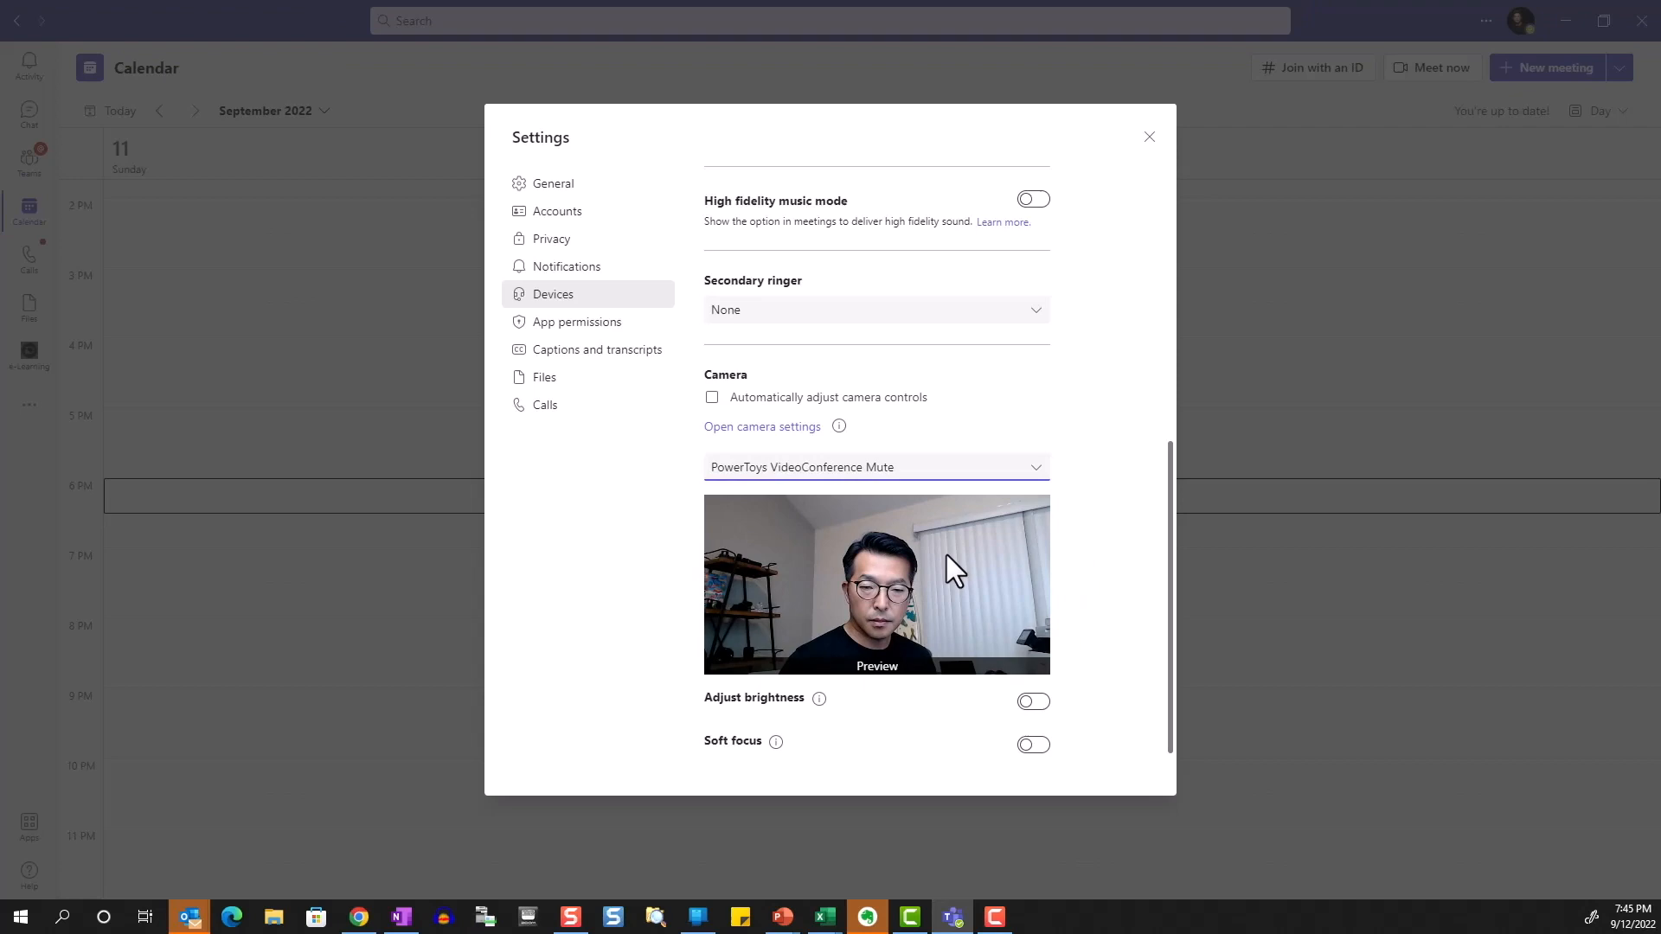
{"action": "left_click", "coordinate": [1149, 137]}
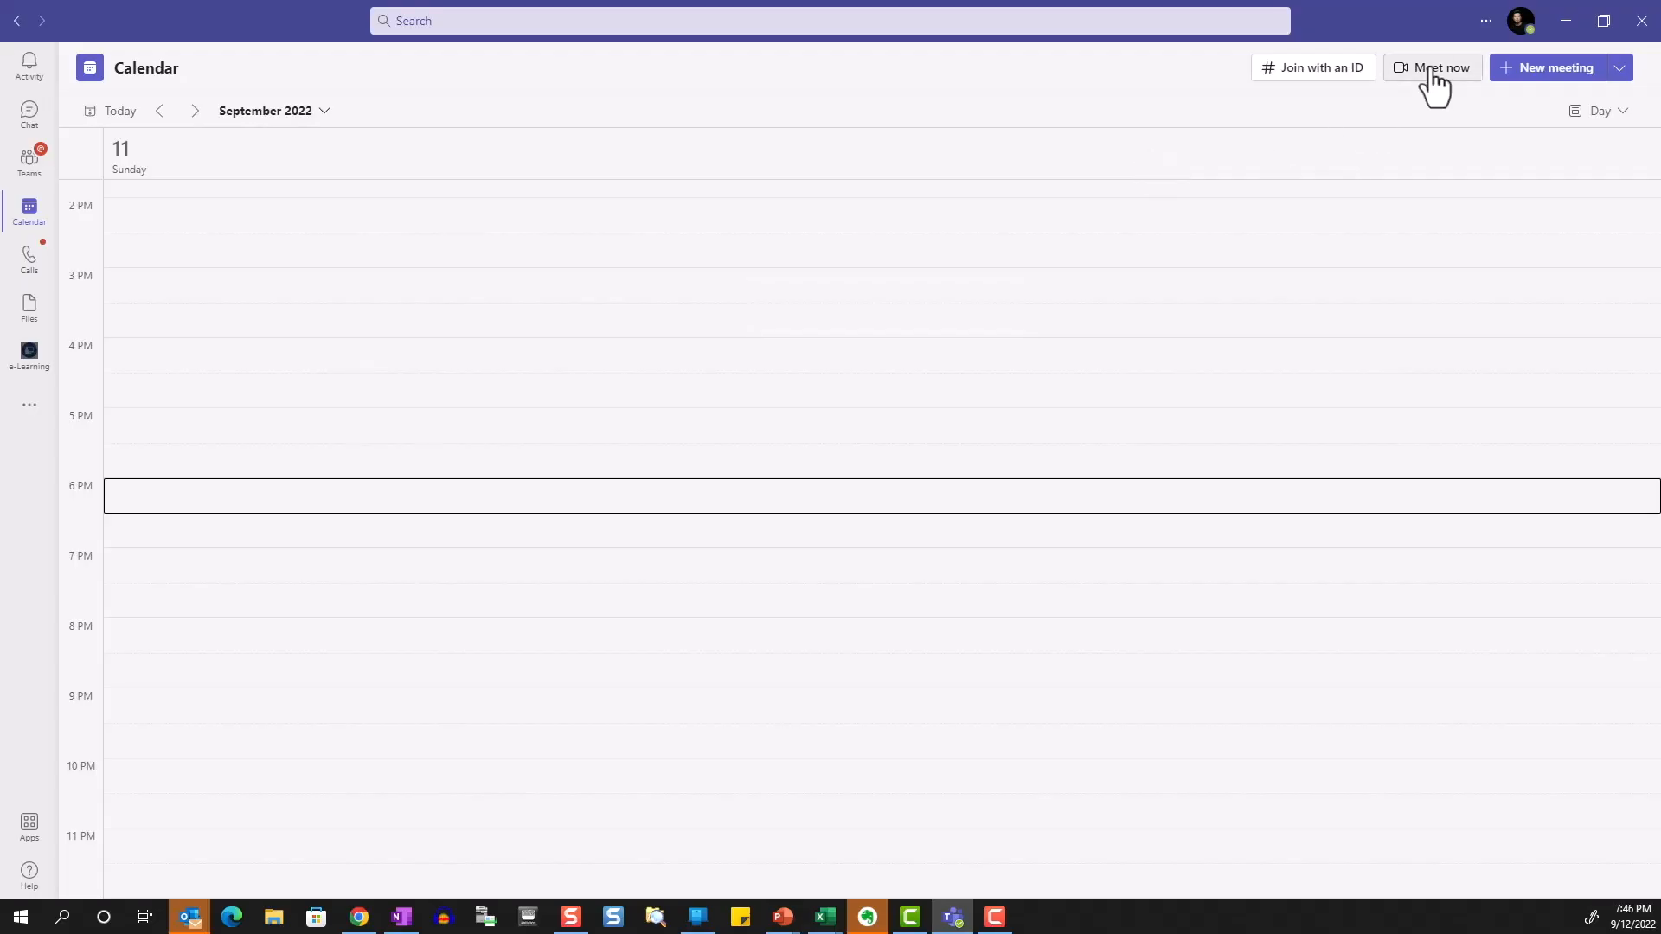
Step: Start a Meet now meeting, keep background filter None, and join with computer audio and camera on
{"action": "left_click", "coordinate": [1431, 68]}
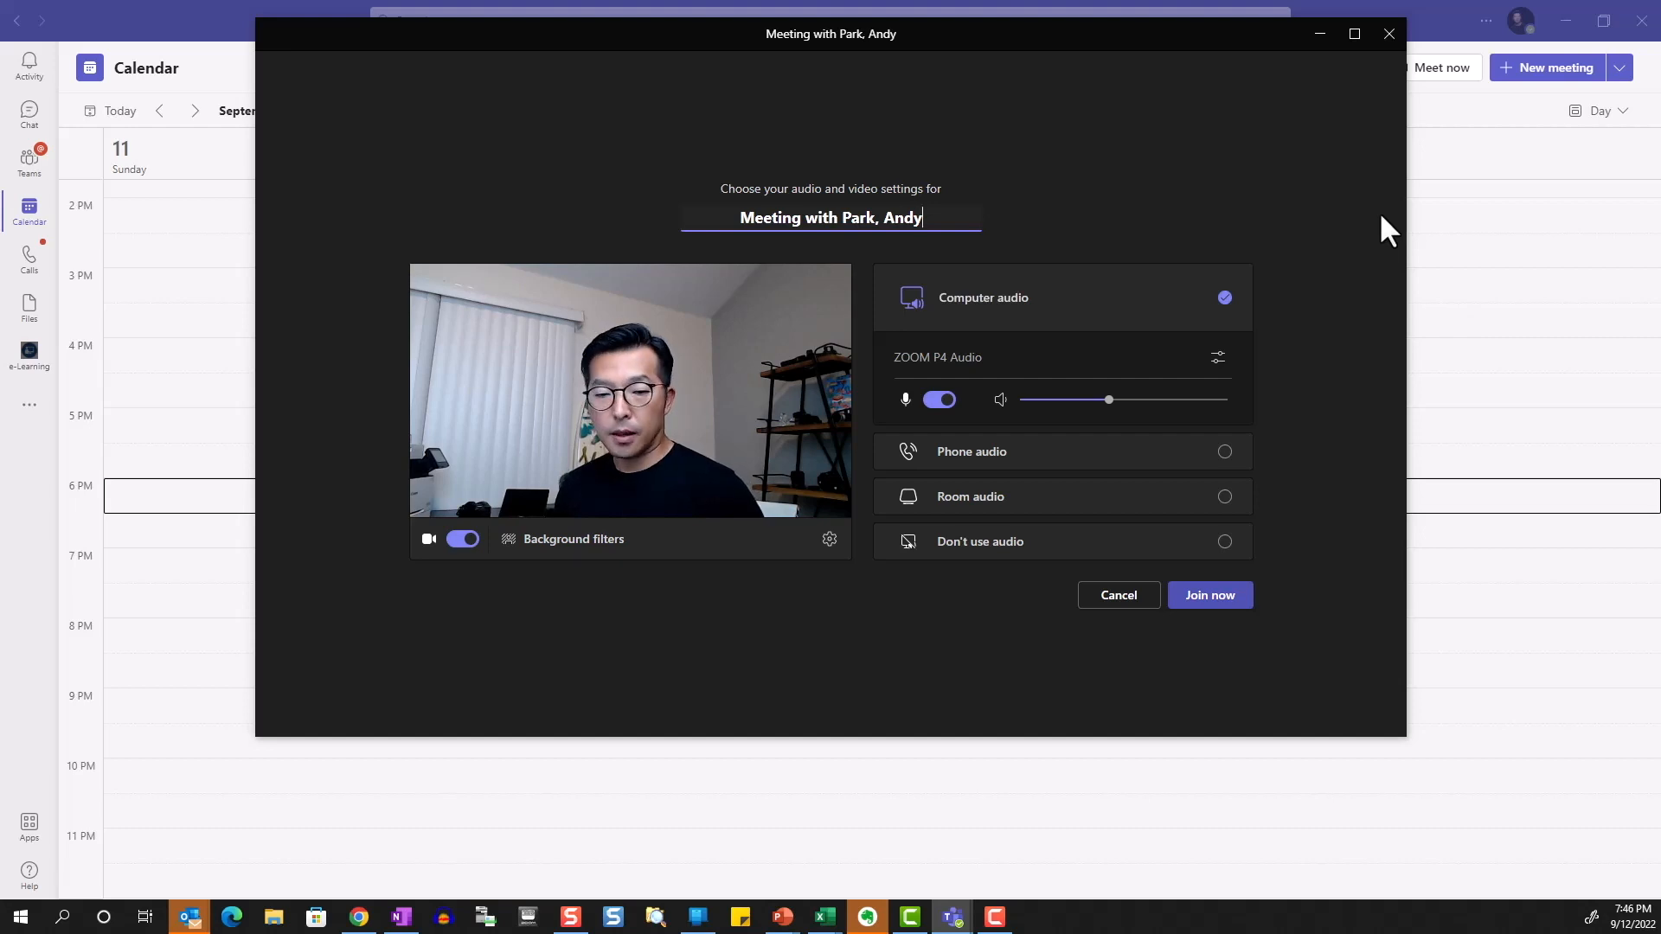
{"action": "mouse_move", "coordinate": [1123, 350]}
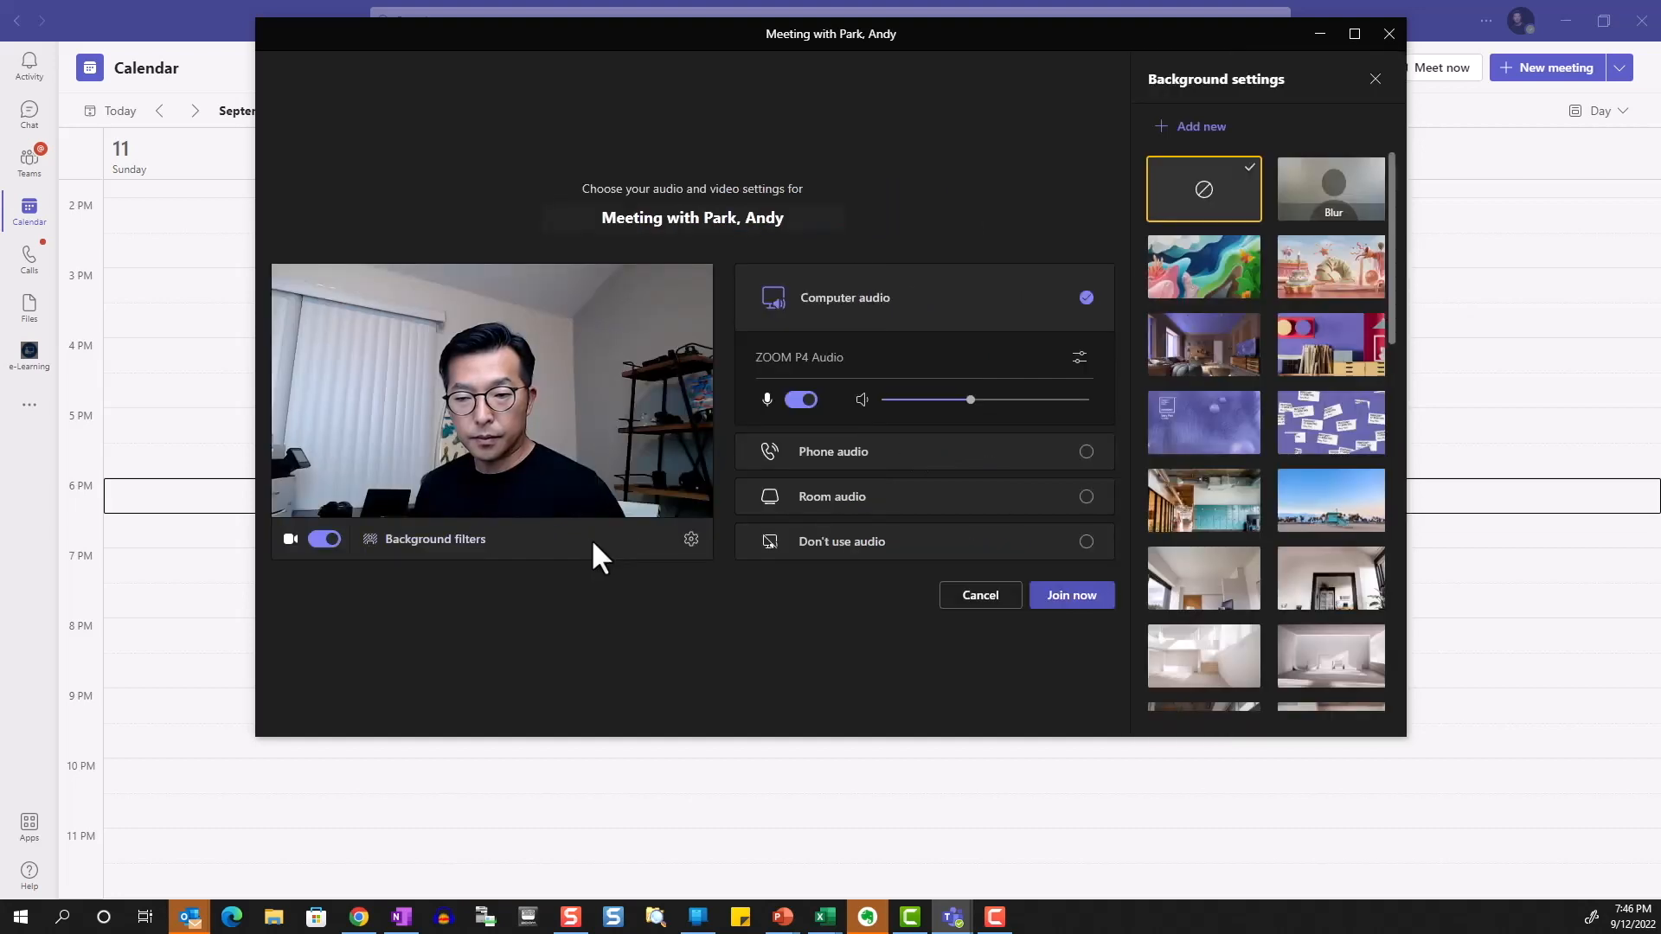
{"action": "mouse_move", "coordinate": [1204, 190]}
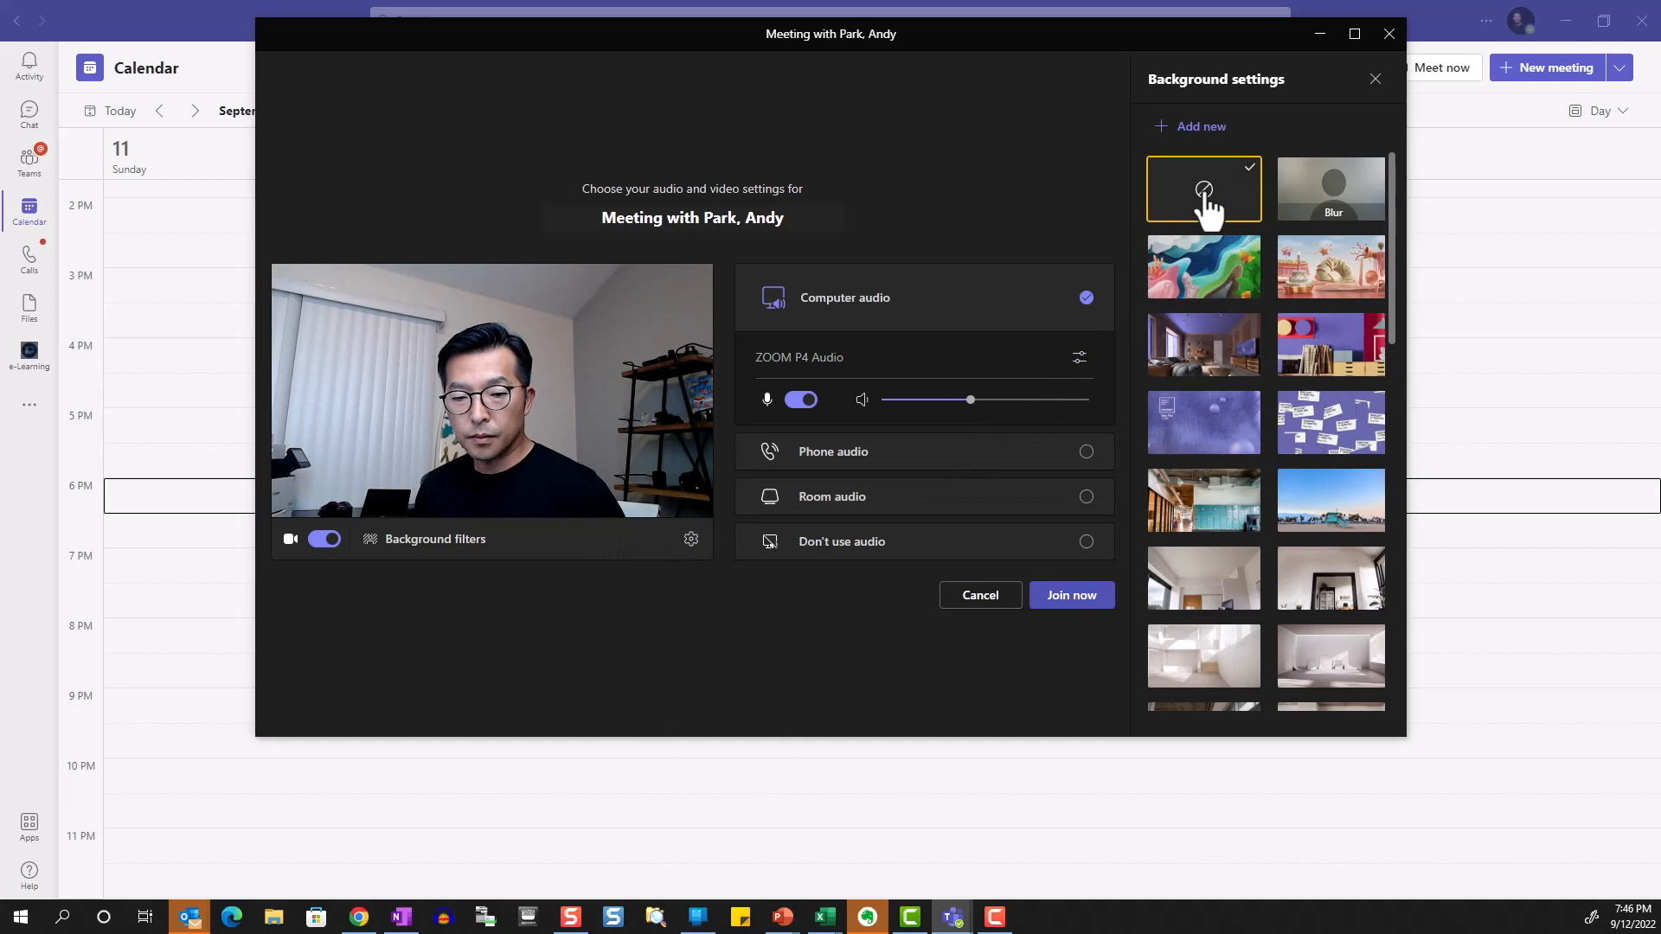
{"action": "left_click", "coordinate": [1376, 78]}
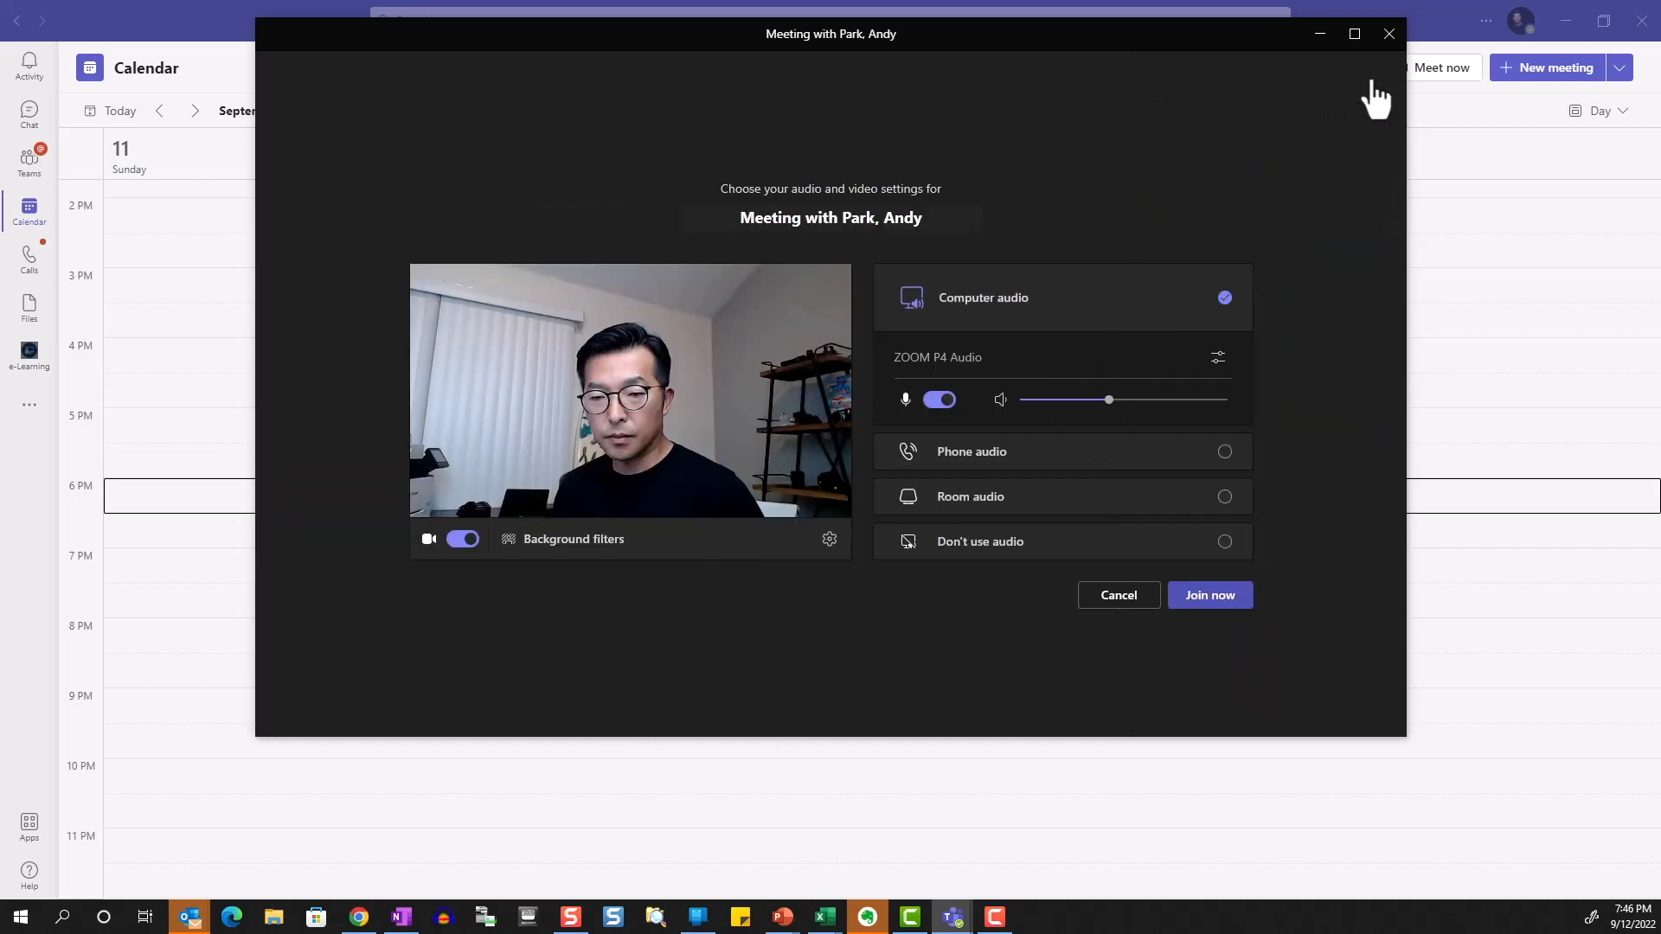
{"action": "left_click", "coordinate": [1210, 593]}
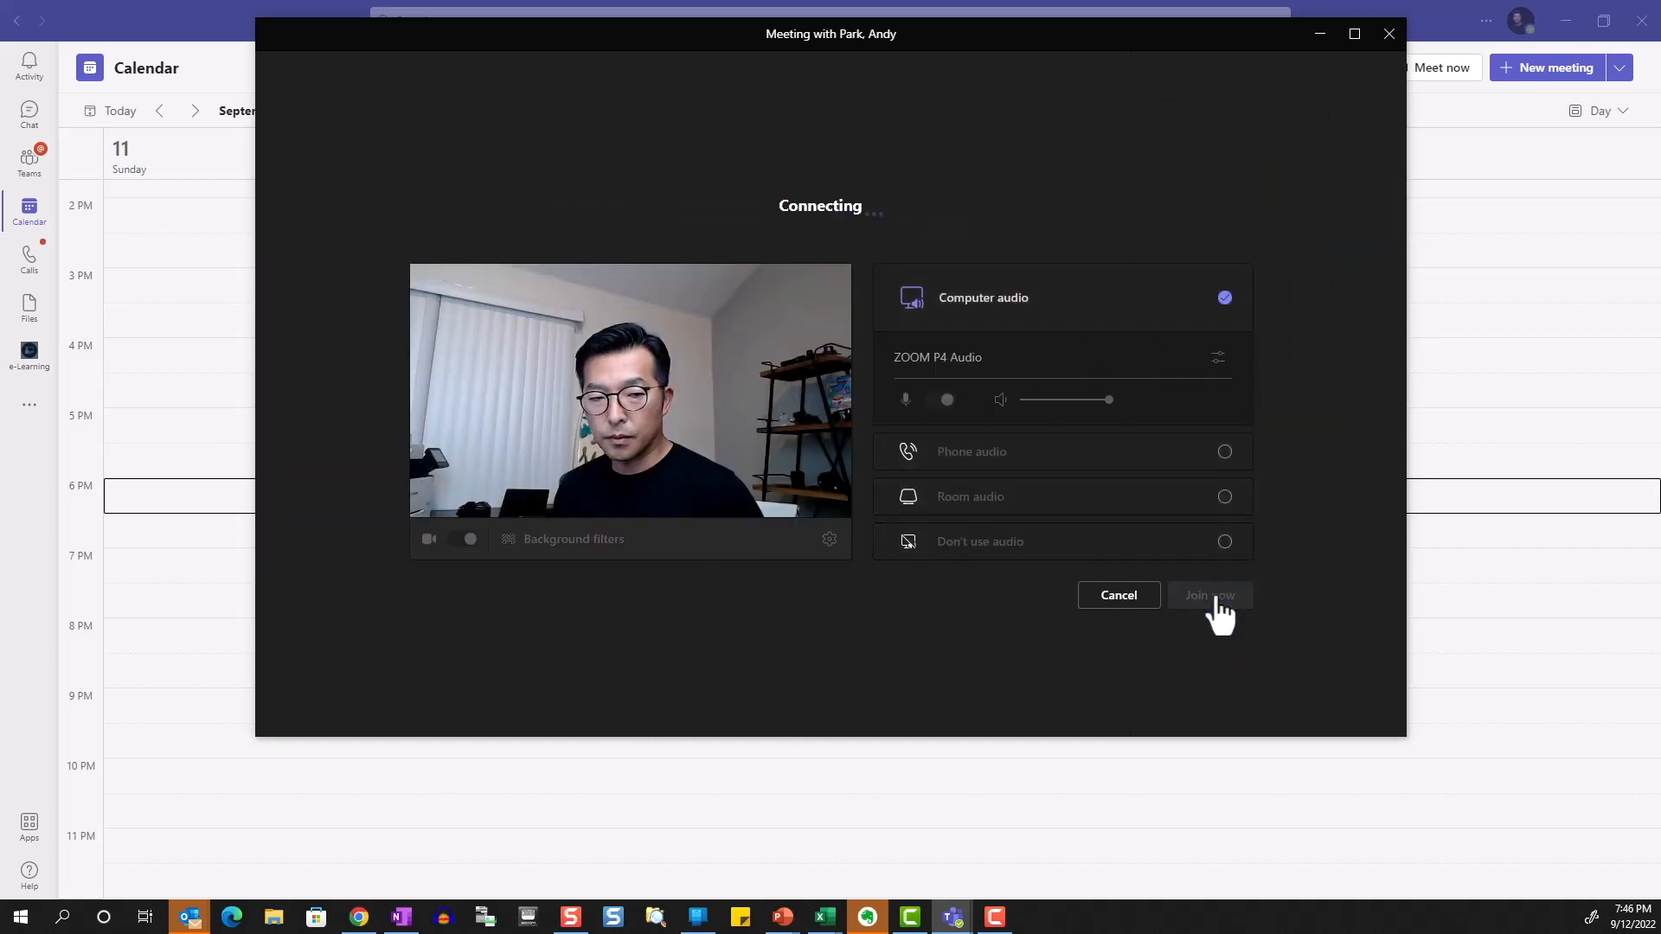
{"action": "left_click", "coordinate": [1209, 593]}
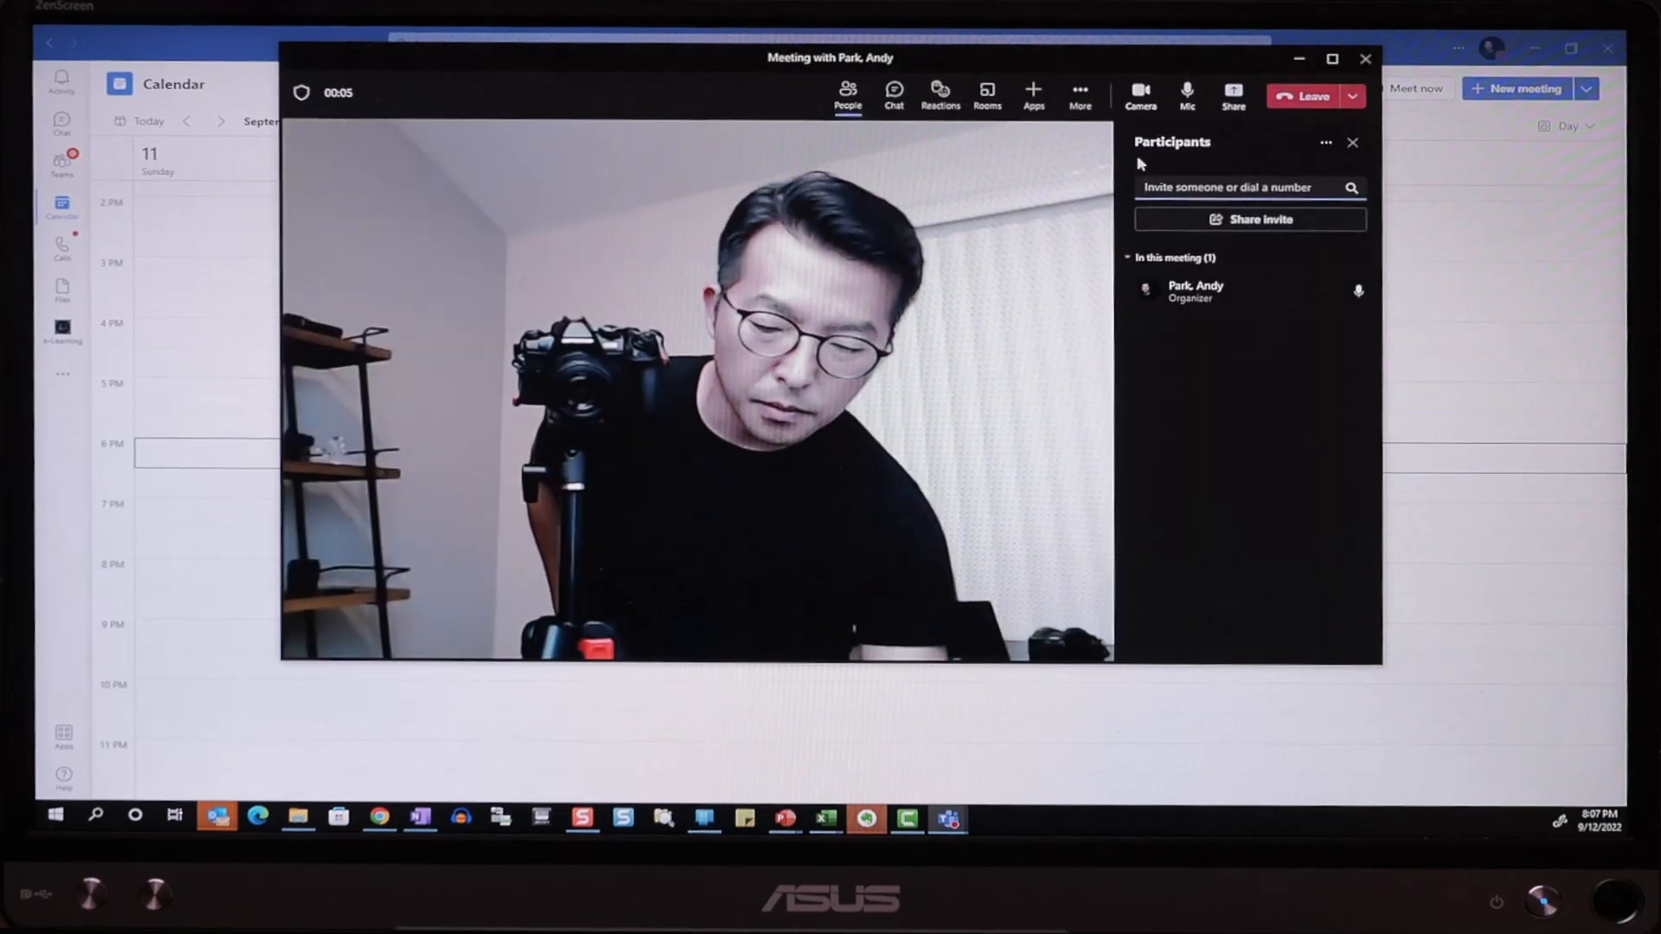
{"action": "type", "text": "apark3"}
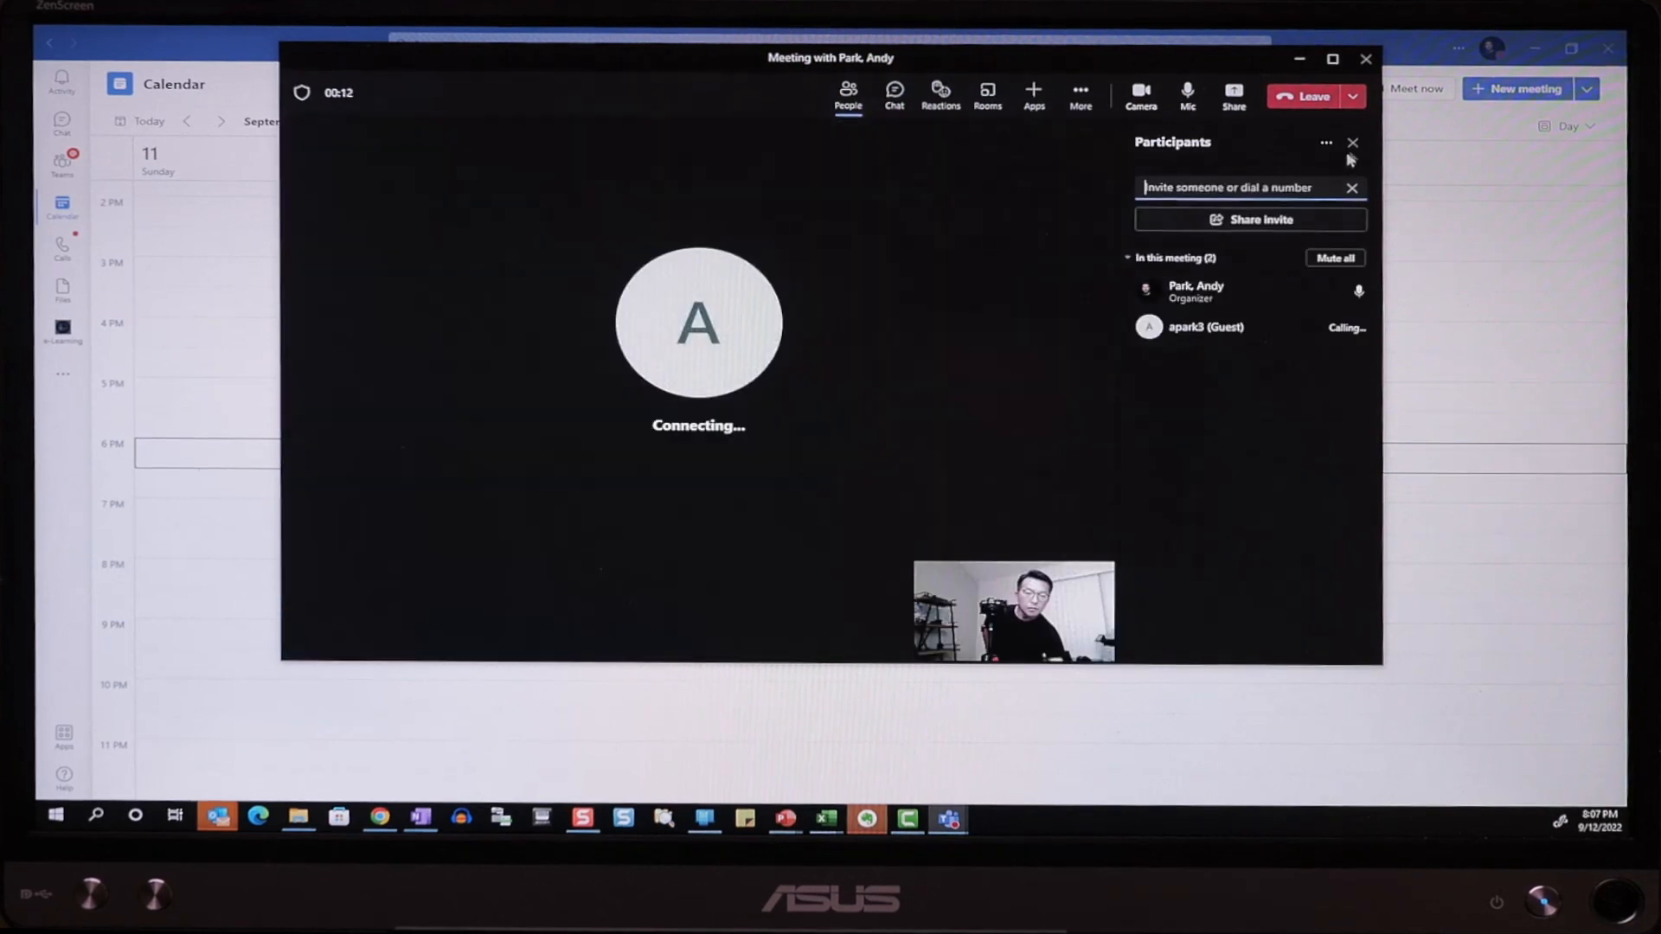
{"action": "left_click", "coordinate": [1353, 141]}
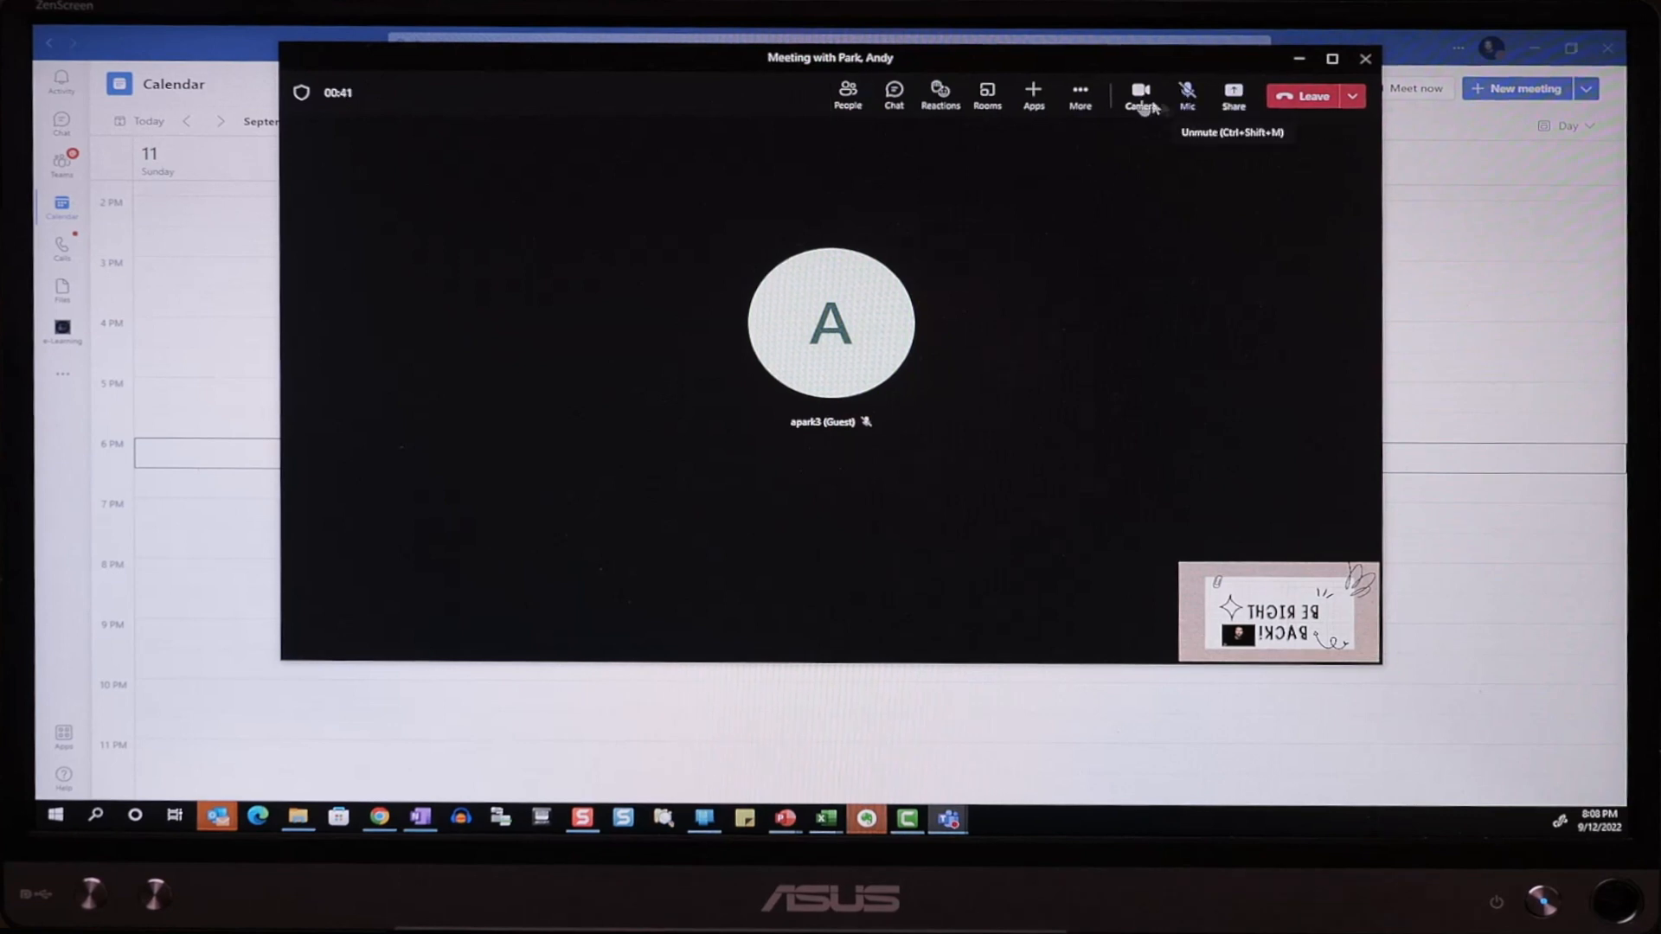
Step: In the meeting's Device settings, turn off Mirror my video
{"action": "left_click", "coordinate": [1078, 91]}
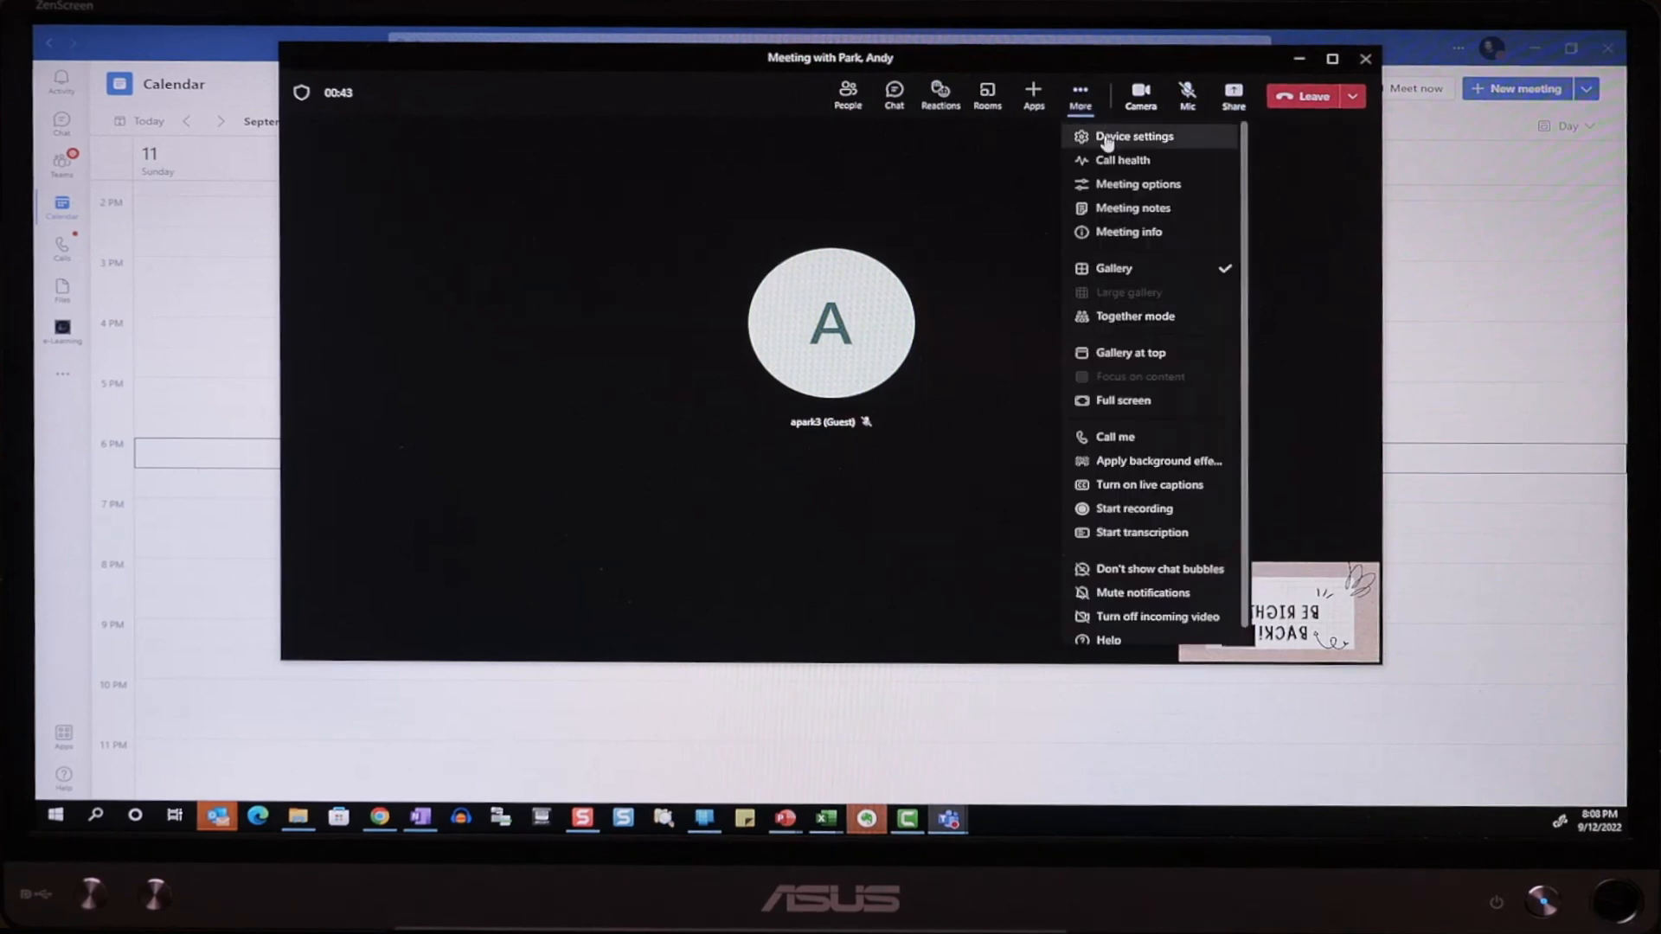
{"action": "left_click", "coordinate": [1133, 135]}
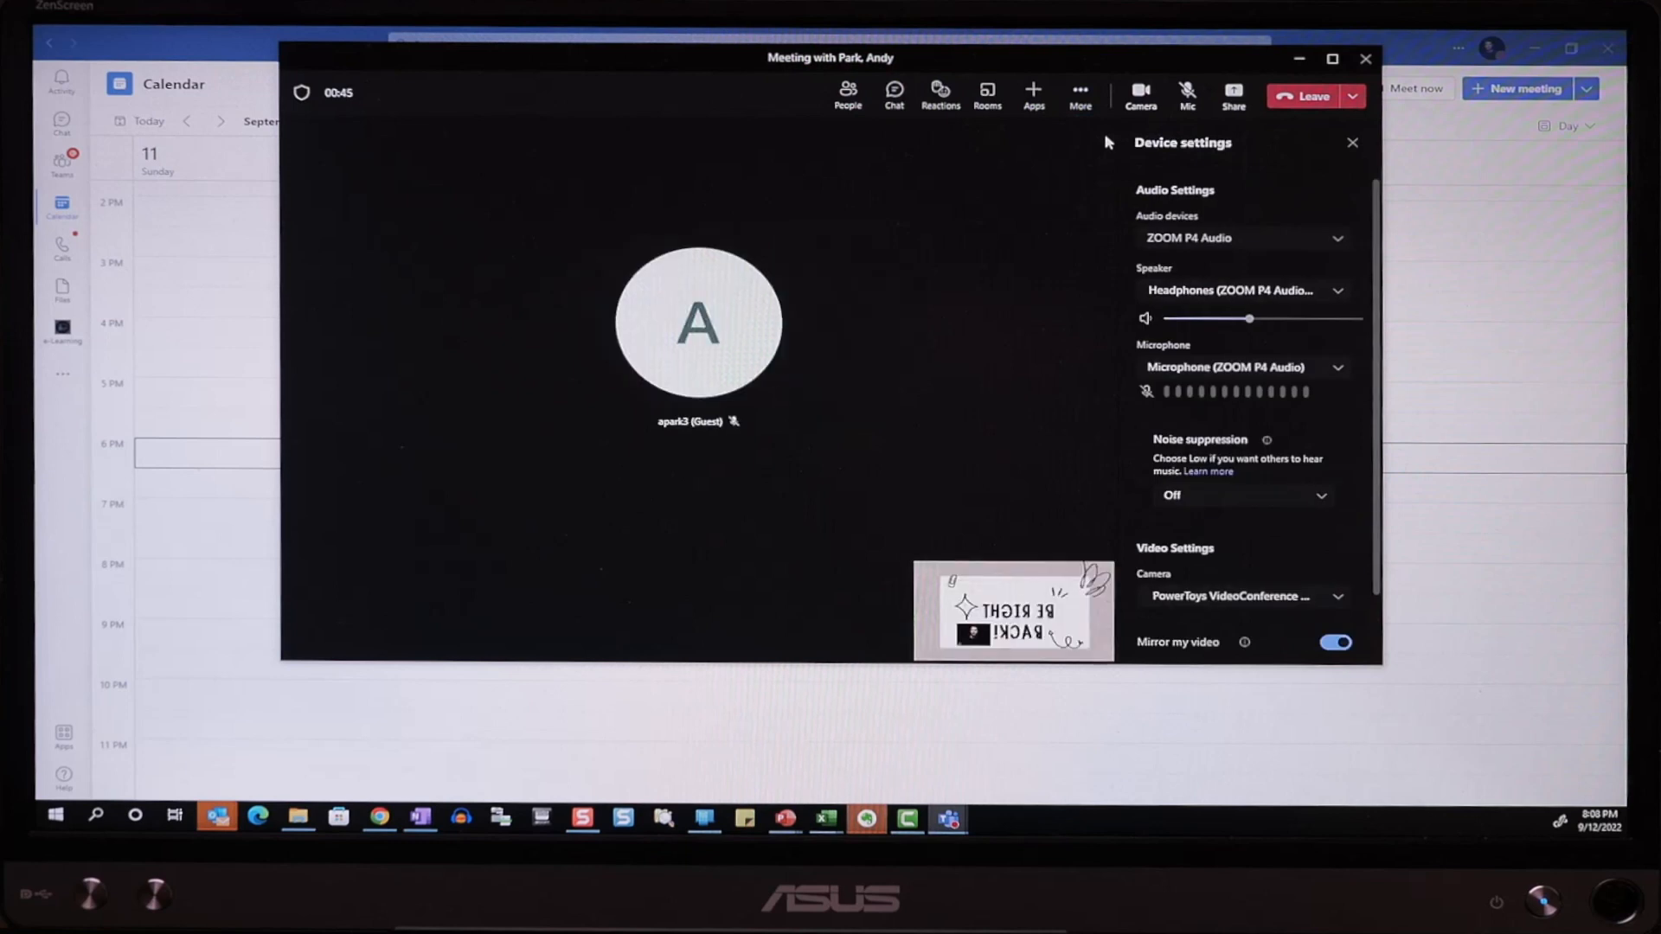
{"action": "scroll", "scroll_direction": "down", "scroll_amount": 3}
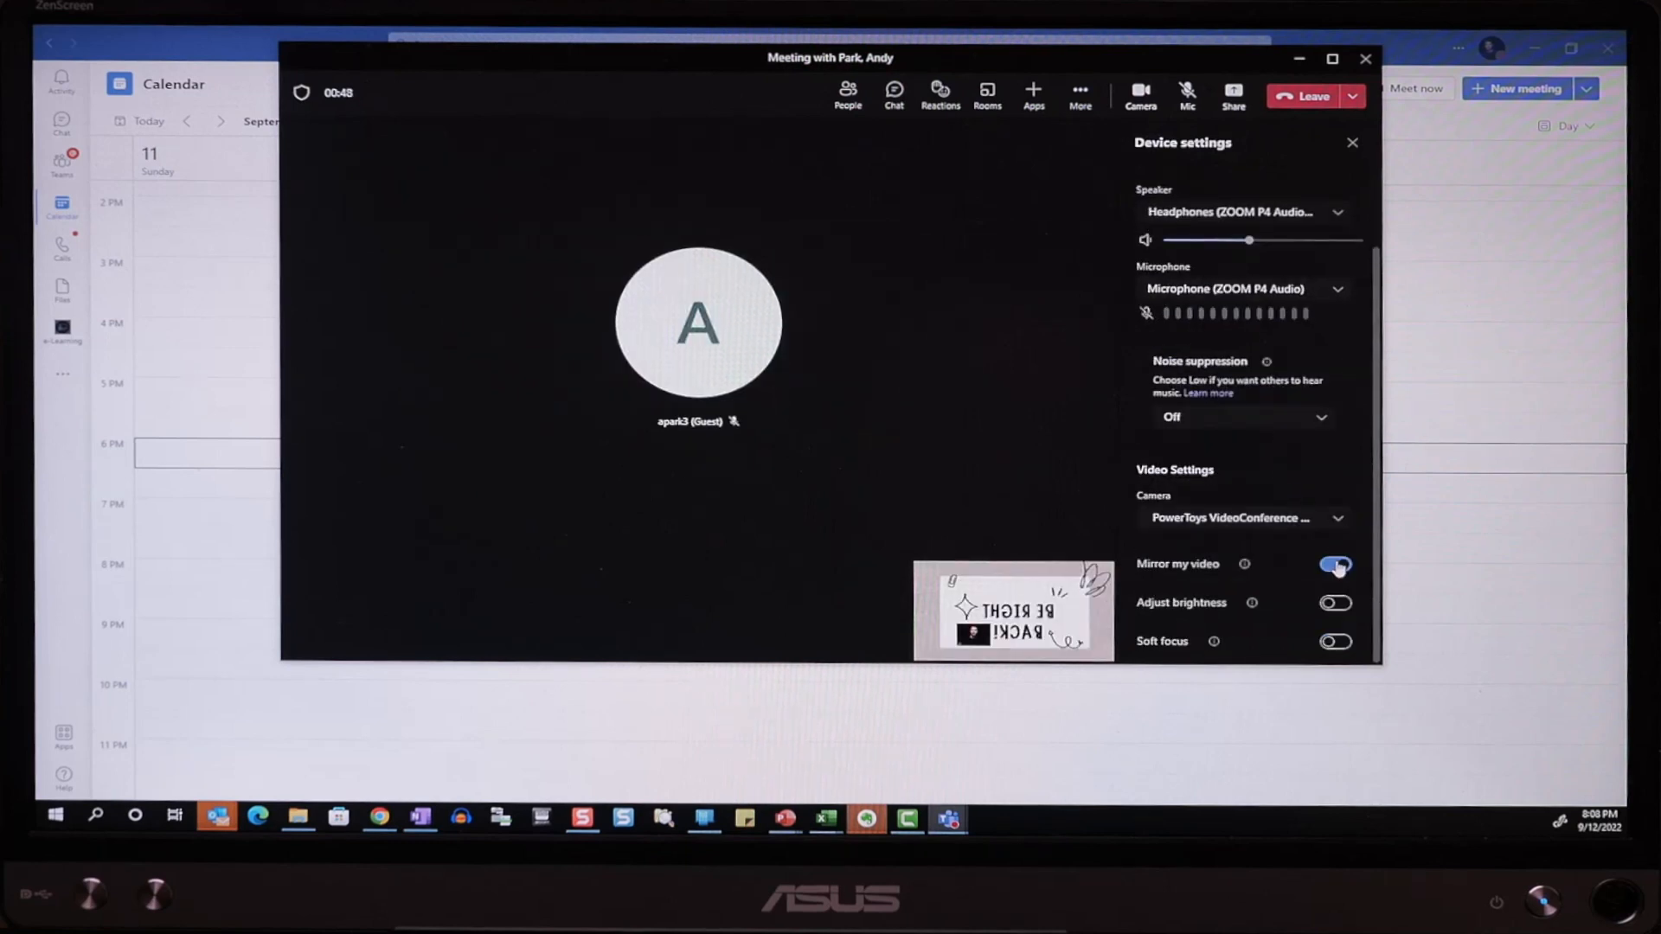
{"action": "left_click", "coordinate": [1334, 564]}
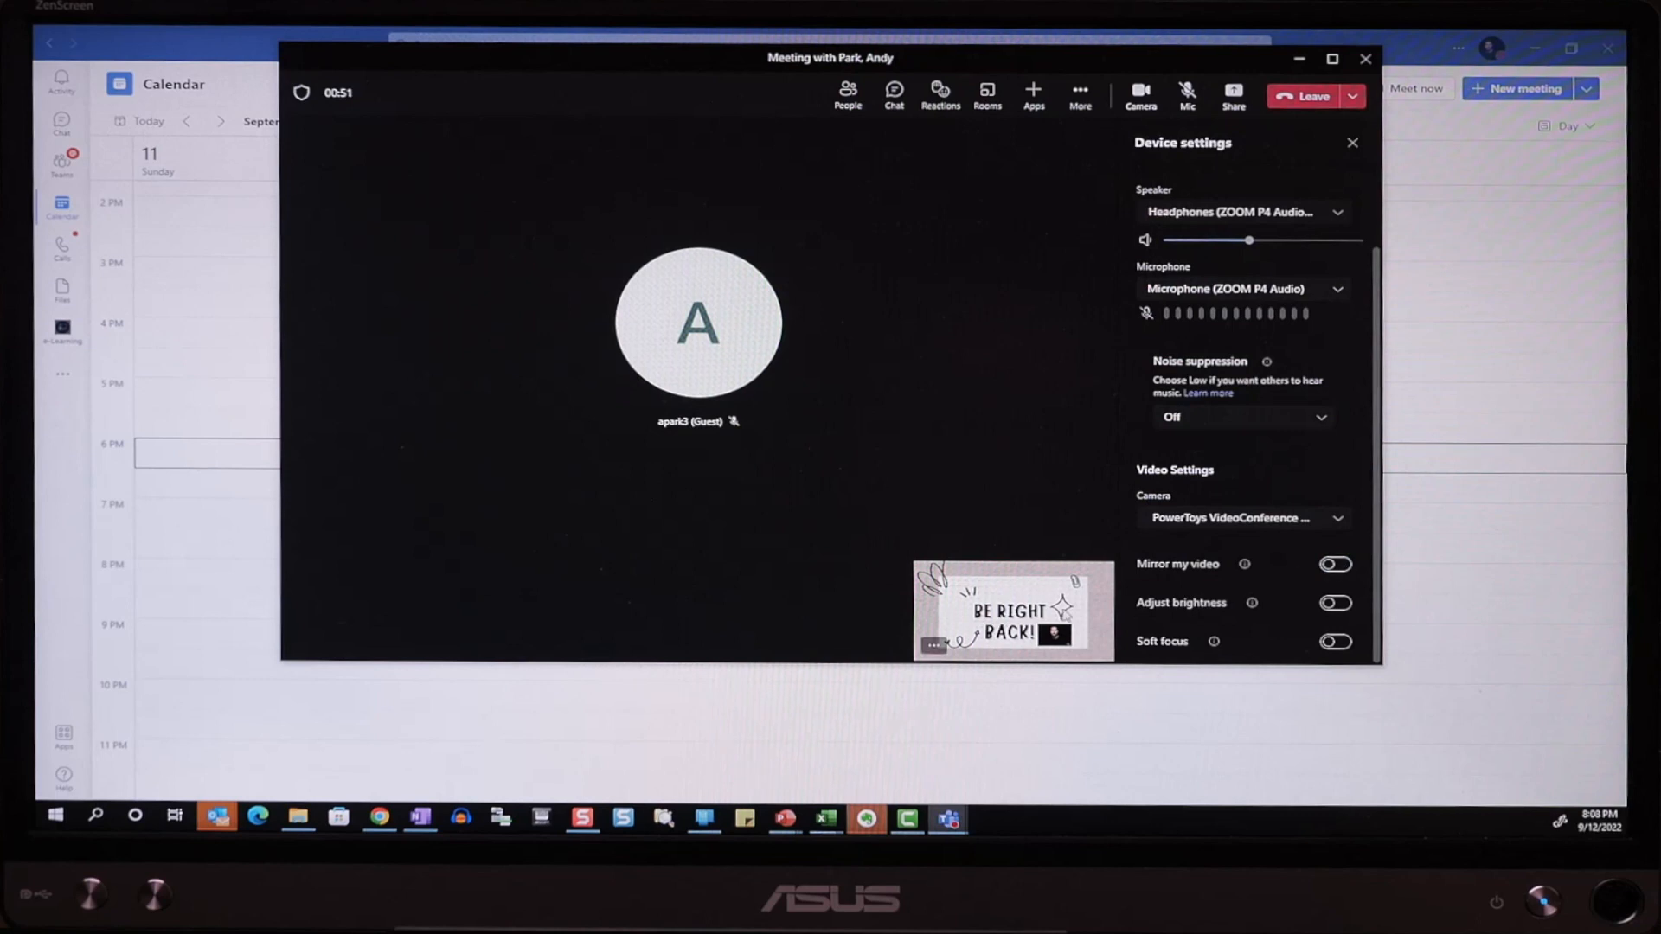
Step: Pin my Be Right Back video tile as the main view with Pin for me
{"action": "left_click", "coordinate": [932, 646]}
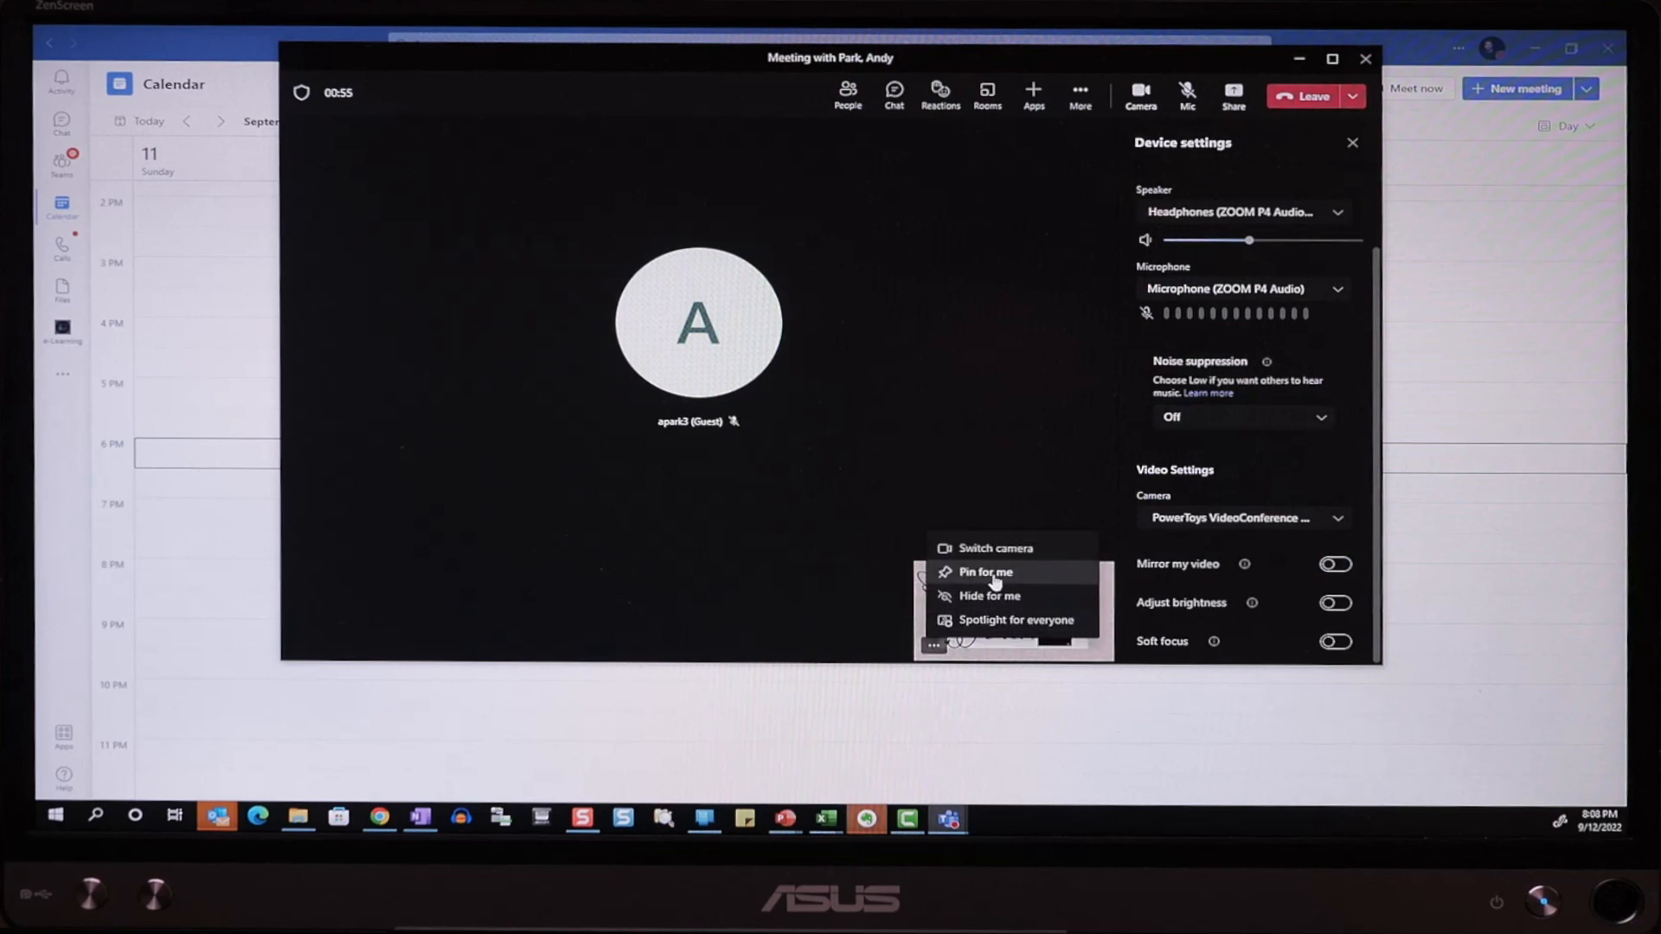
{"action": "left_click", "coordinate": [984, 573]}
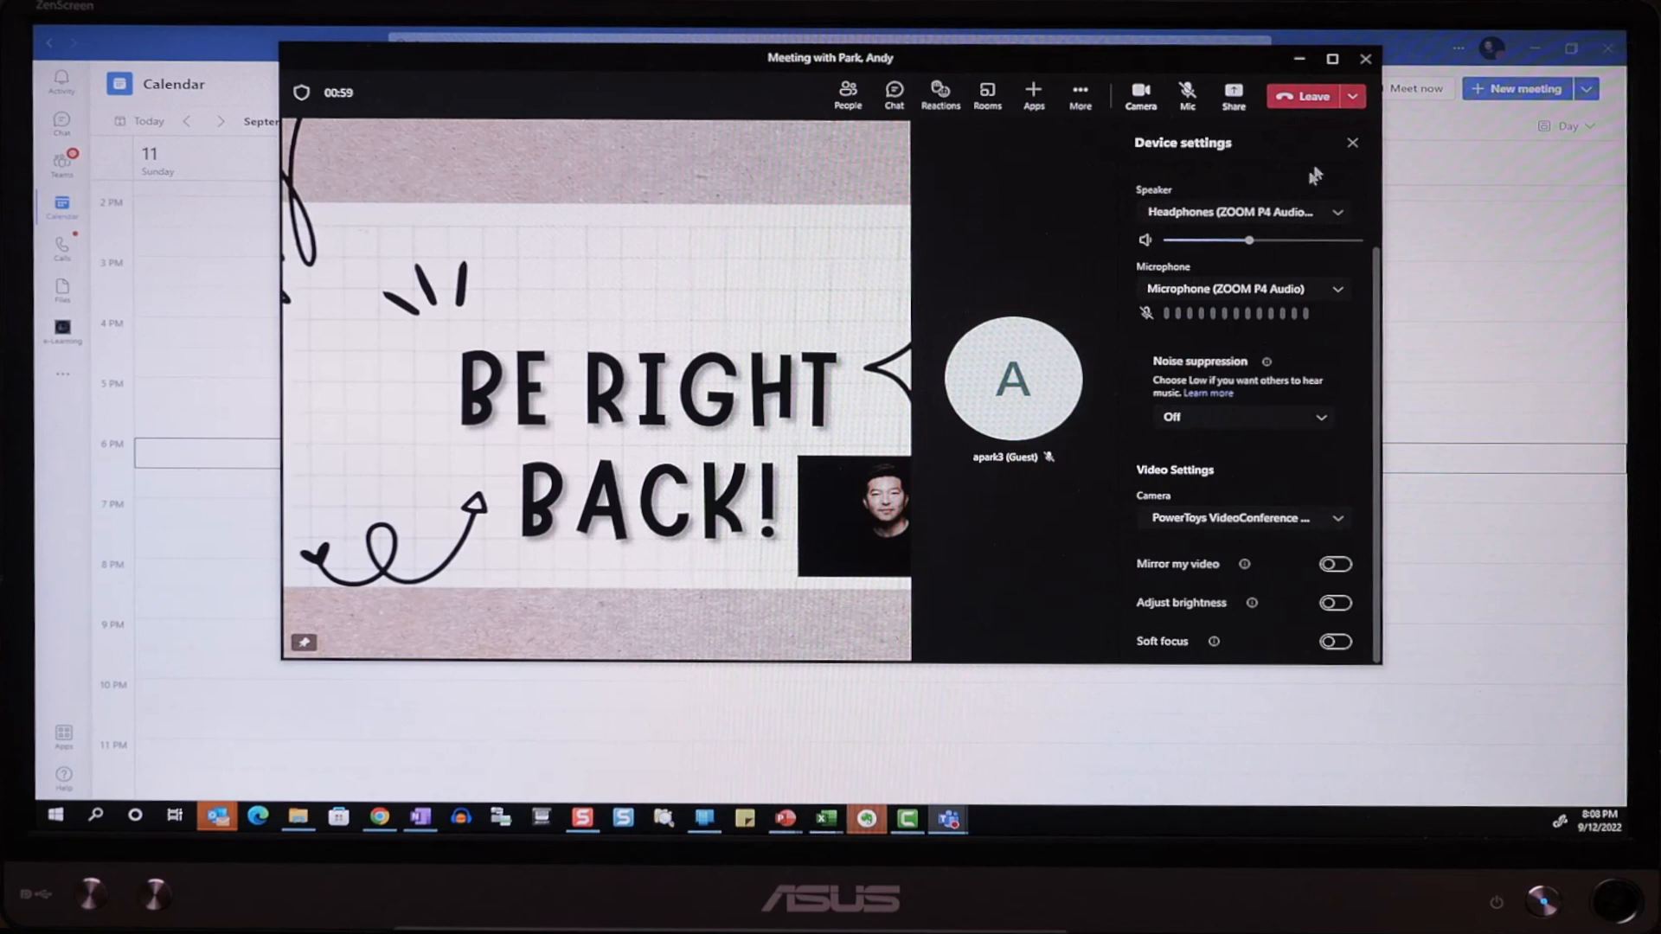
{"action": "left_click", "coordinate": [1353, 142]}
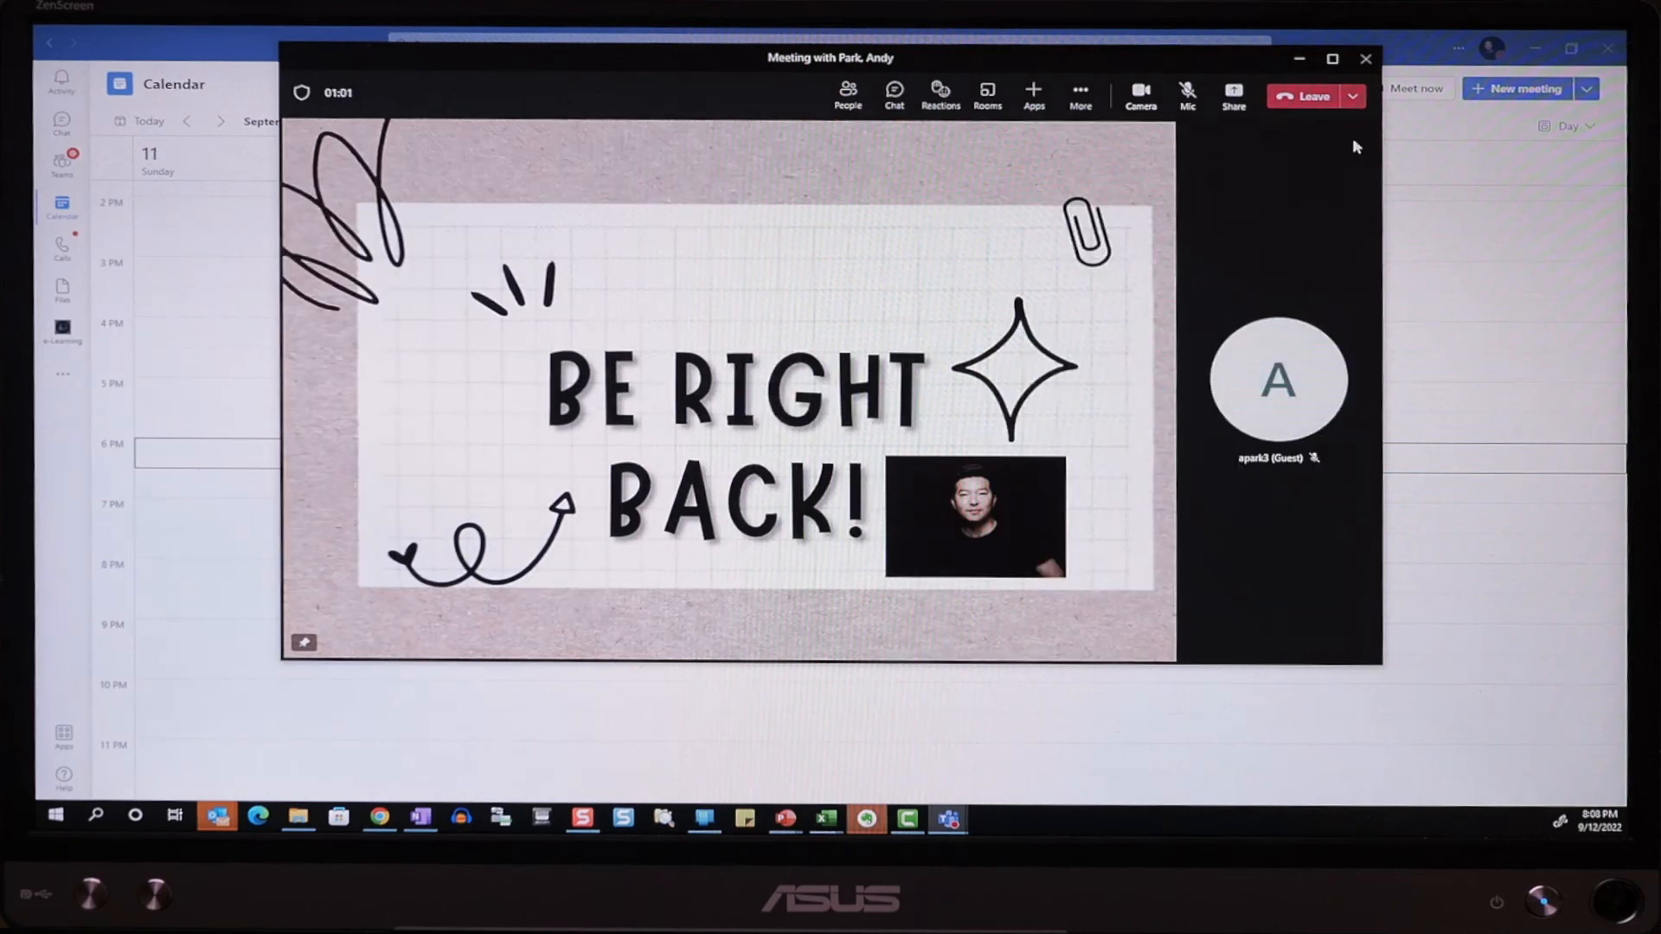